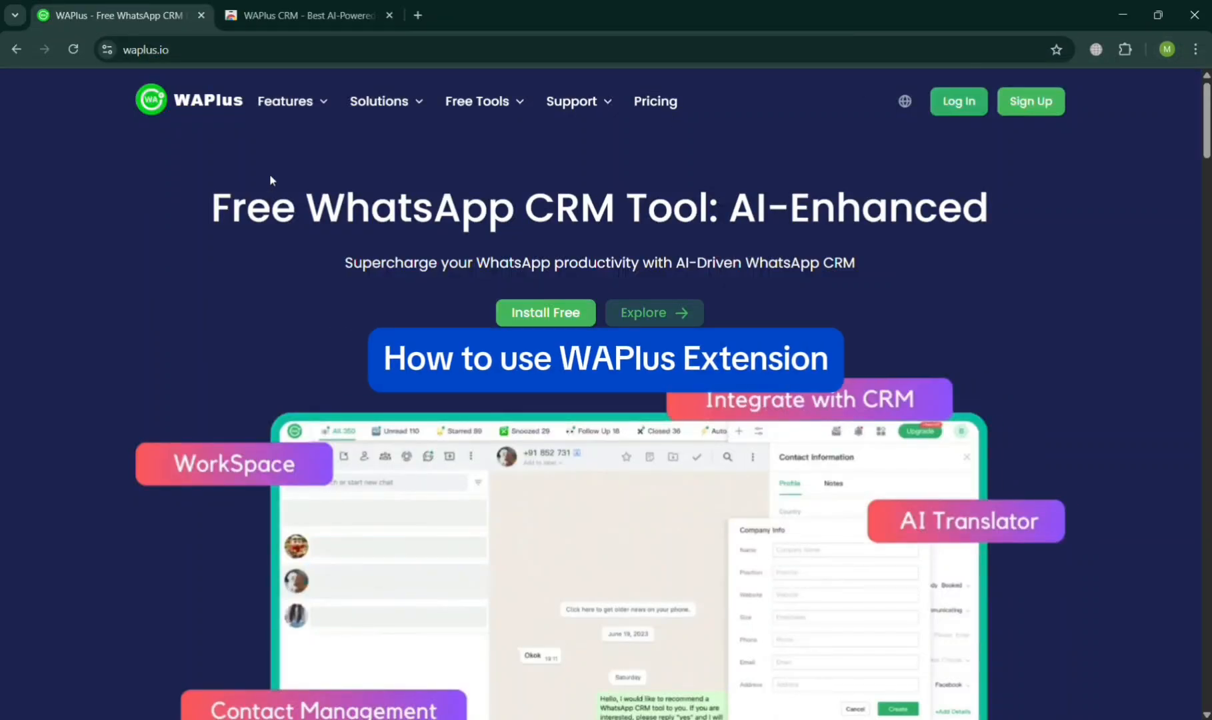
mouse_move(142, 217)
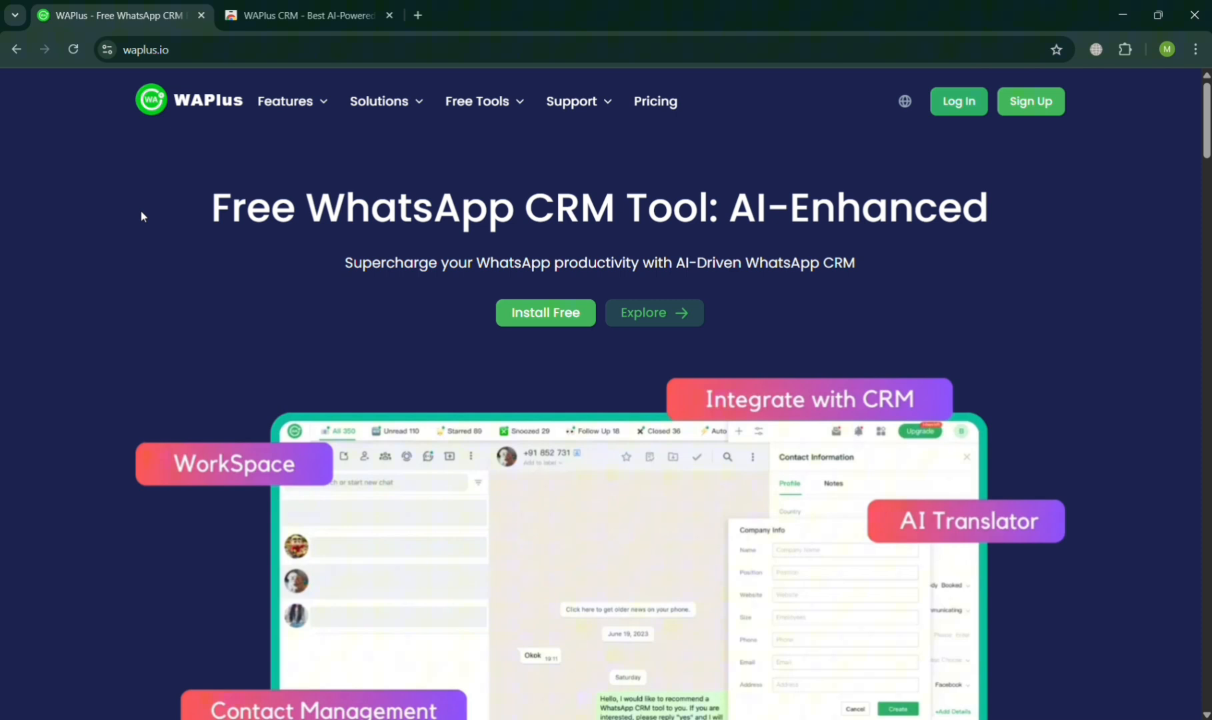
mouse_move(364, 411)
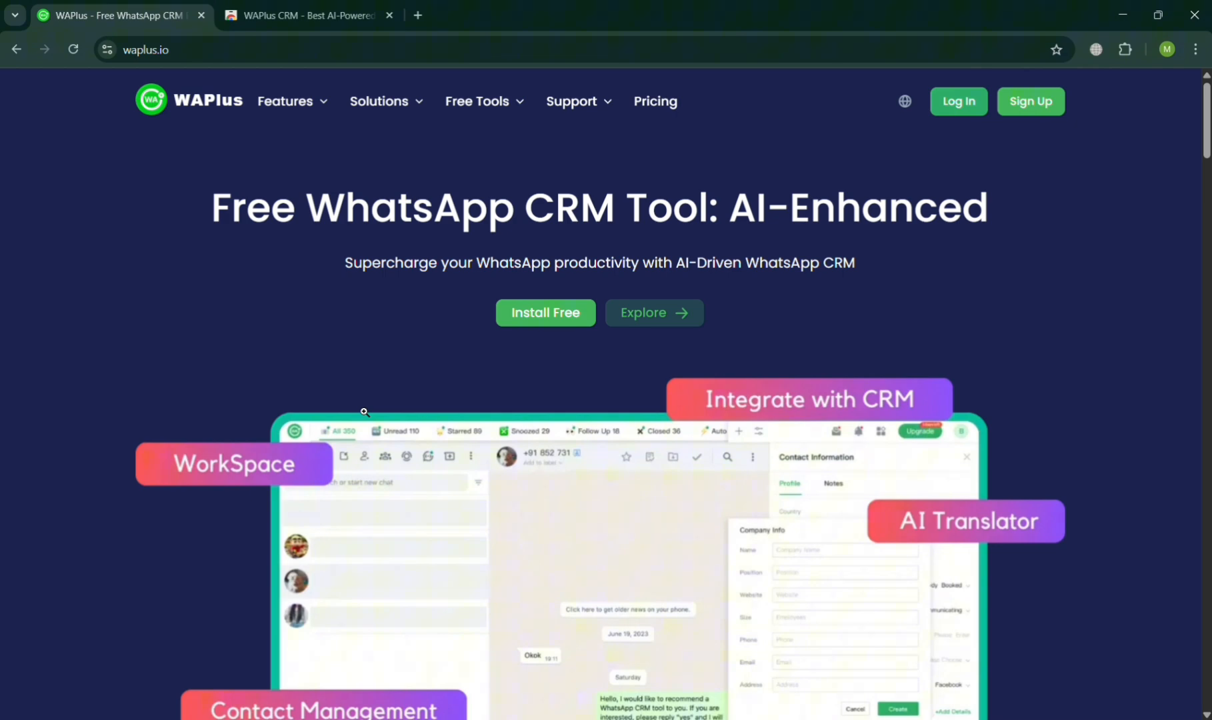
- Scroll through the WAPlus homepage presenting the free AI-enhanced WhatsApp CRM tool
scroll("down", 3)
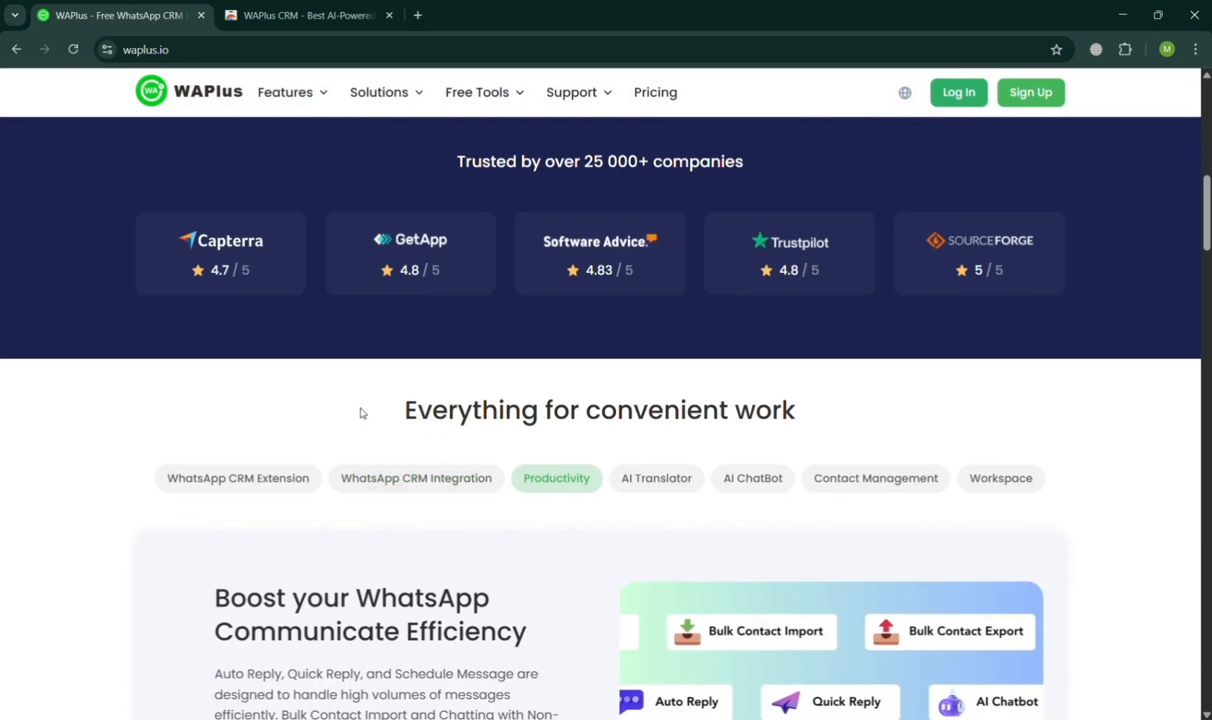
scroll("down", 3)
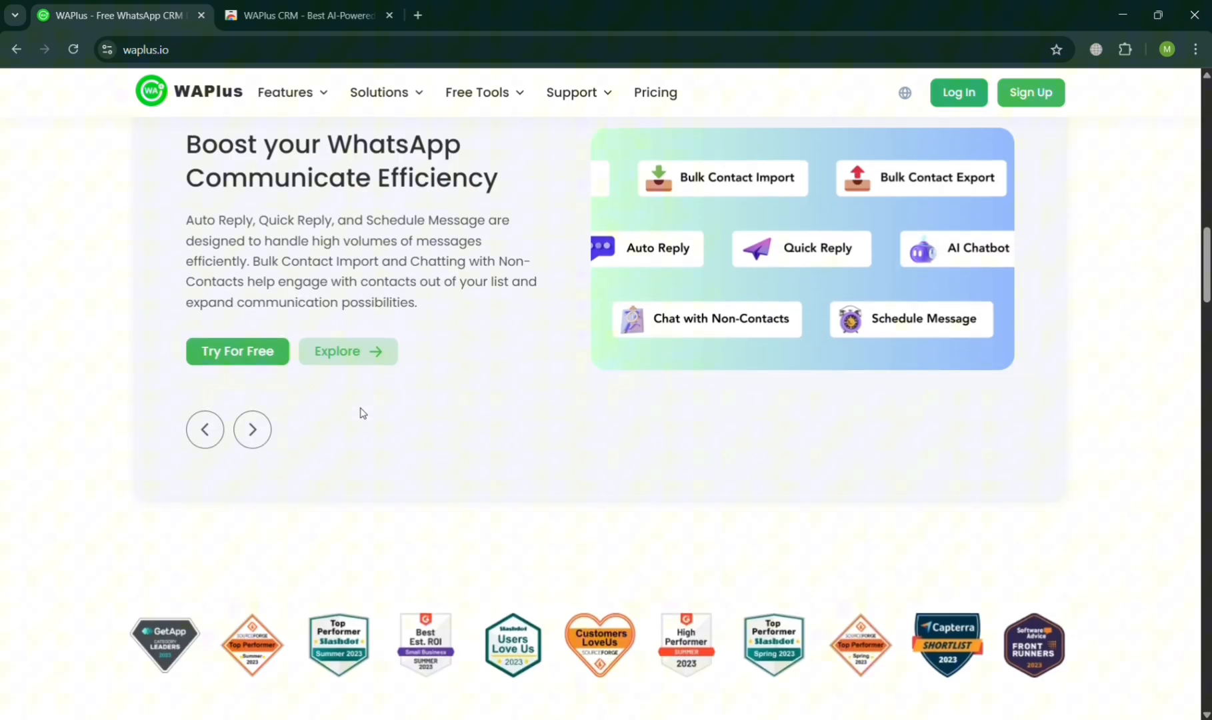
scroll("down", 3)
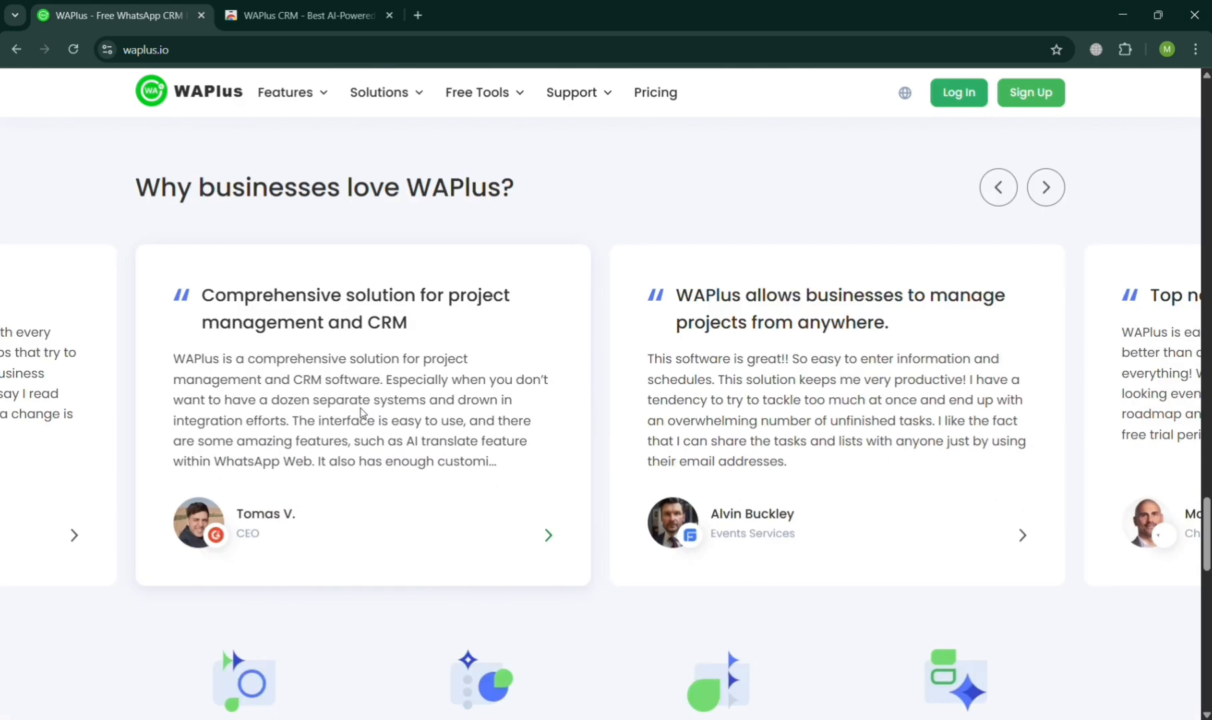
scroll("down", 3)
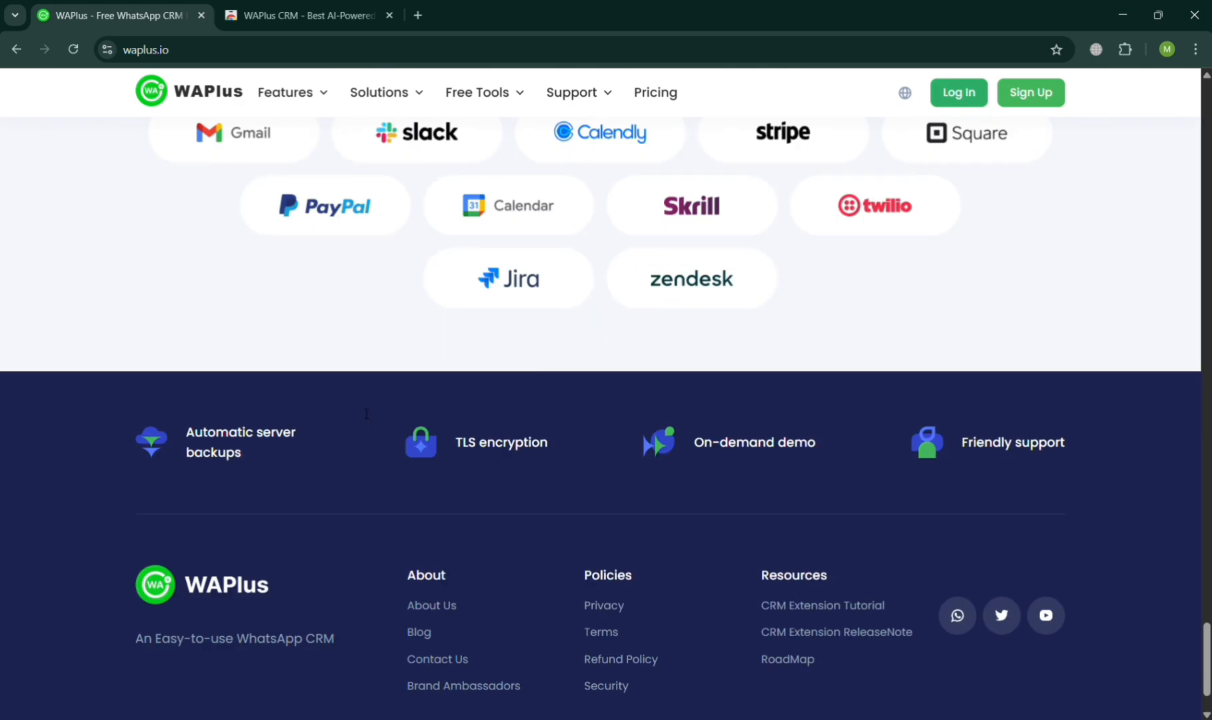
scroll("up", 3)
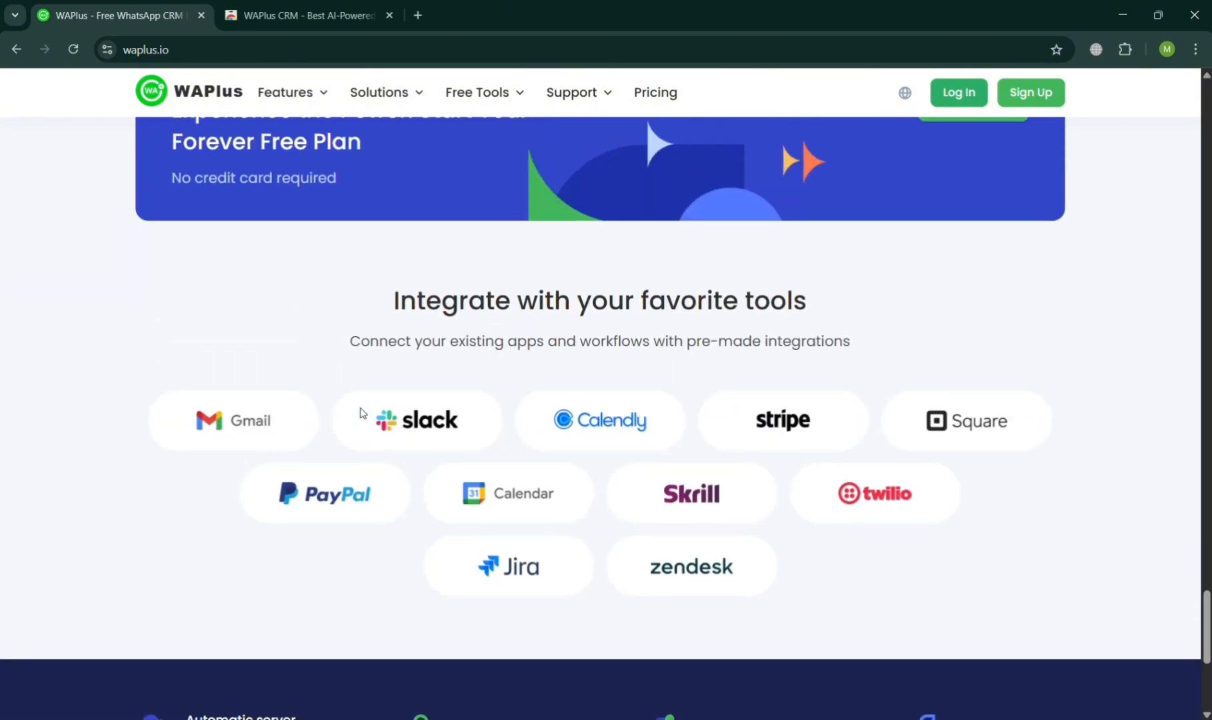
scroll("down", 3)
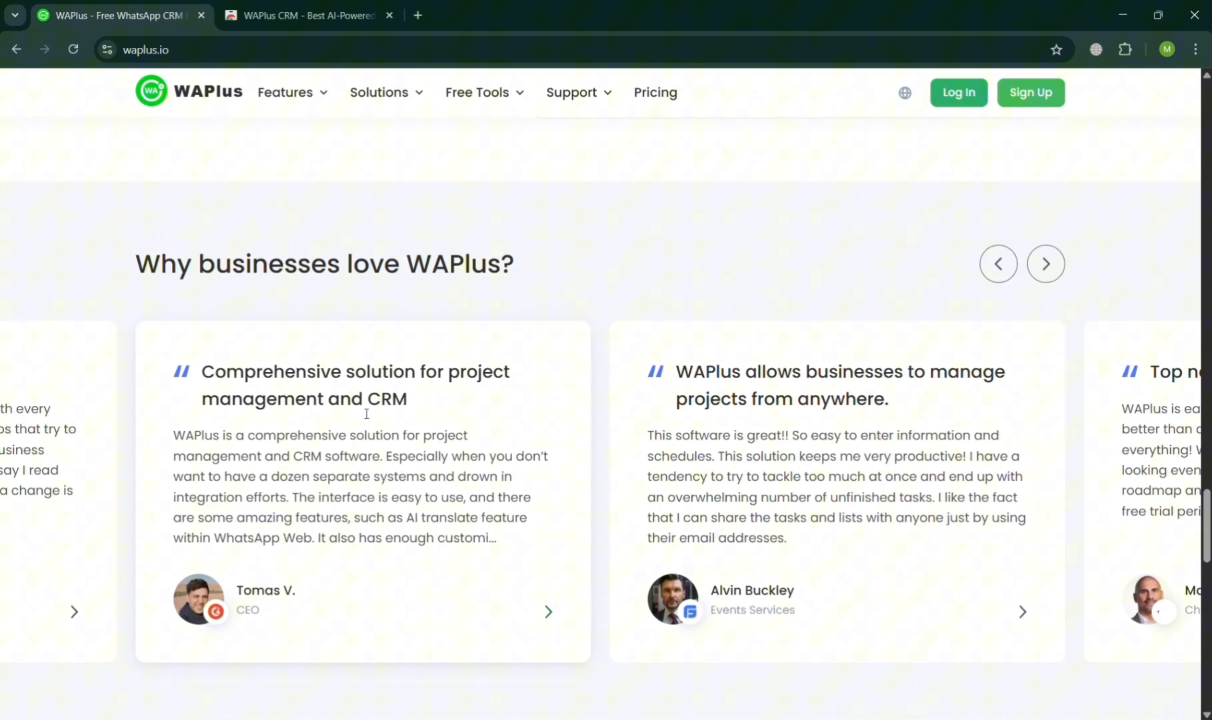
scroll("up", 3)
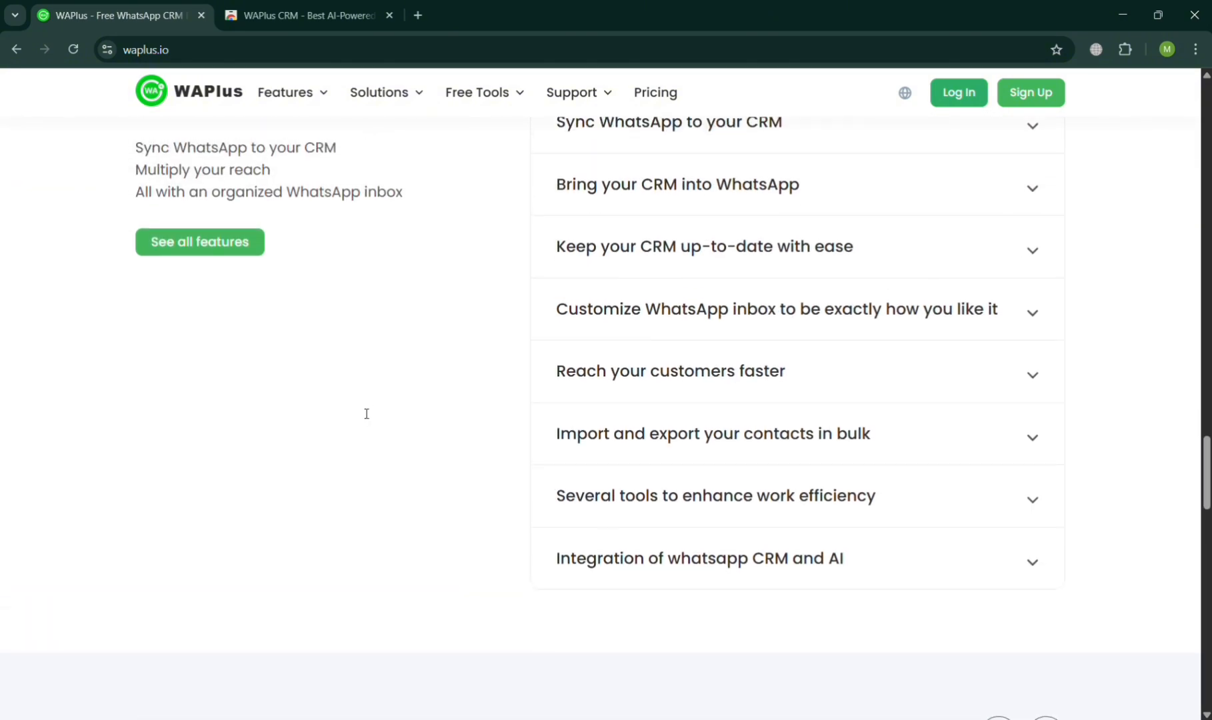
scroll("down", 3)
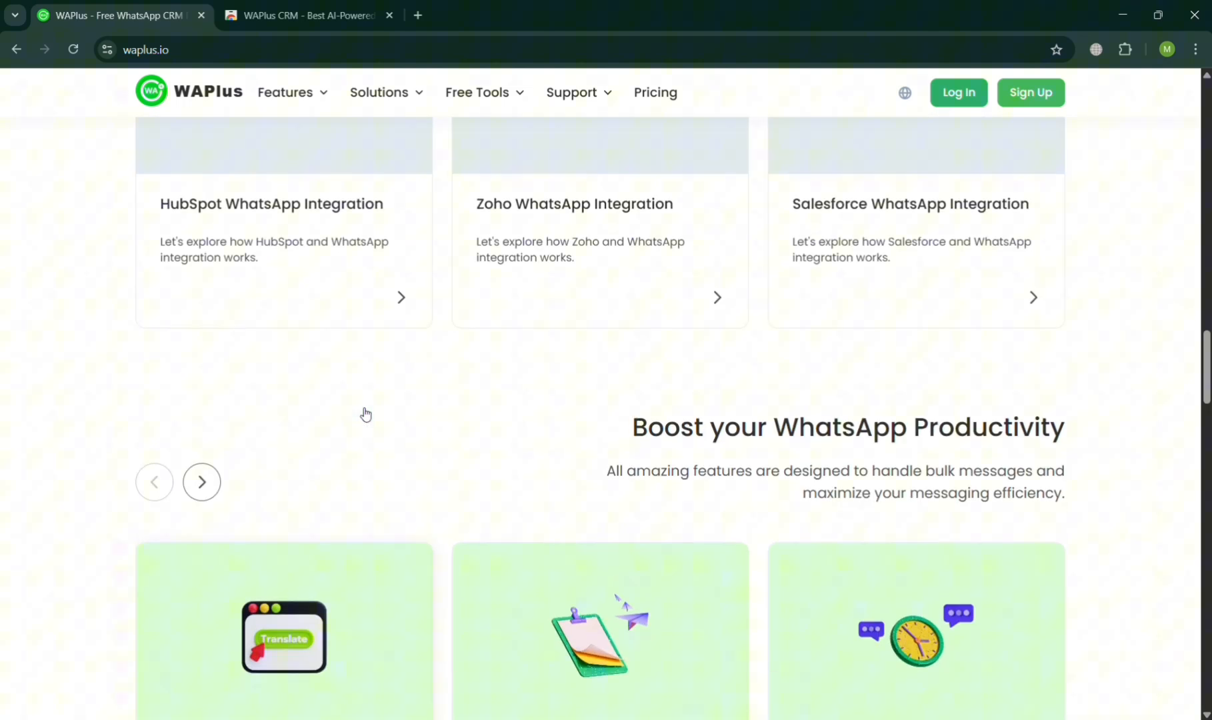
scroll("up", 3)
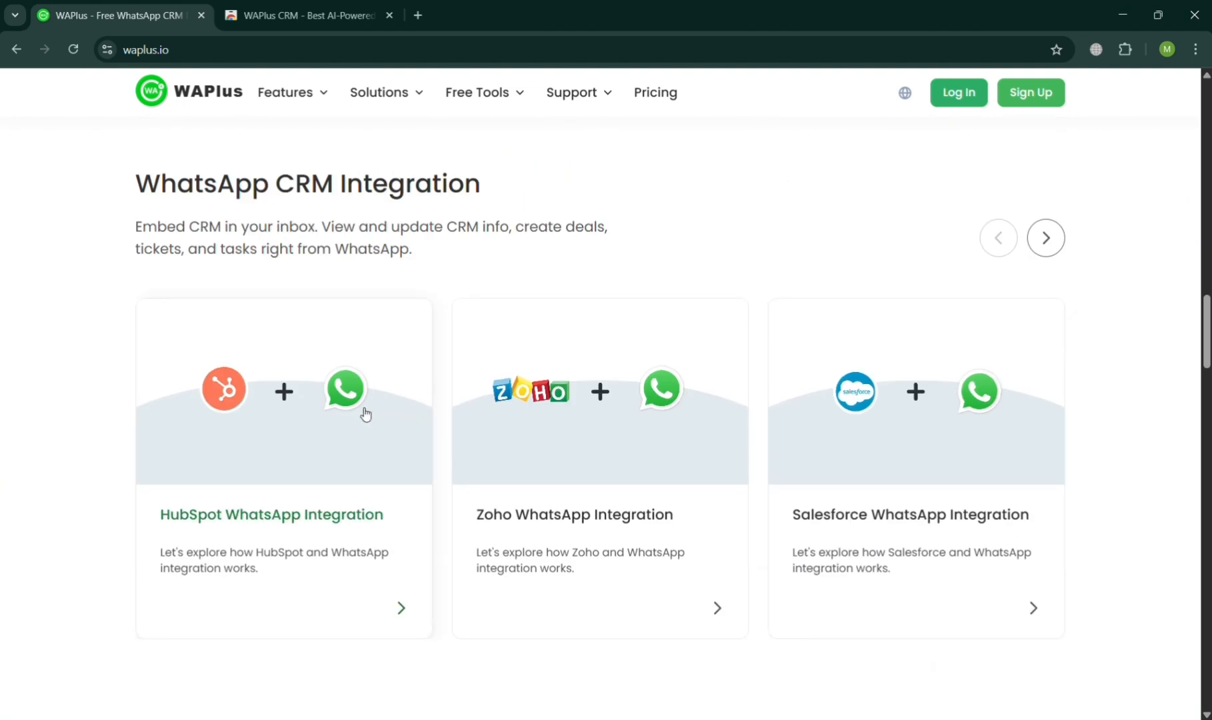
scroll("up", 3)
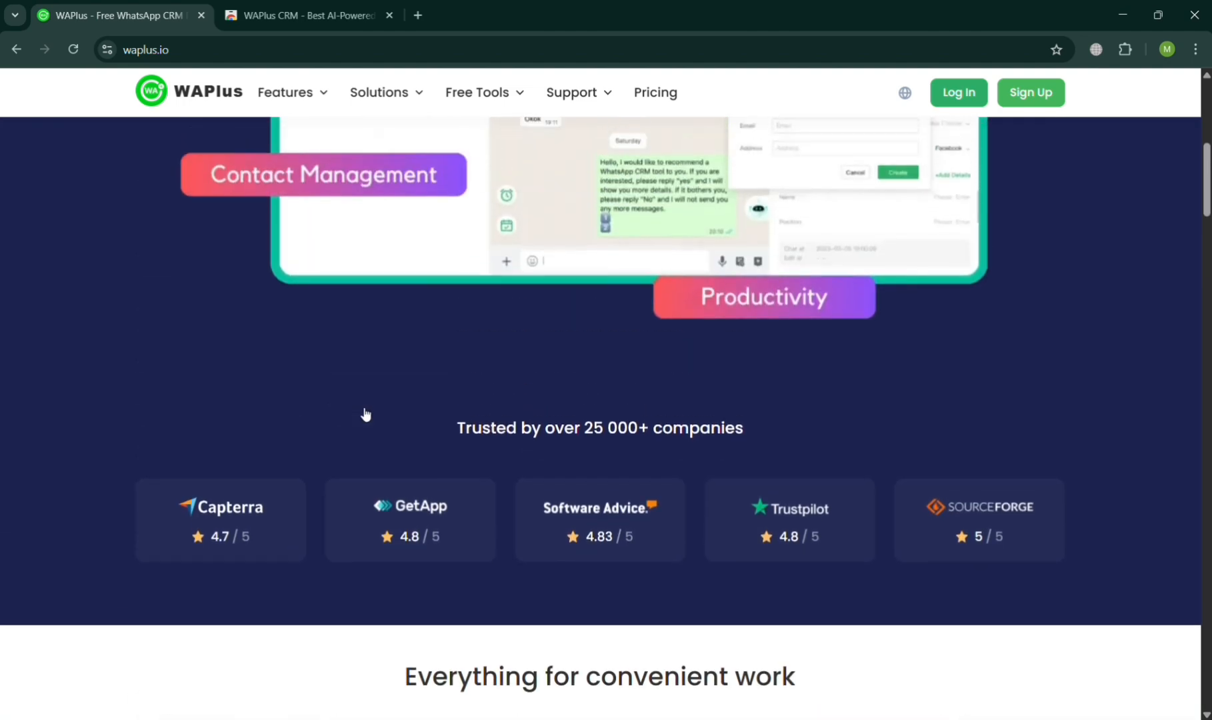
scroll("up", 3)
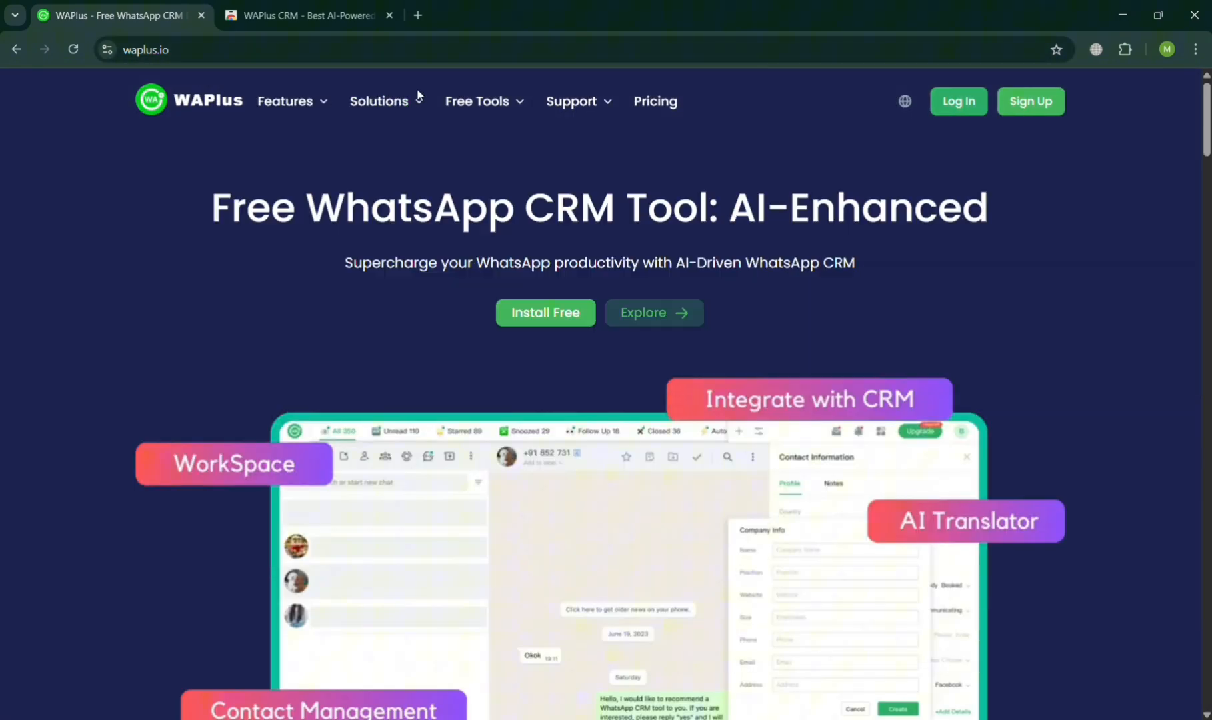
left_click(379, 101)
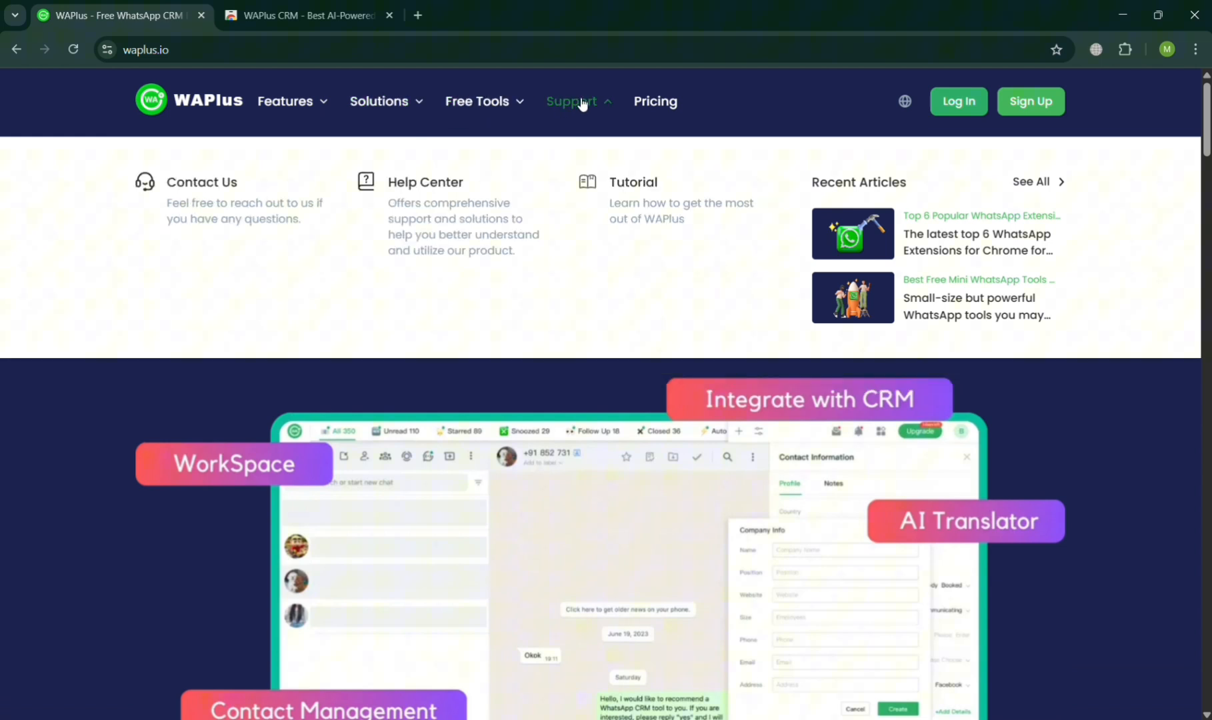
mouse_move(465, 274)
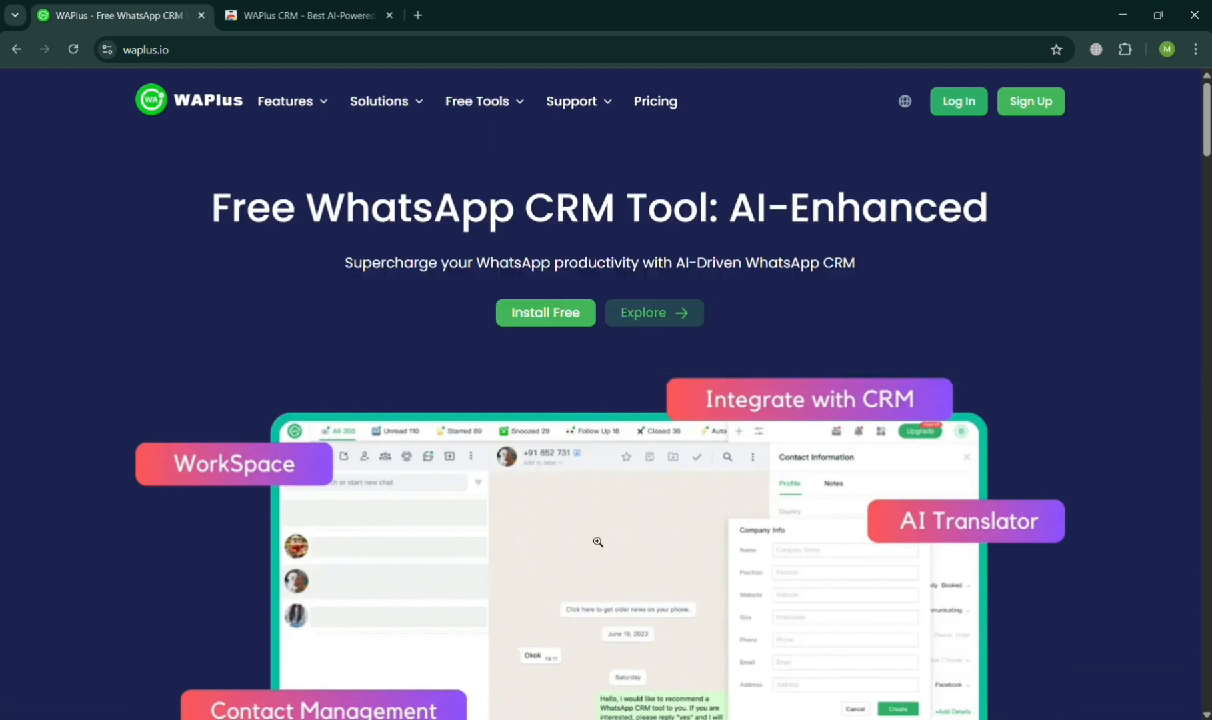
mouse_move(653, 101)
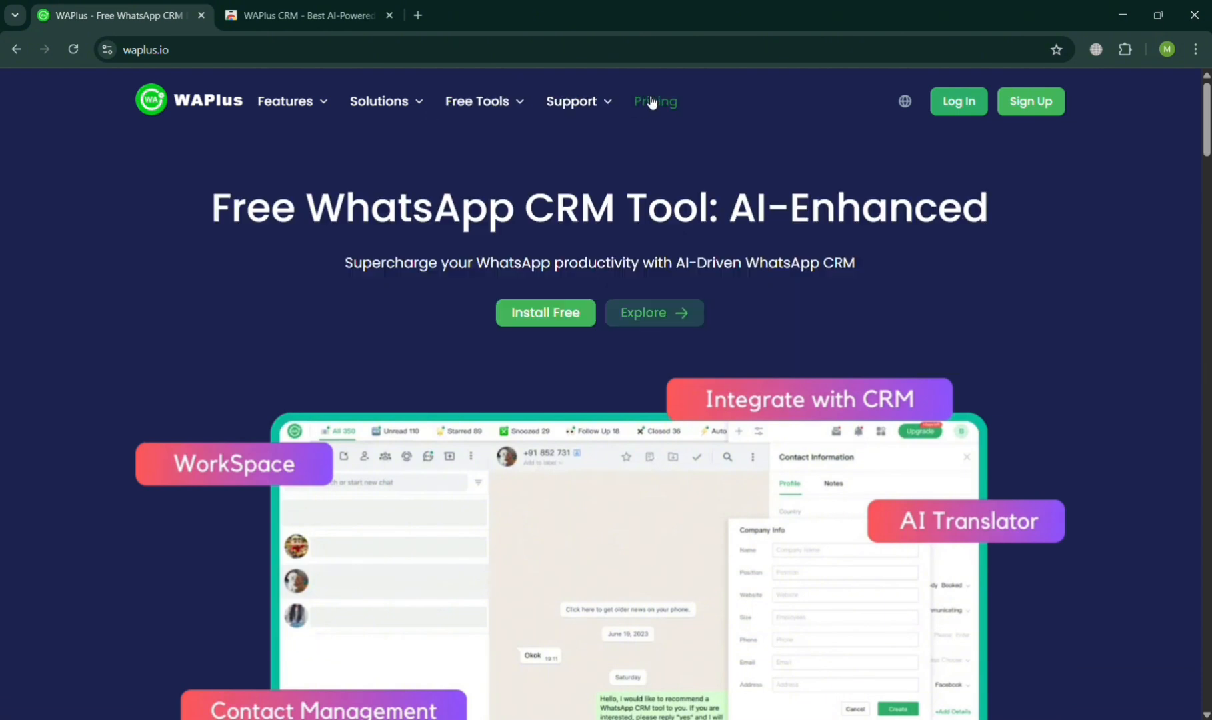
mouse_move(693, 126)
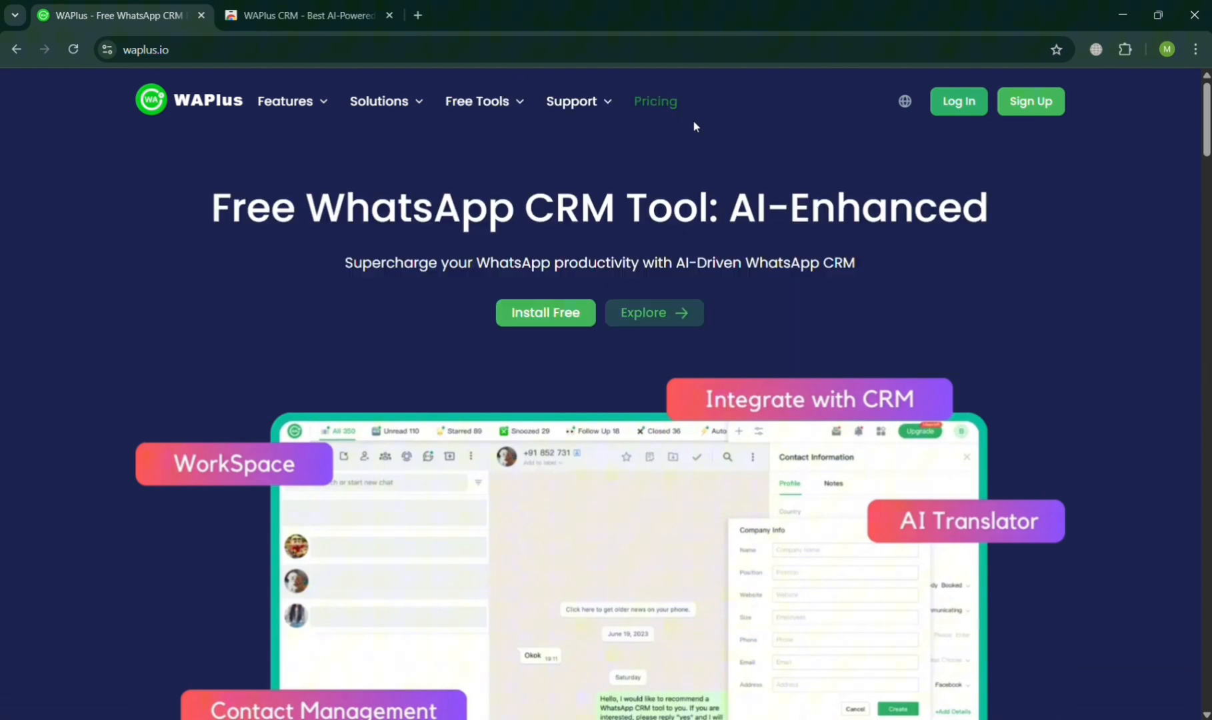
- Open the pricing page and review the Free, Starter, Pro and Growth plans
left_click(654, 101)
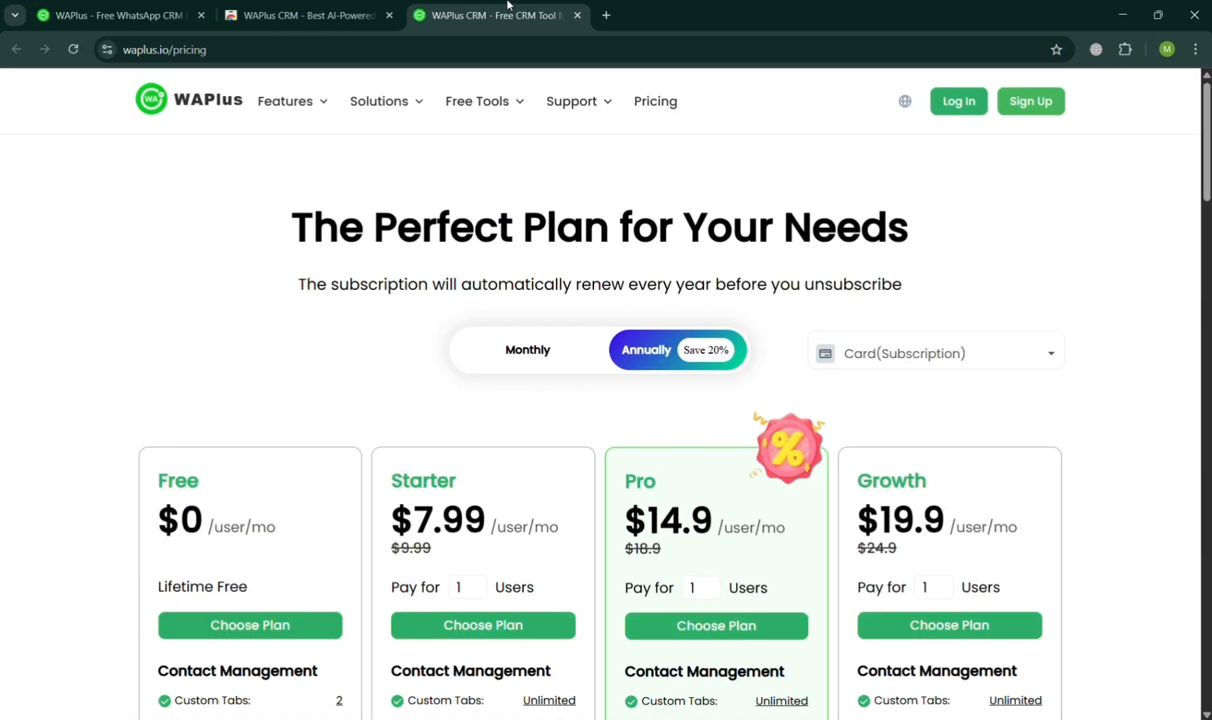
scroll("down", 3)
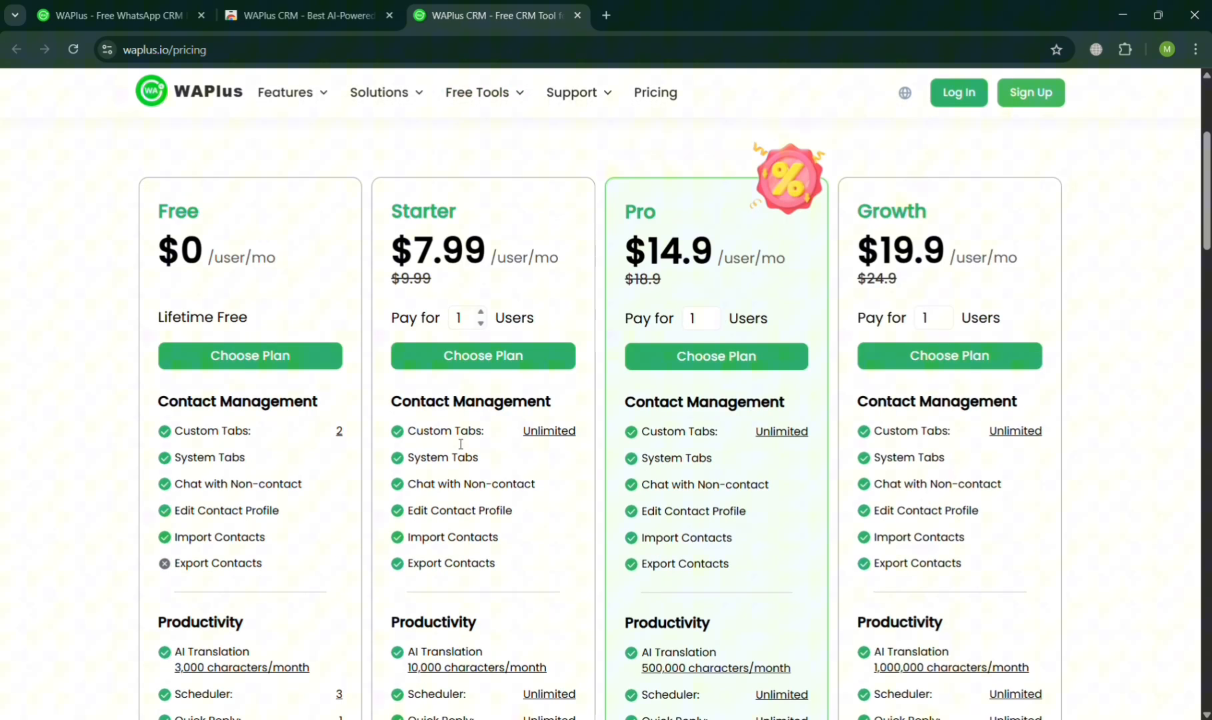
mouse_move(580, 300)
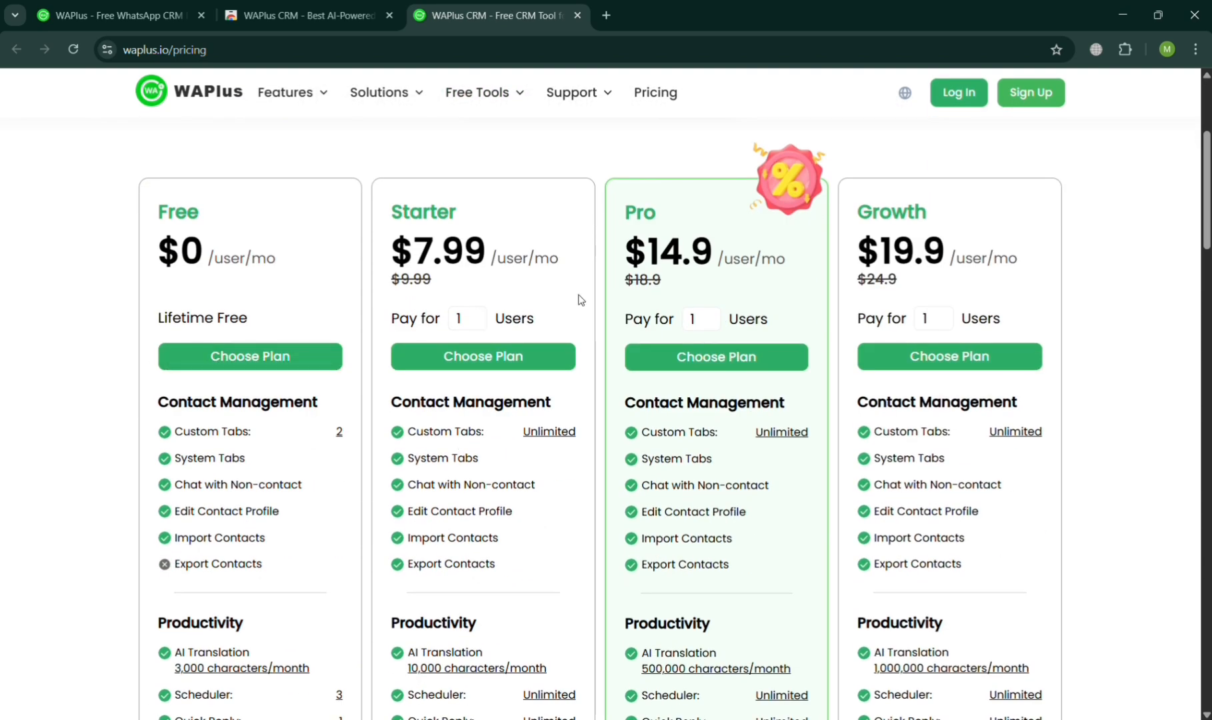
mouse_move(818, 384)
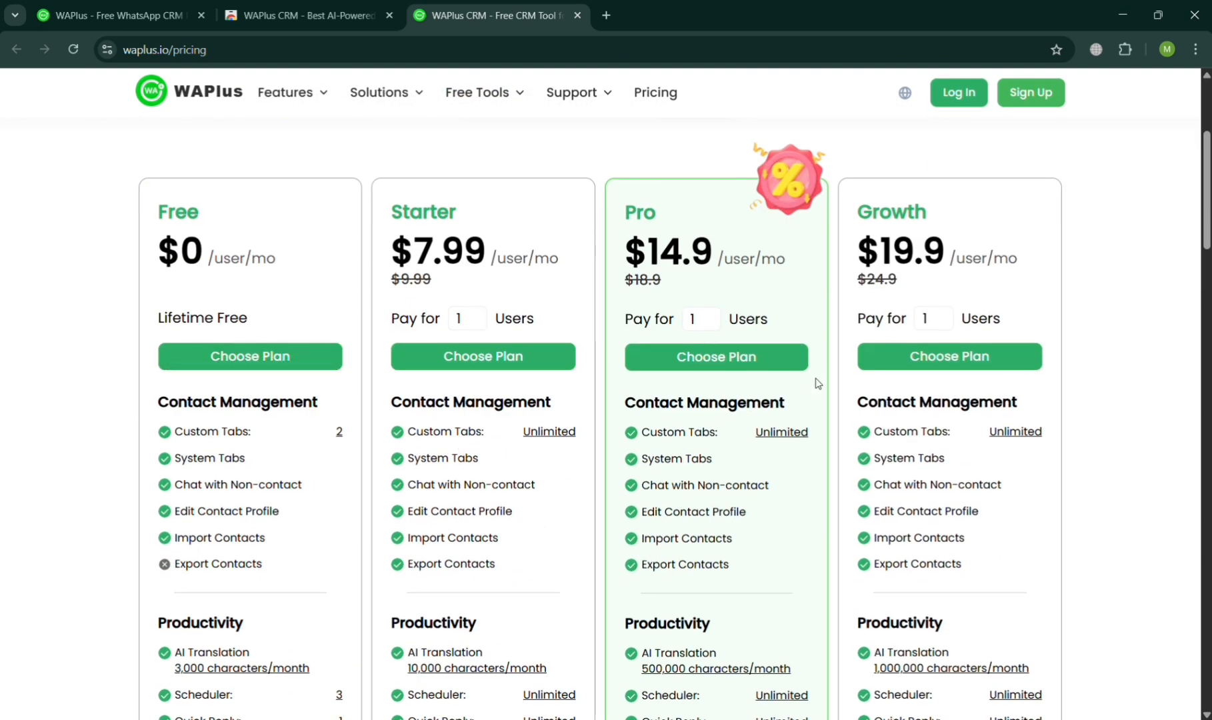
scroll("down", 3)
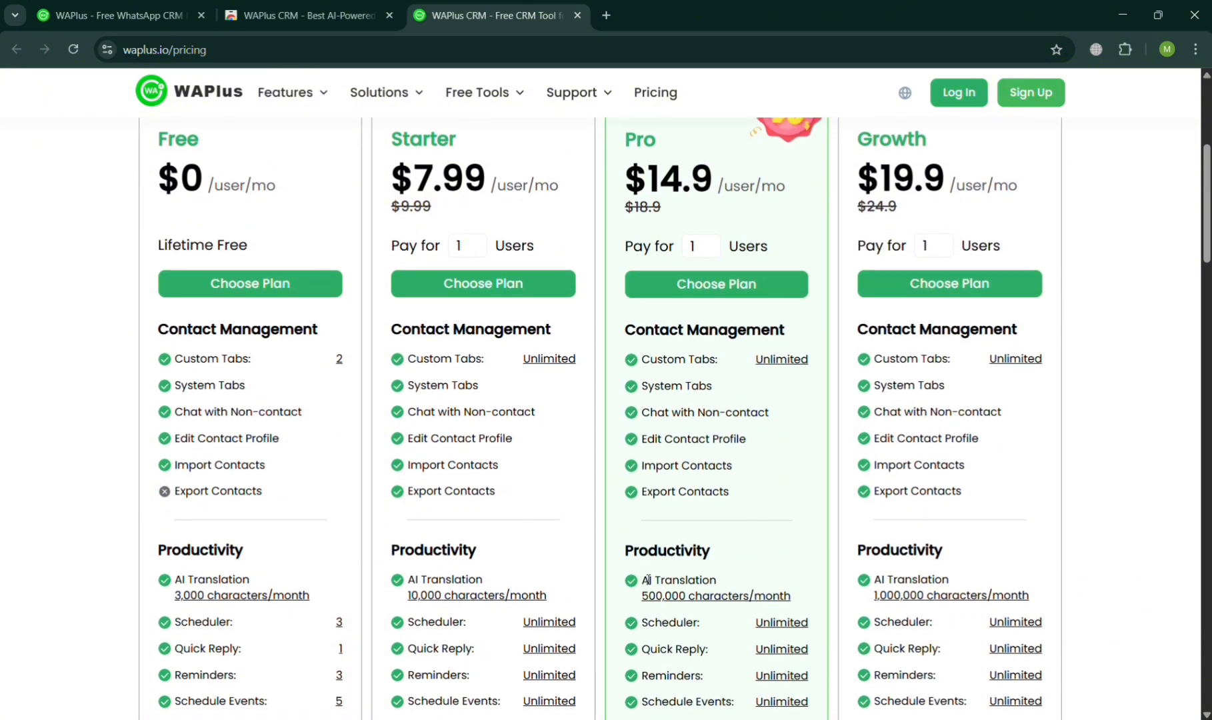
mouse_move(313, 447)
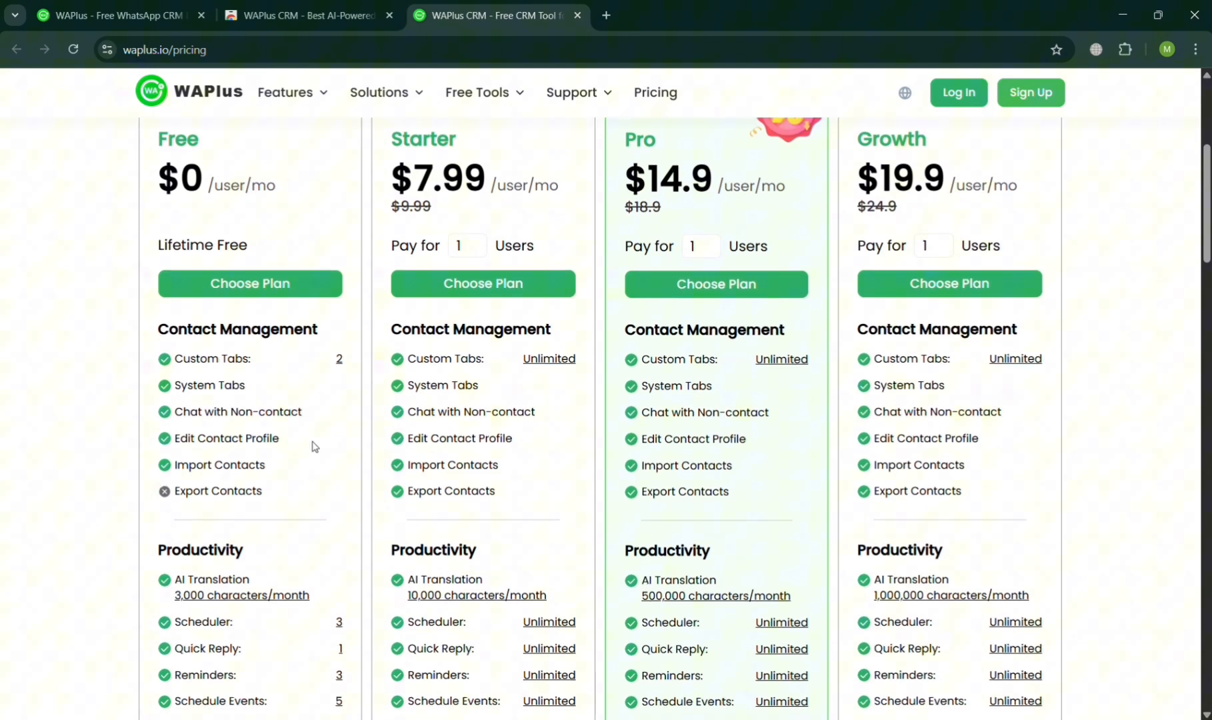
scroll("down", 3)
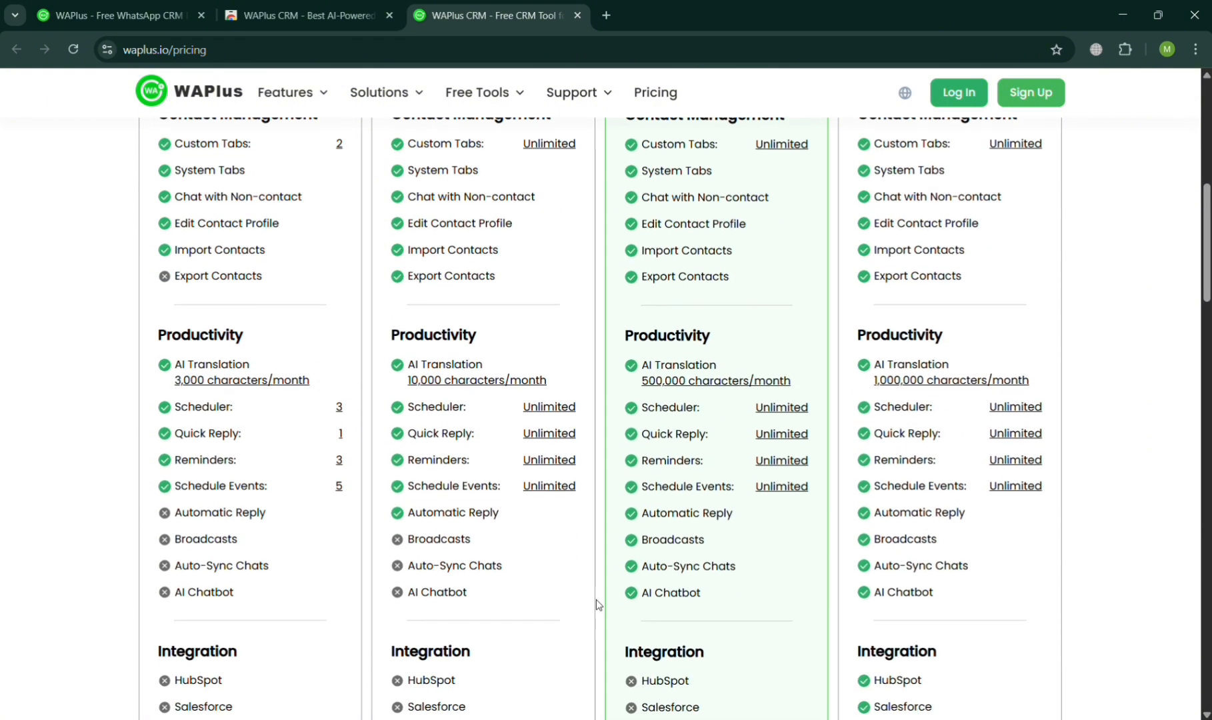
scroll("up", 3)
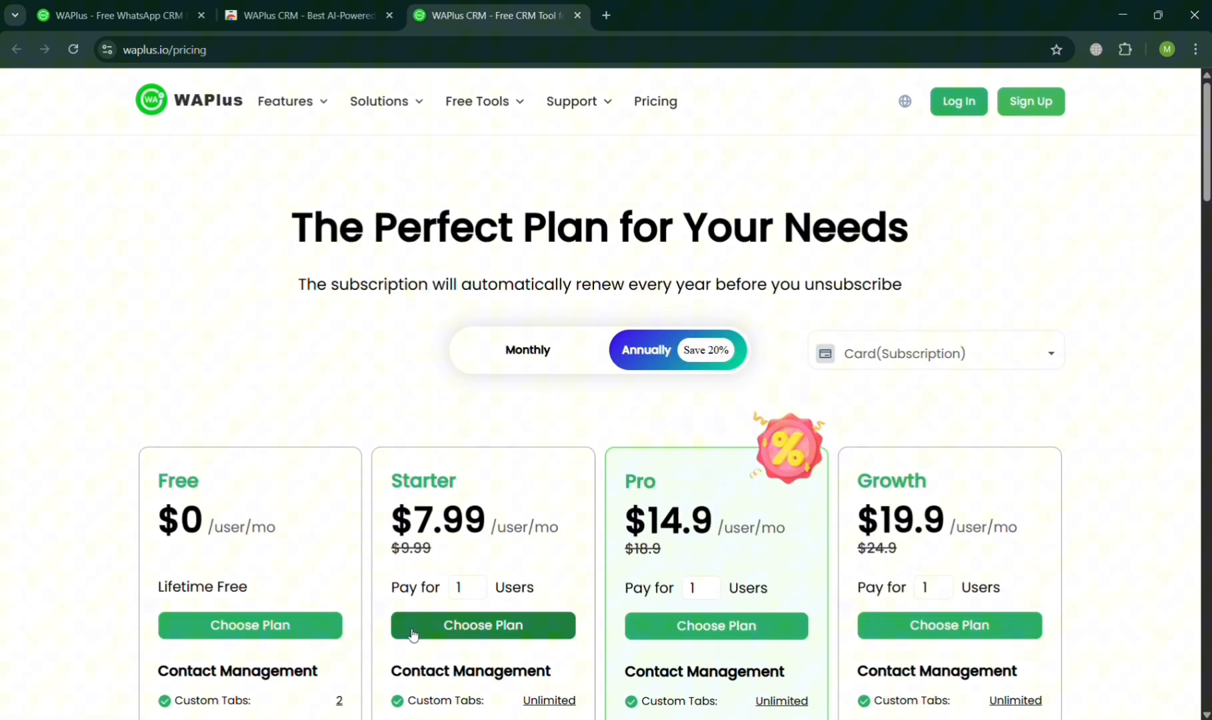
mouse_move(204, 644)
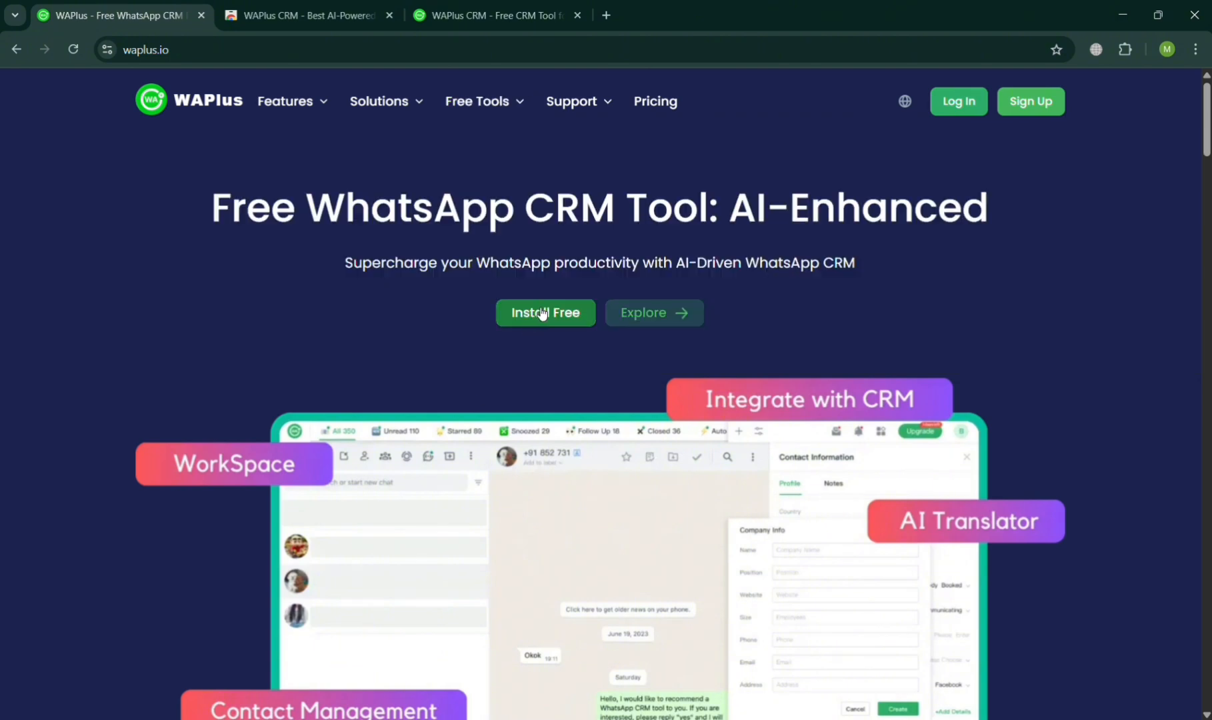
- Start installing WAPlus CRM via Install Free and Add to Chrome, closing the duplicate tab
left_click(545, 312)
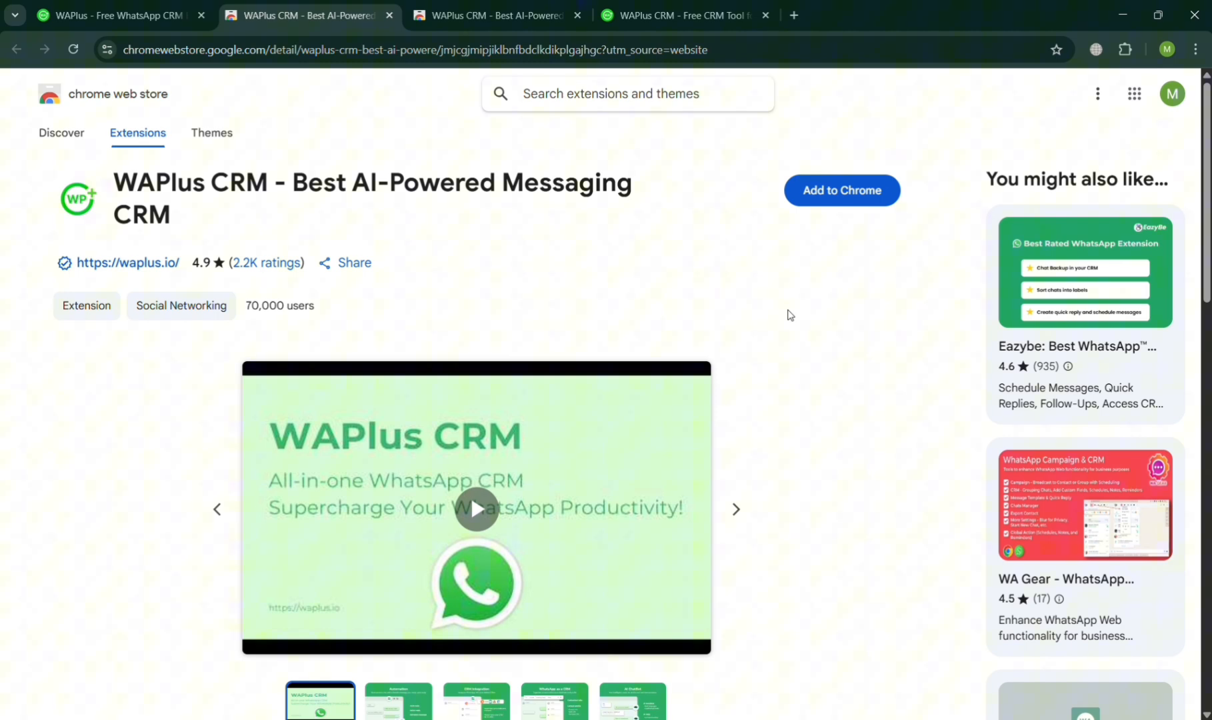
mouse_move(873, 194)
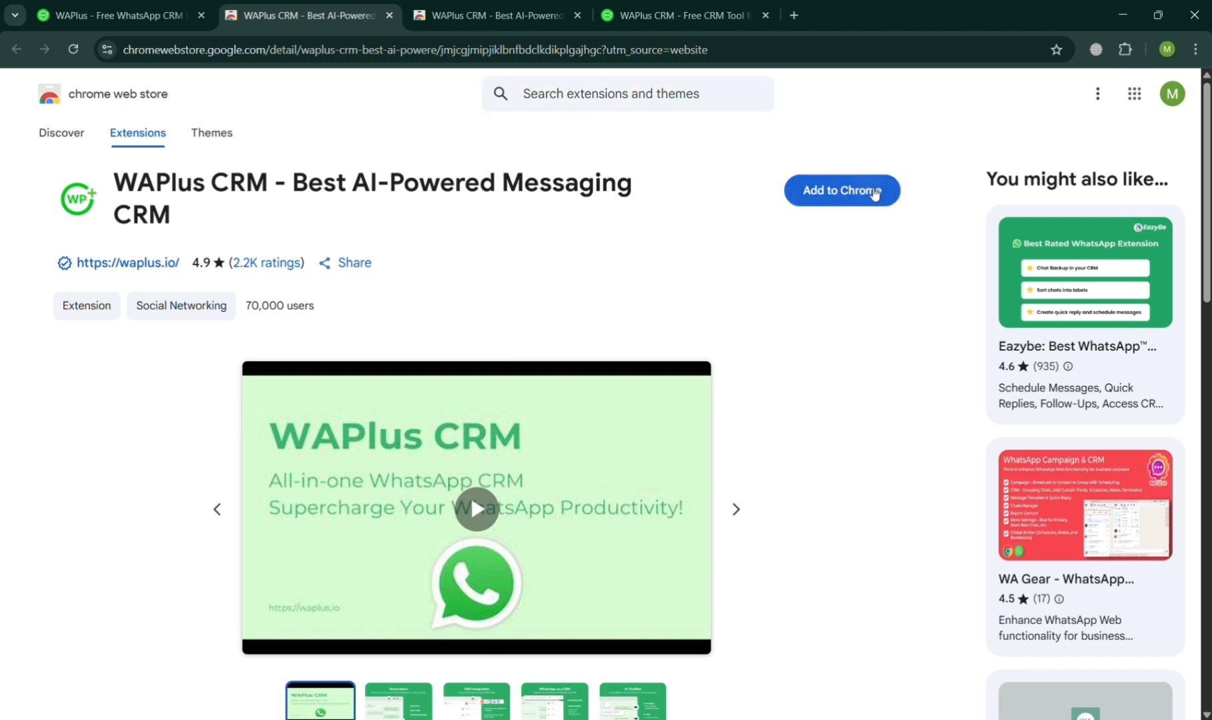
left_click(840, 190)
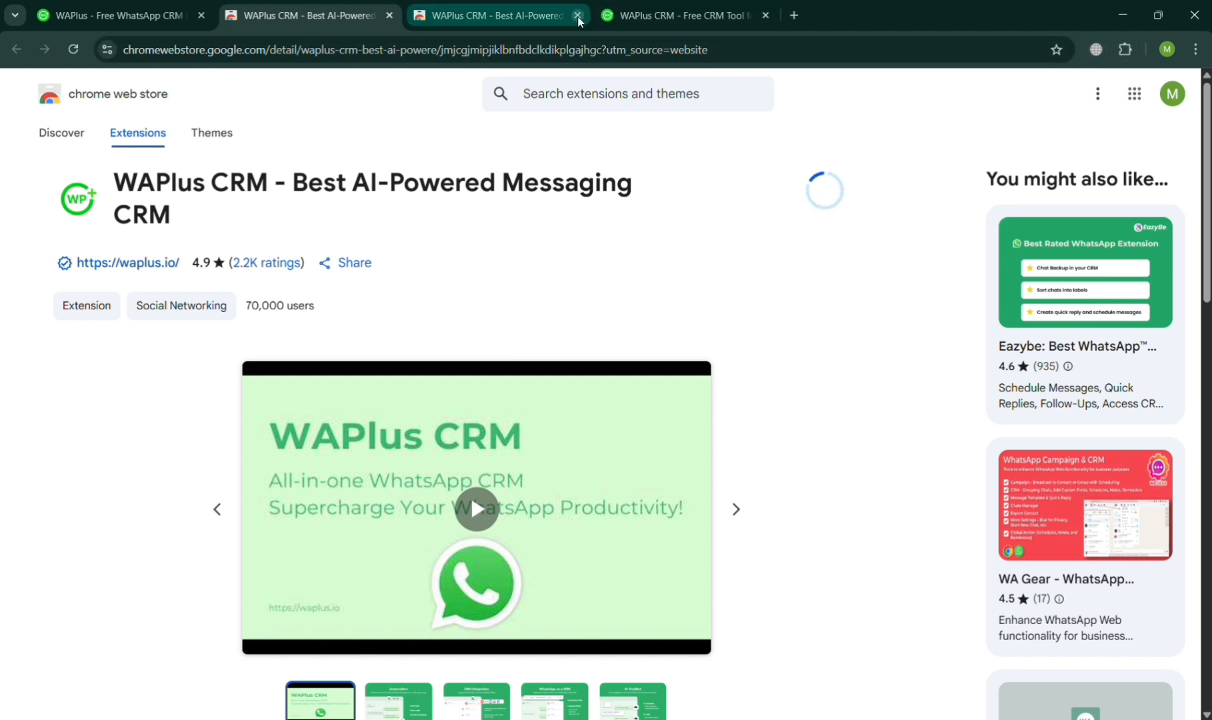
left_click(578, 15)
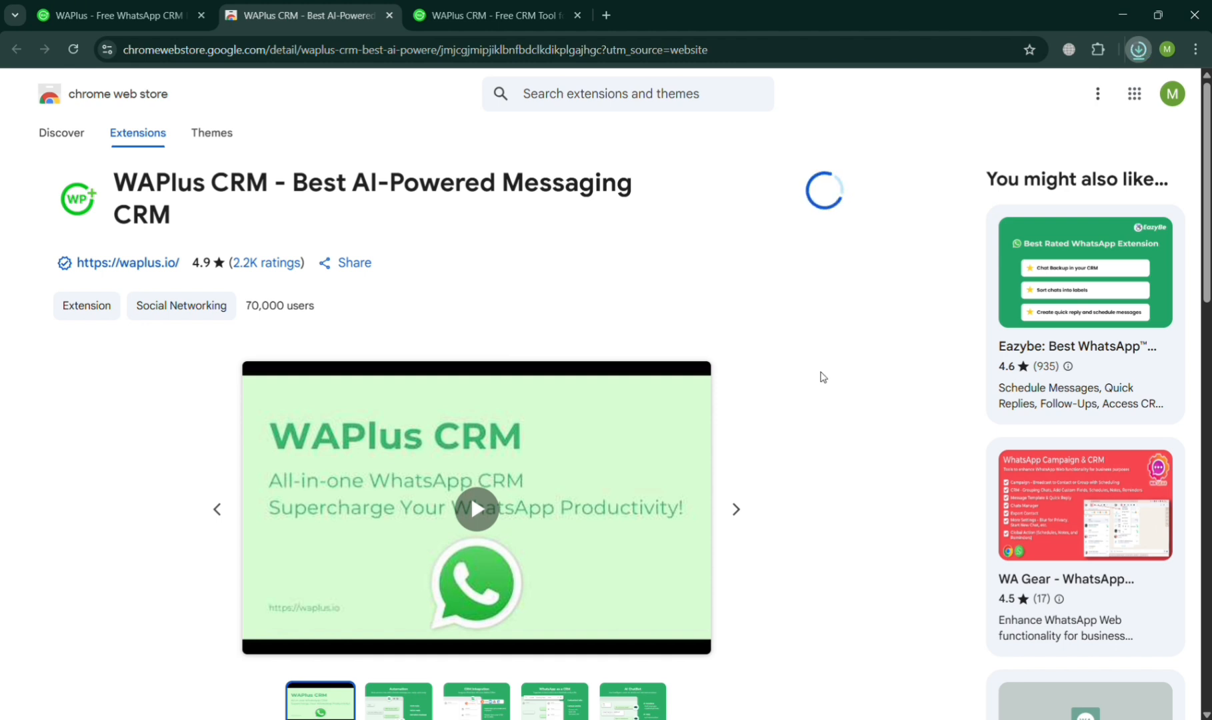
- Scroll through the listing's 4.9 rating, overview, details, privacy and support sections
scroll("down", 3)
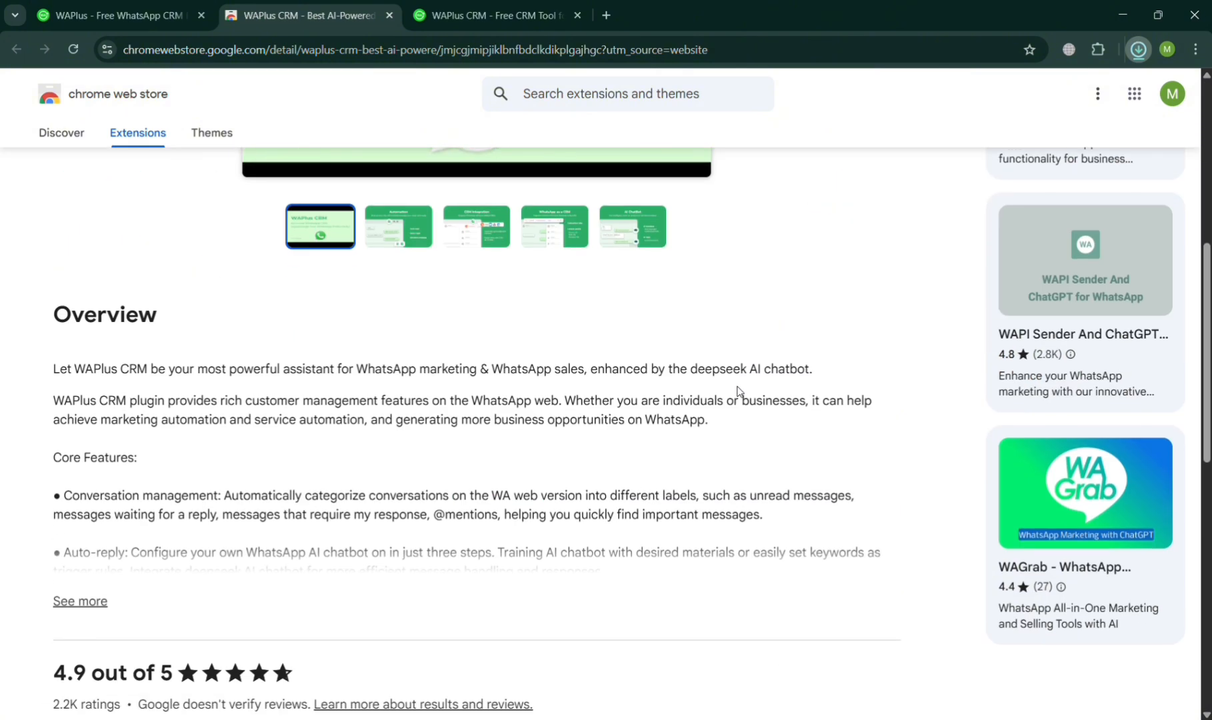
mouse_move(1013, 143)
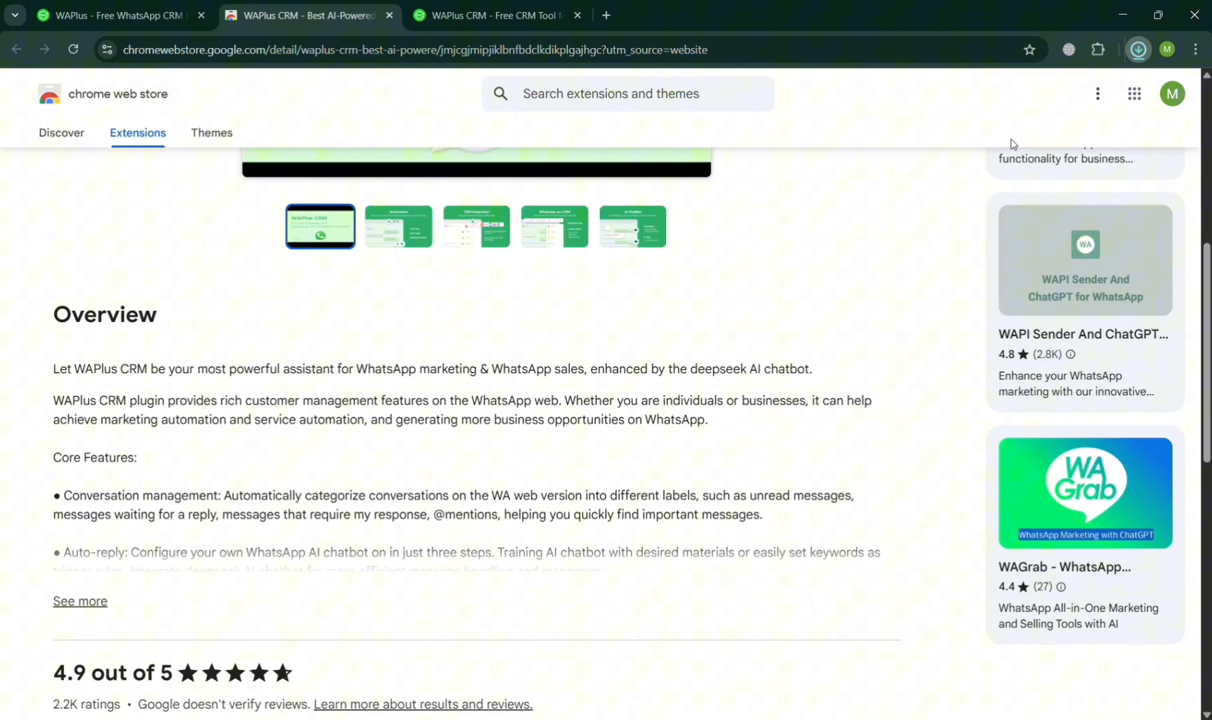
scroll("down", 3)
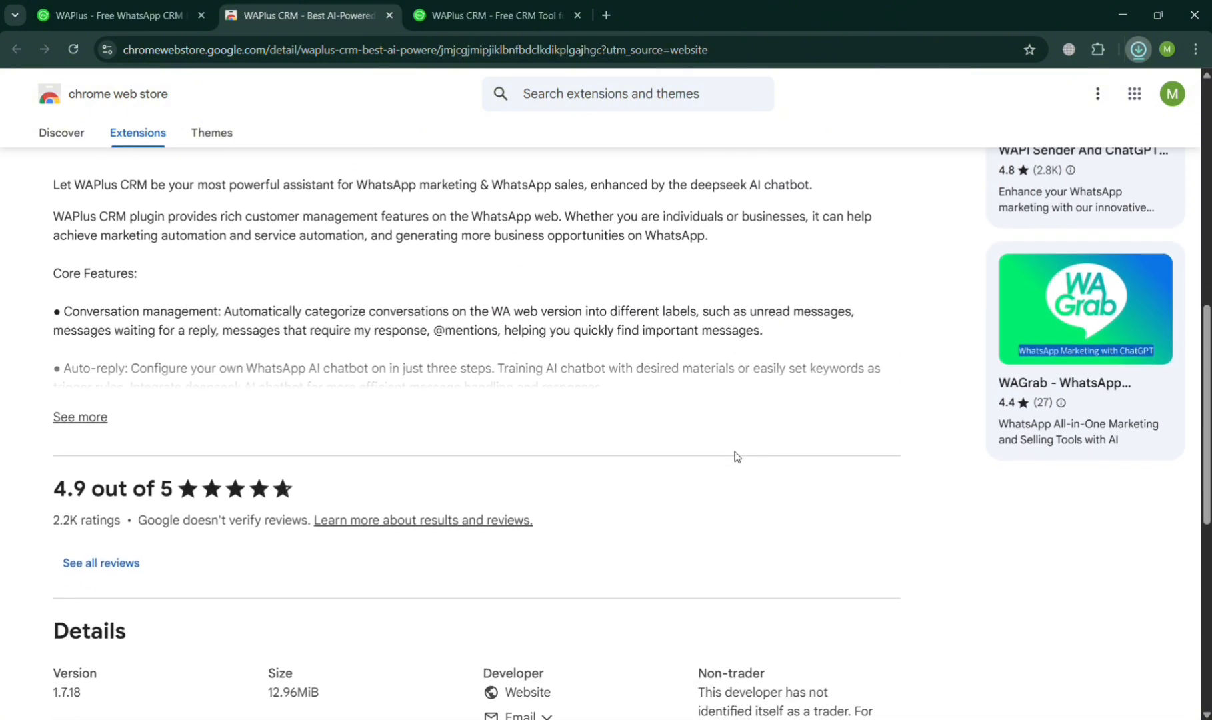
scroll("down", 3)
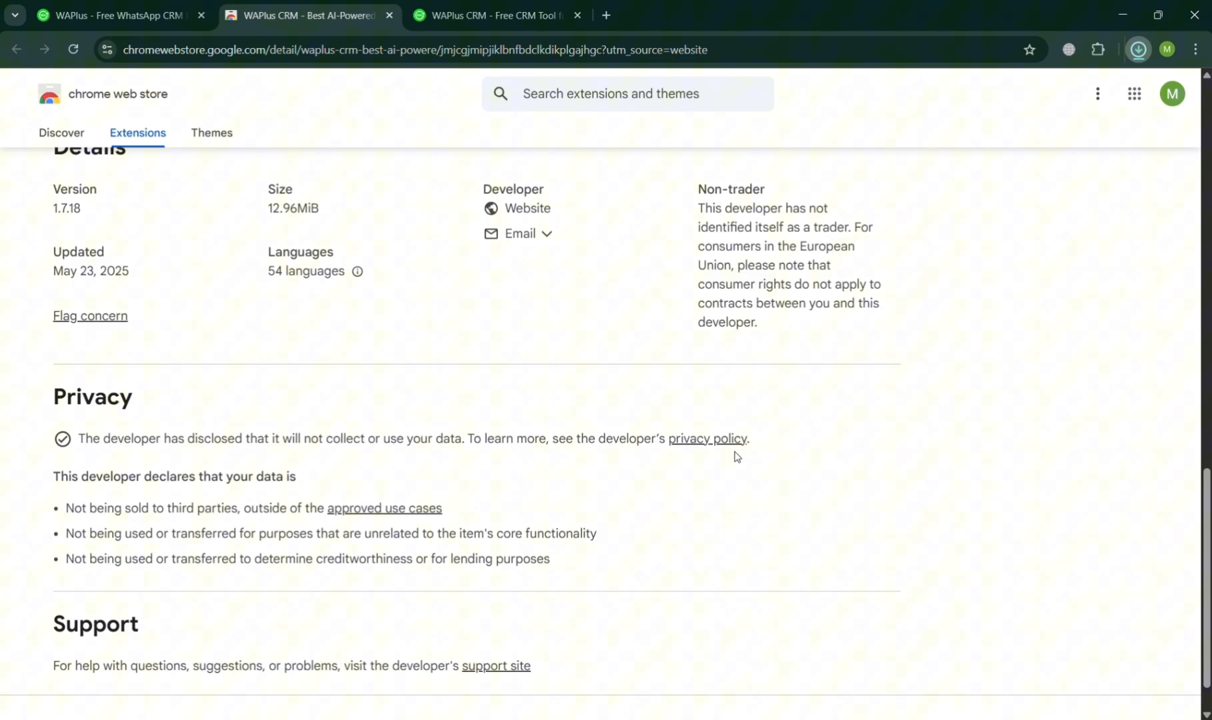
scroll("up", 3)
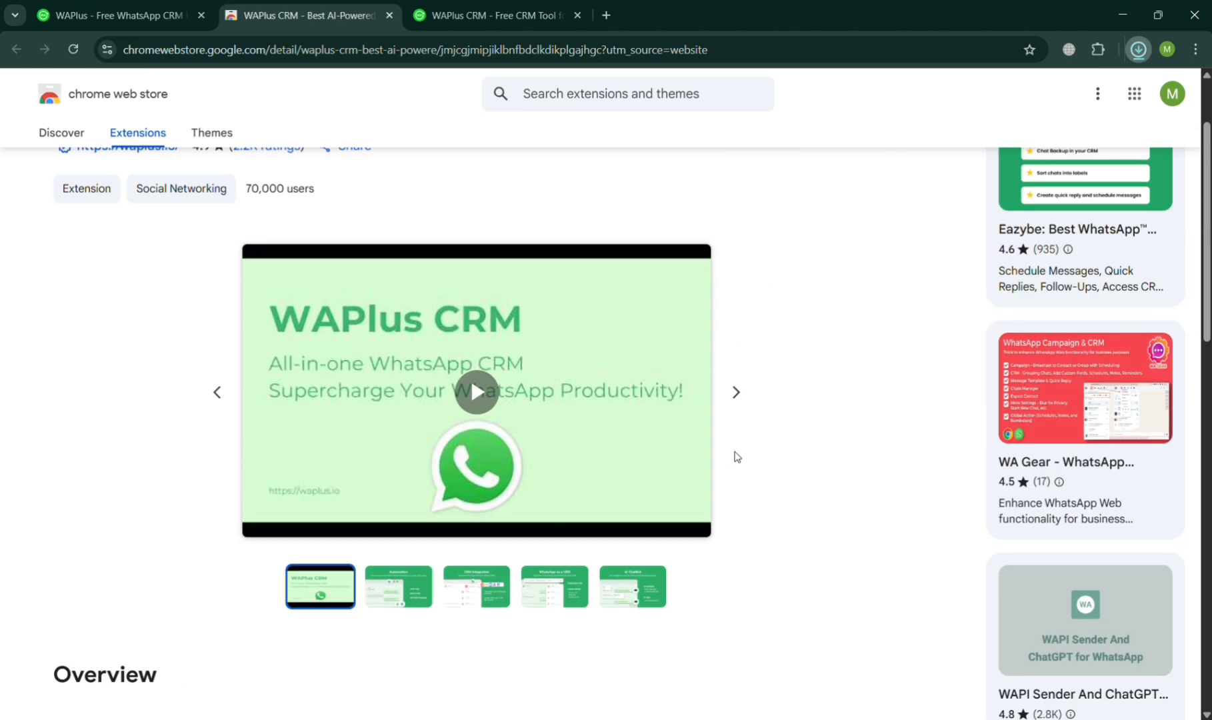
scroll("up", 3)
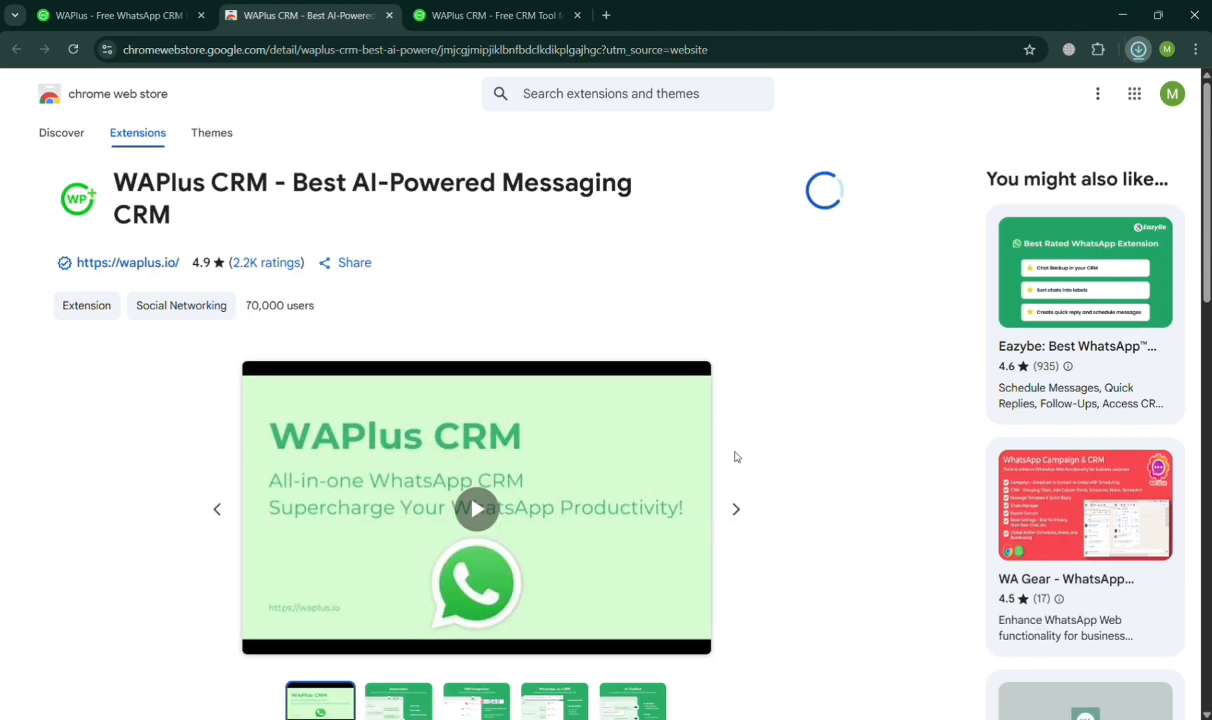
mouse_move(1041, 166)
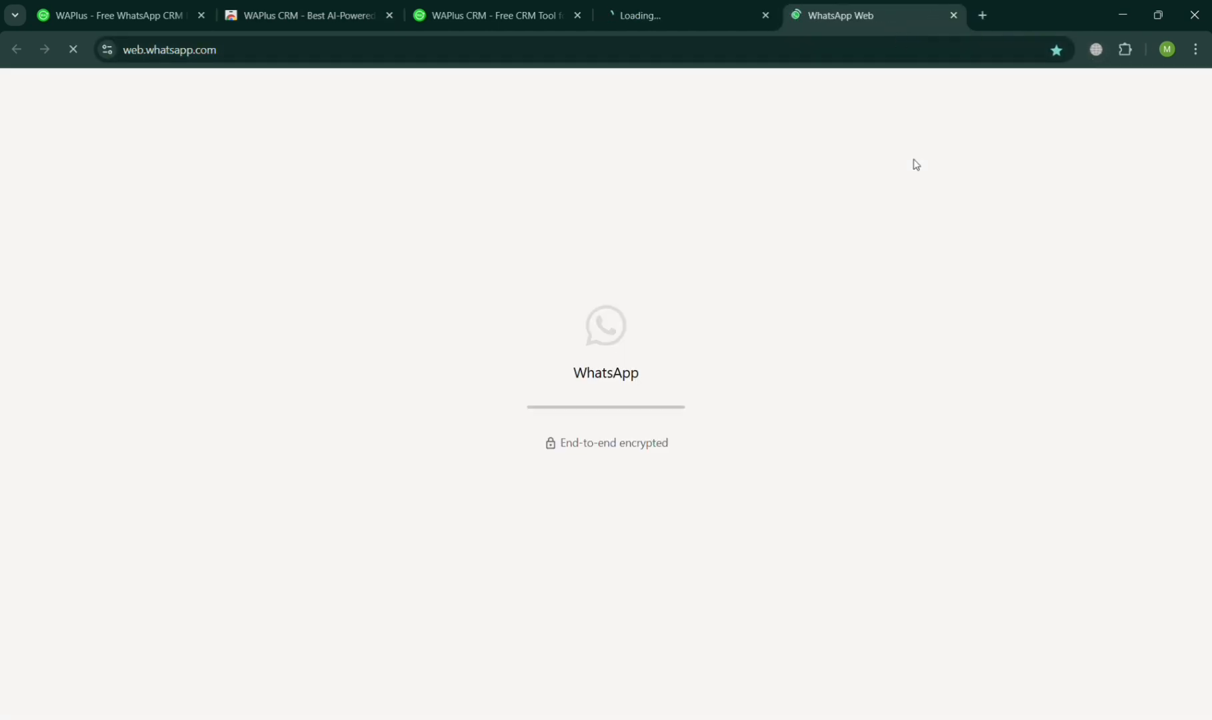
mouse_move(585, 458)
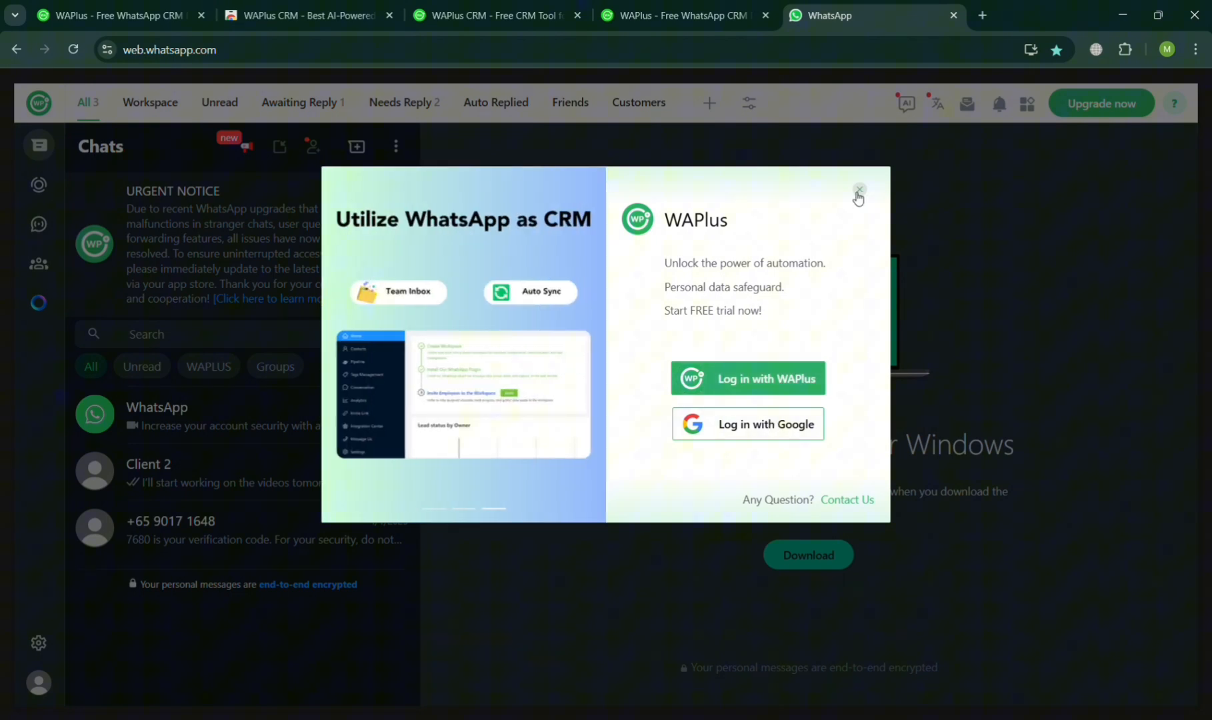
- Dismiss the WAPlus sign-in prompt and switch back to the WAPlus website tab
left_click(858, 190)
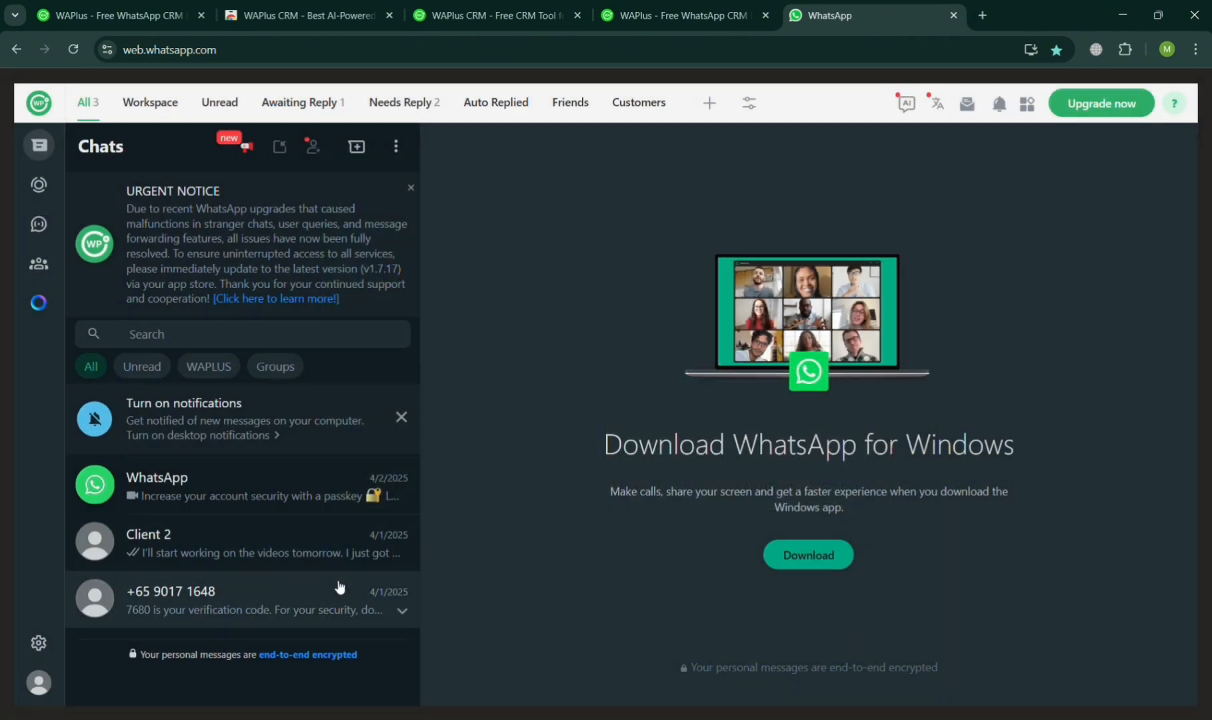
mouse_move(233, 146)
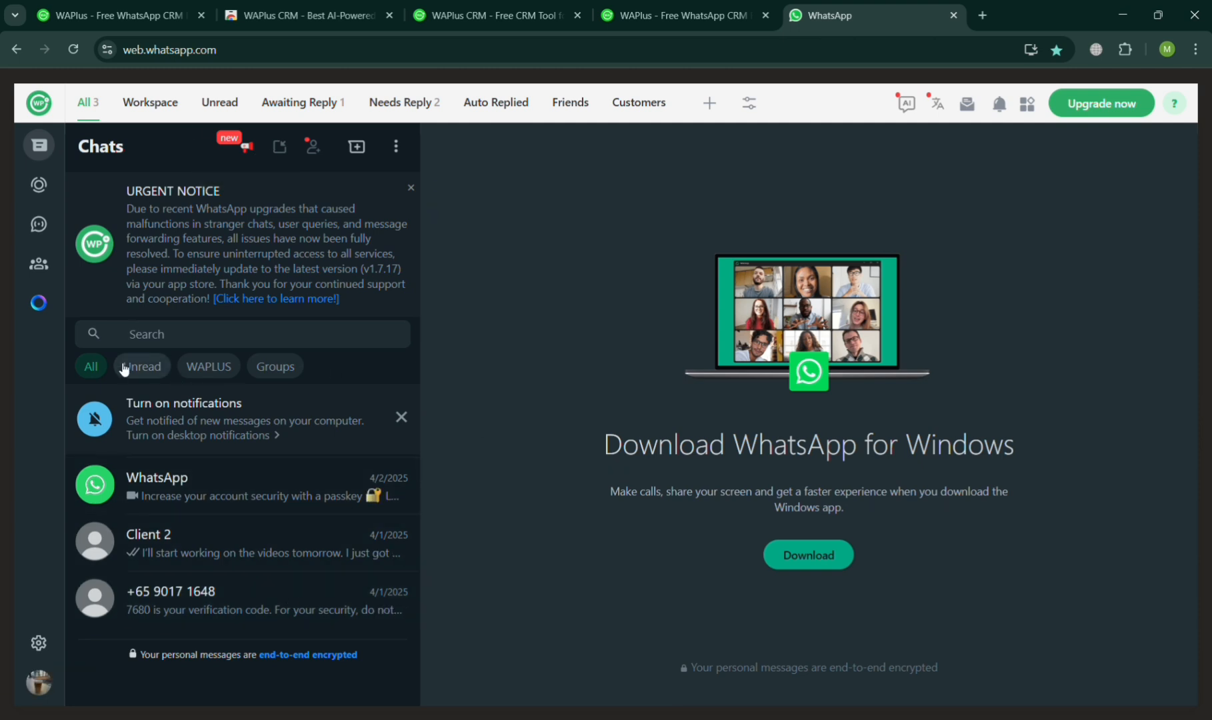
left_click(116, 15)
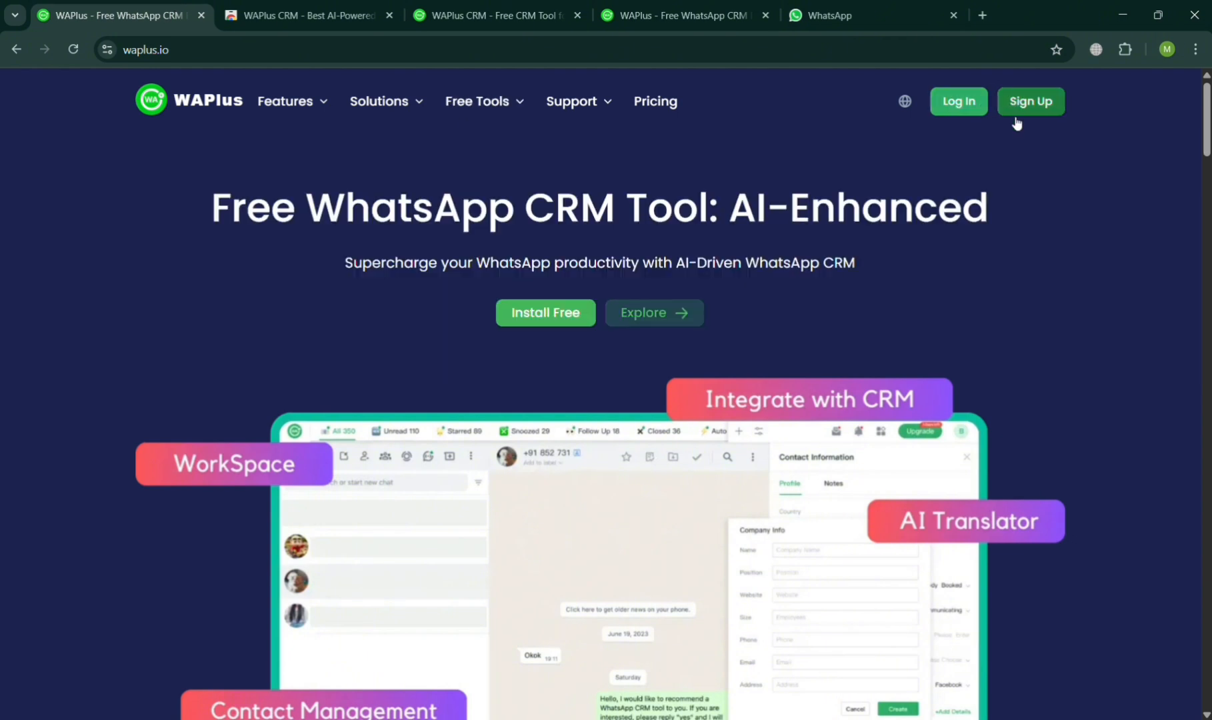
mouse_move(1026, 118)
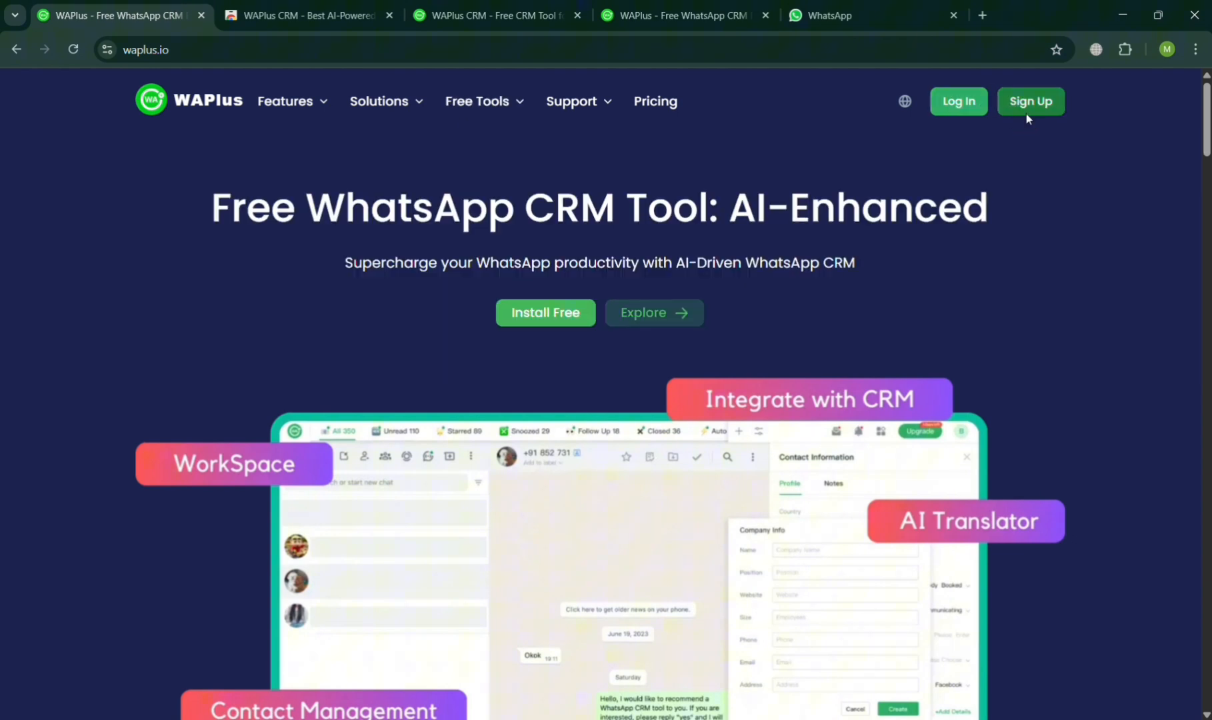
- Start creating a WAPlus account from the waplus.io Sign Up link
left_click(448, 16)
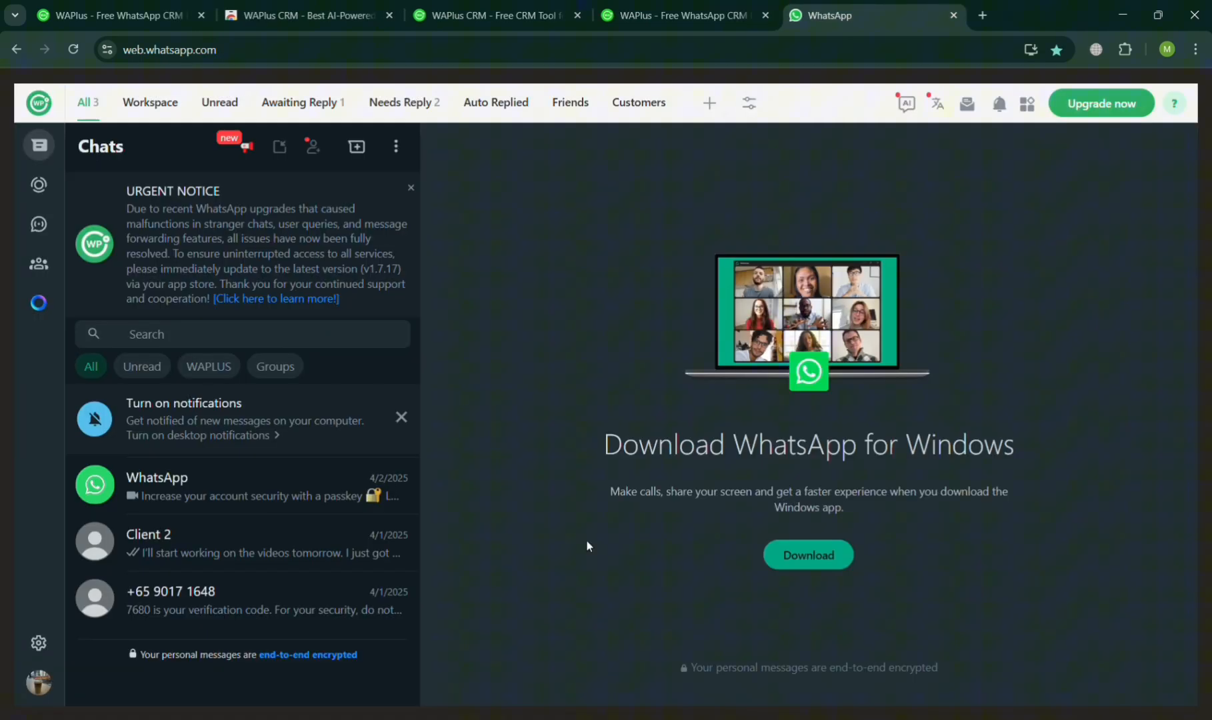
mouse_move(150, 102)
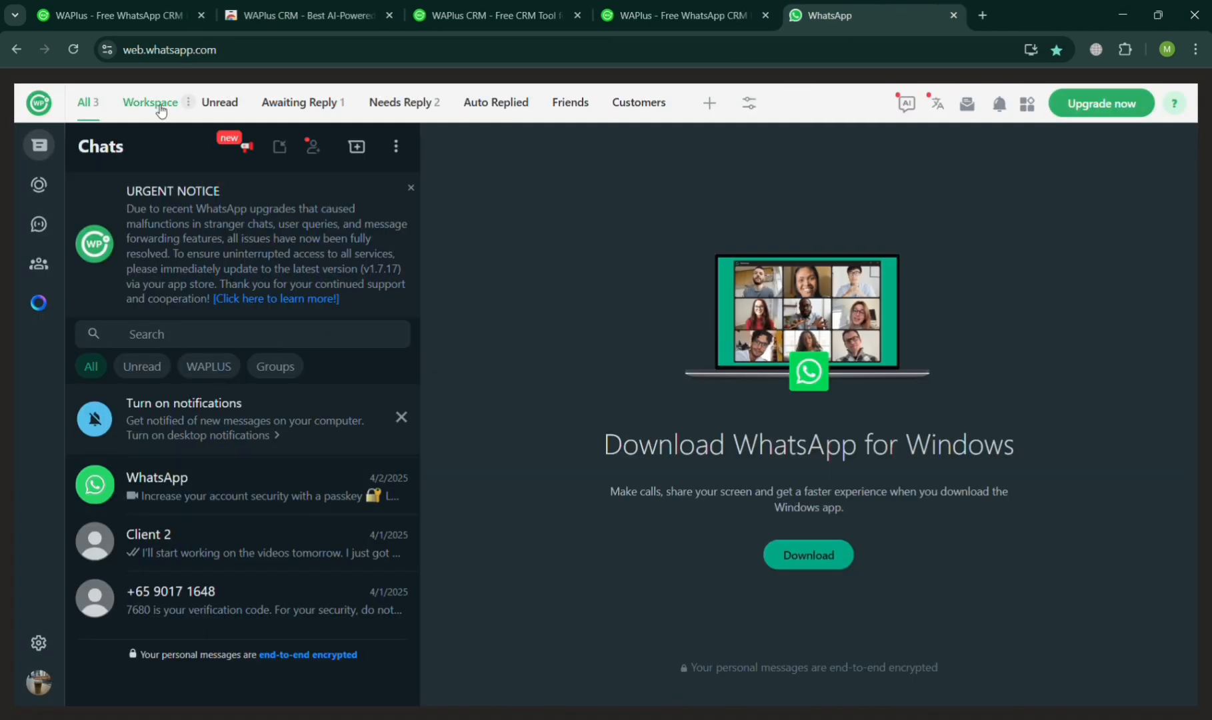
- Browse the Favorites, Awaiting Reply and Needs Reply filters, then open the ADA OTP chat
left_click(188, 102)
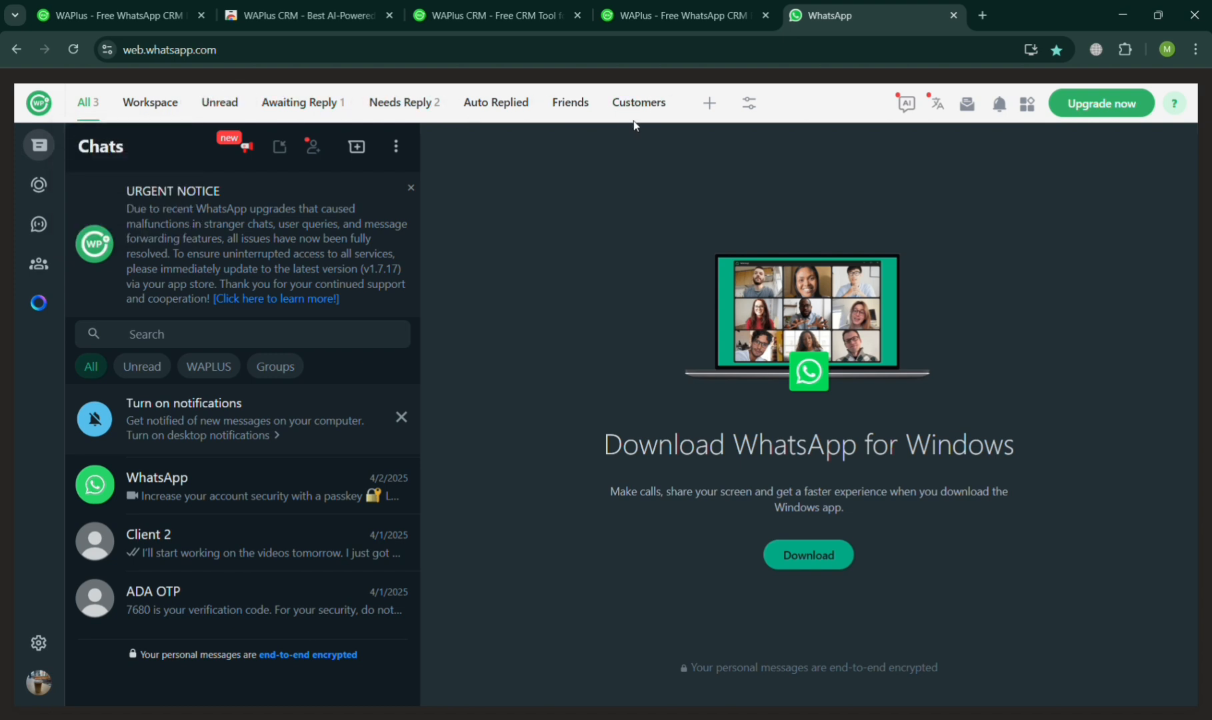
mouse_move(650, 138)
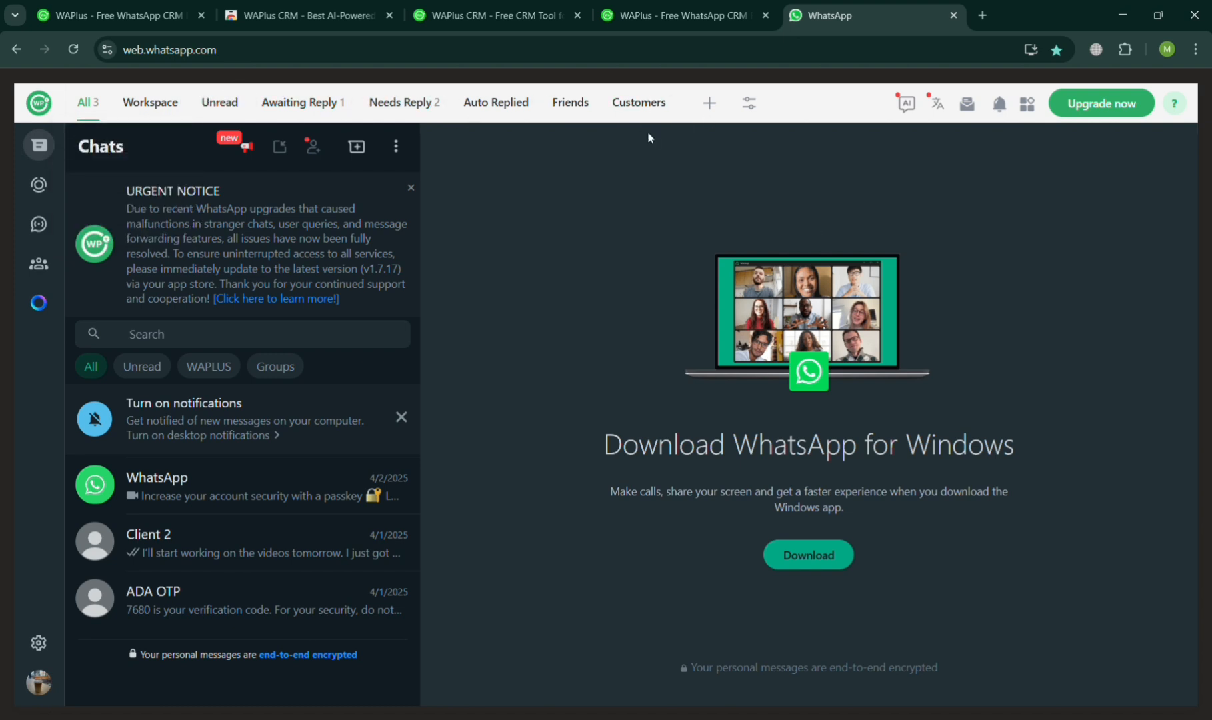
mouse_move(38, 184)
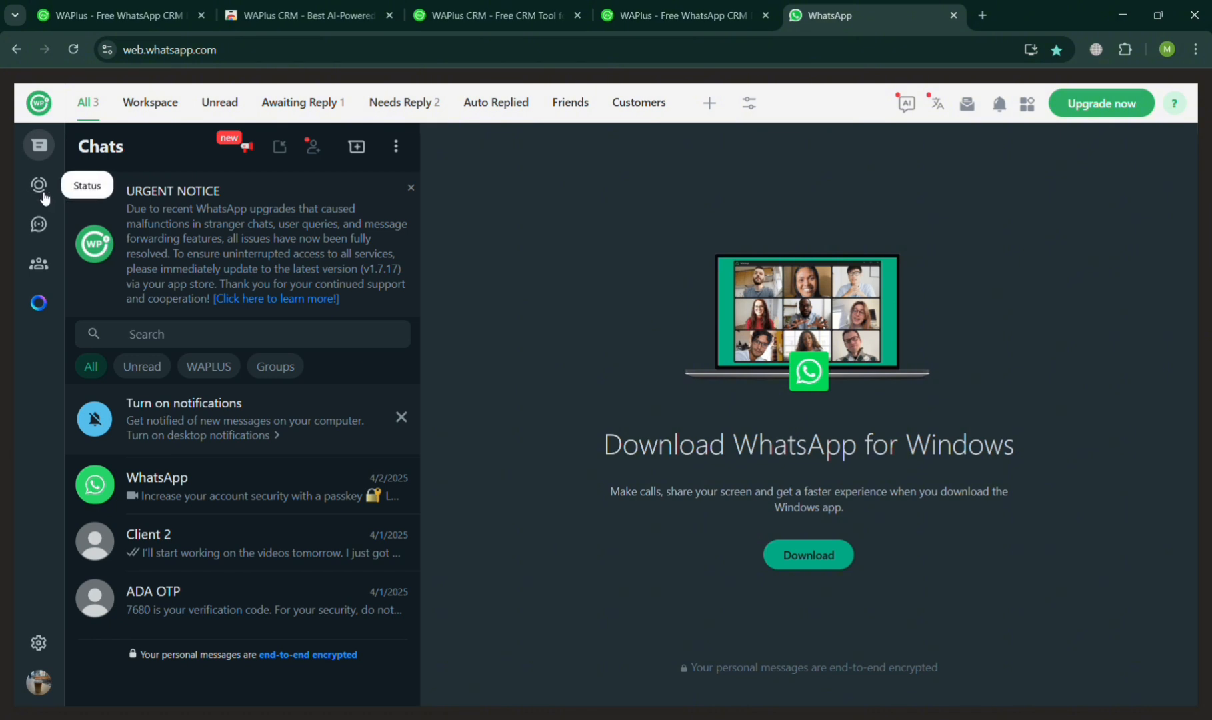
mouse_move(38, 303)
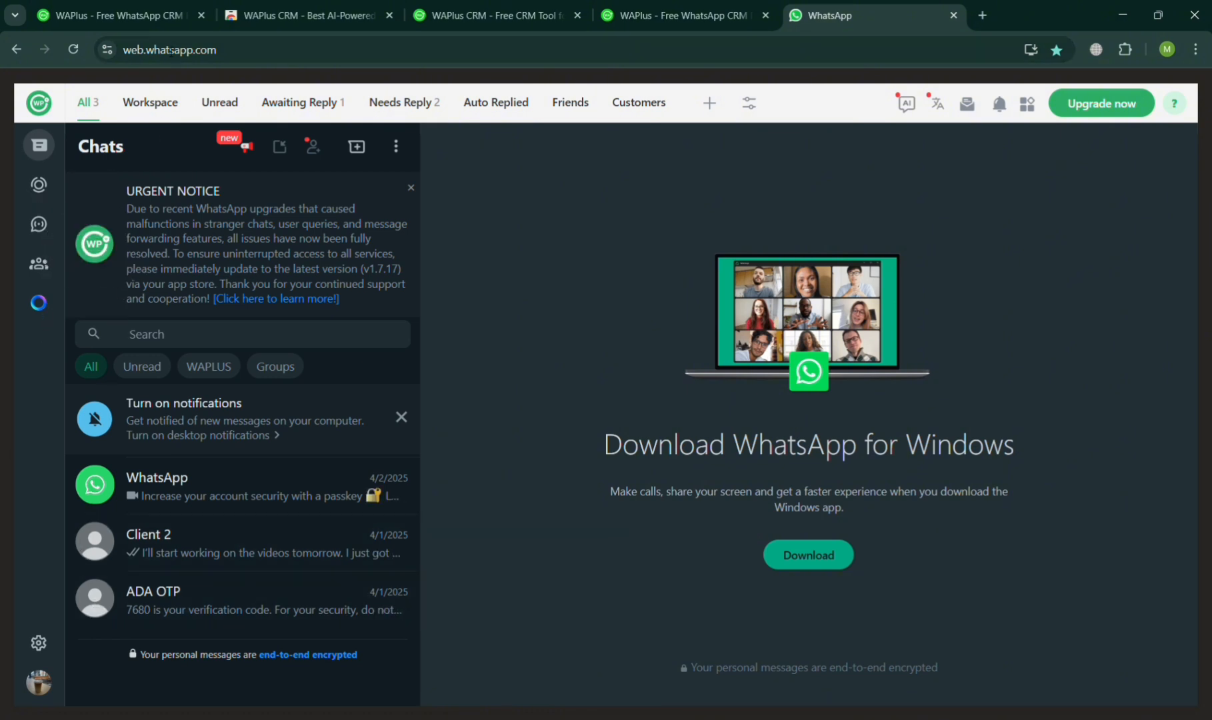
mouse_move(150, 102)
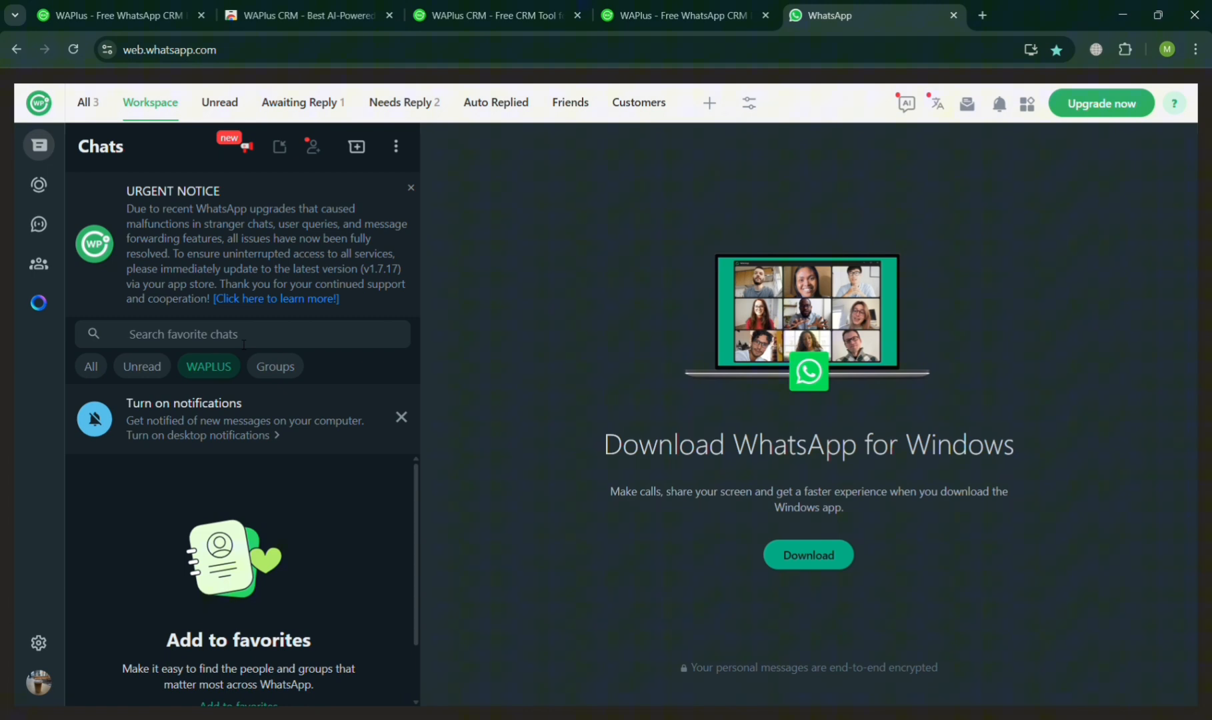
left_click(232, 334)
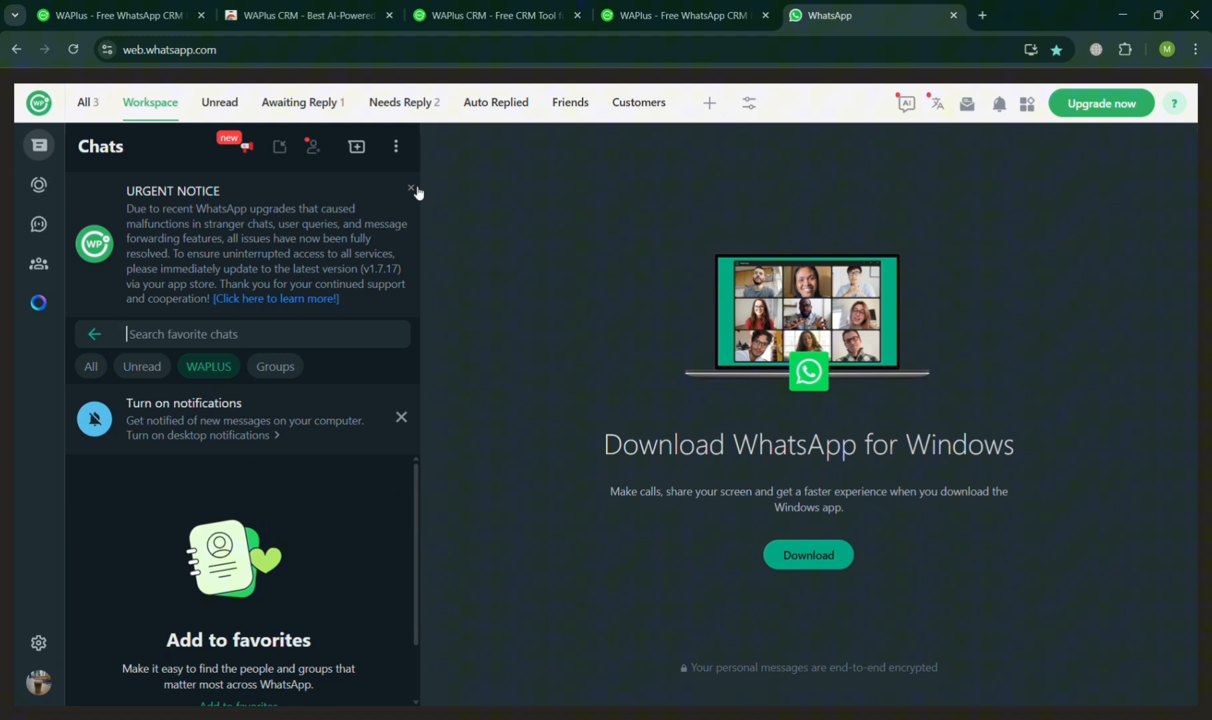
left_click(411, 188)
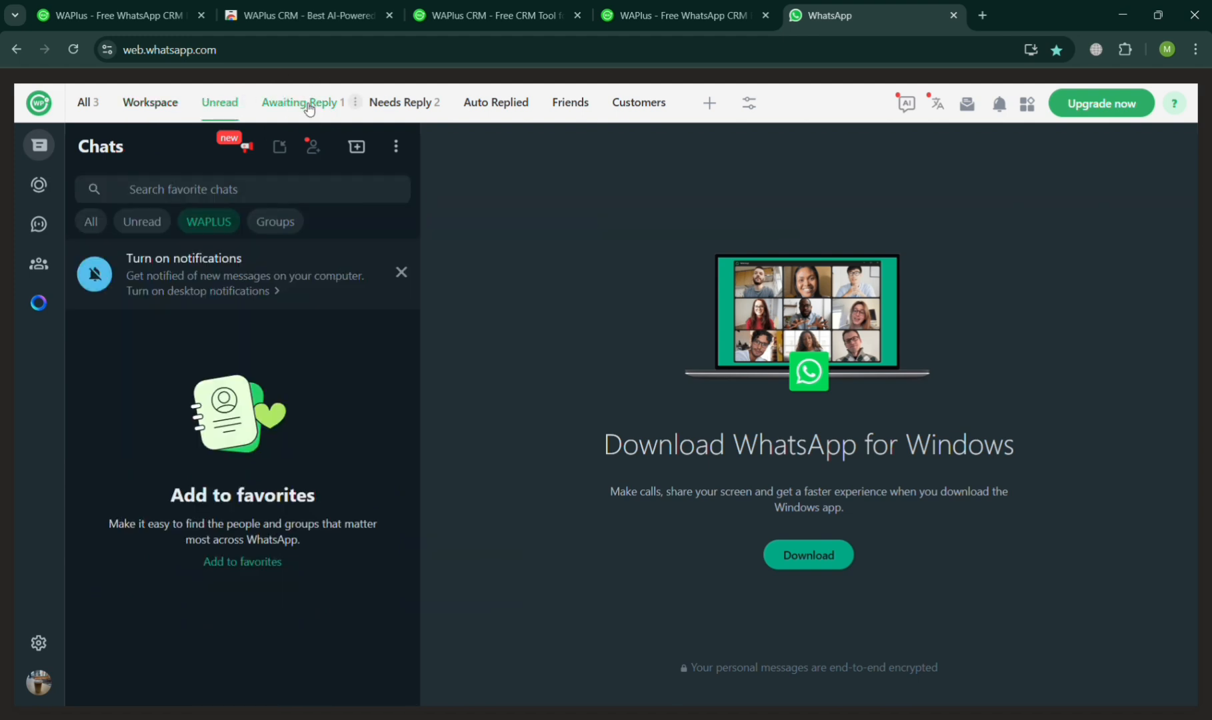
left_click(302, 102)
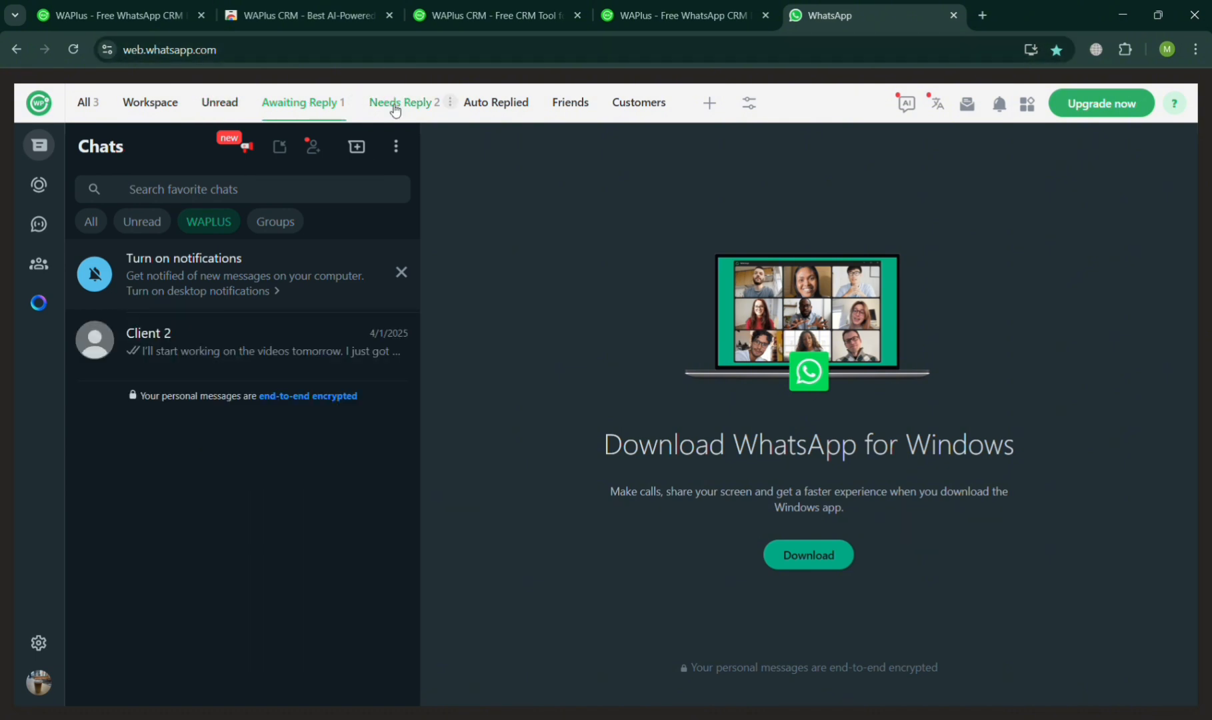
left_click(403, 102)
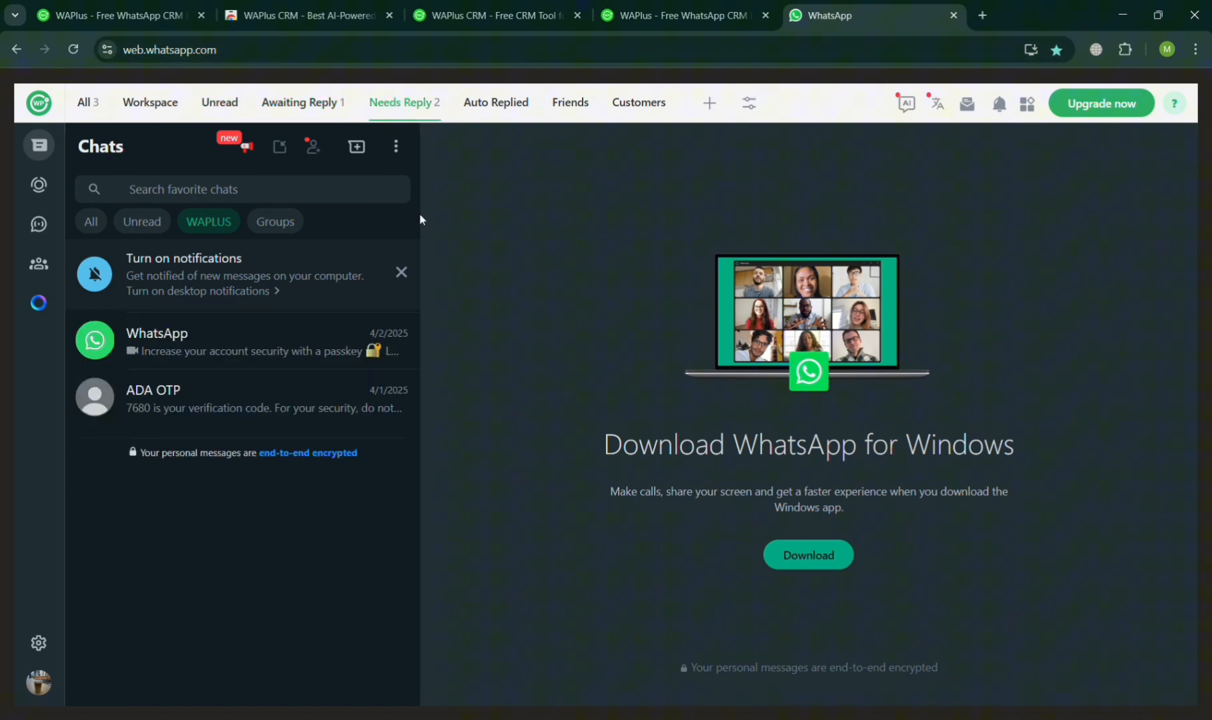
left_click(232, 398)
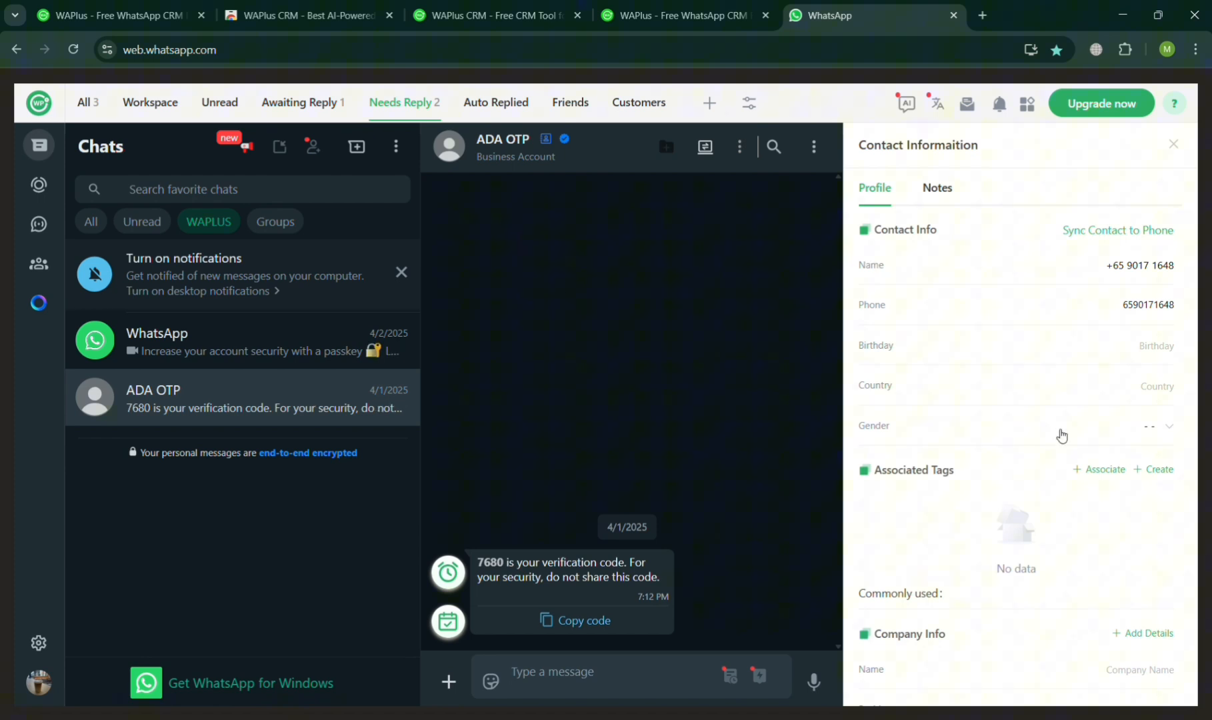
mouse_move(1052, 295)
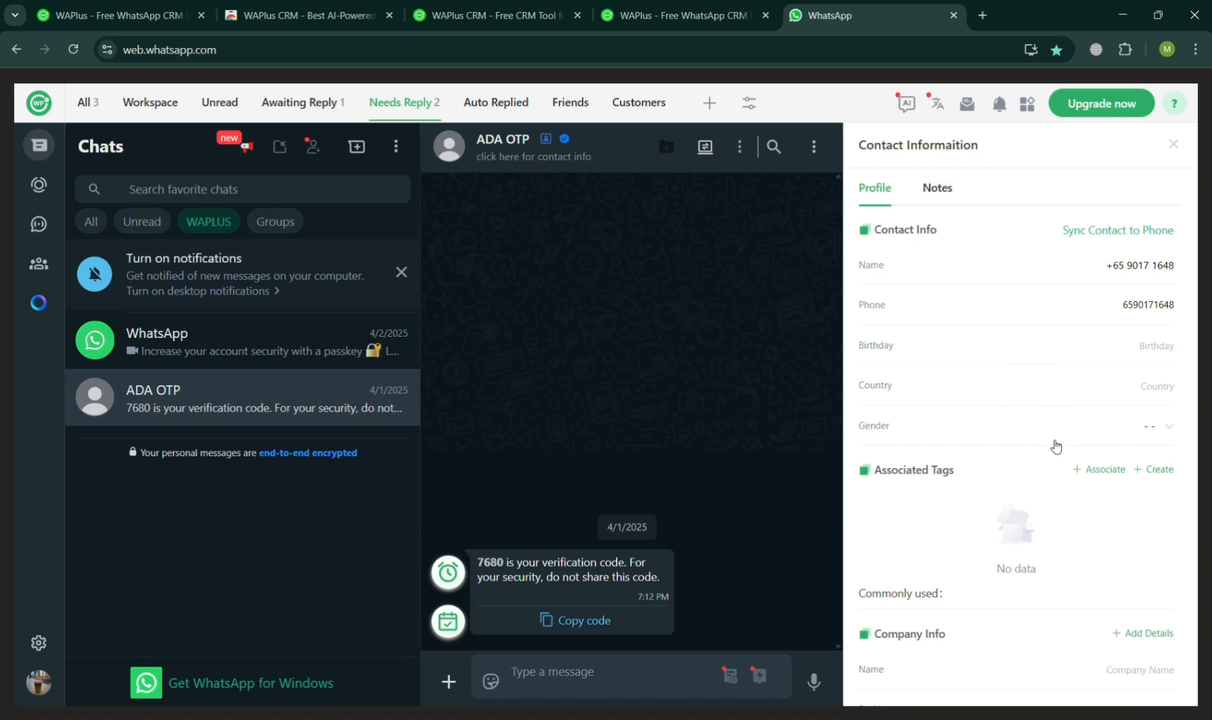
- Scroll ADA OTP's contact panel to Company Info and choose Add Details
scroll("down", 3)
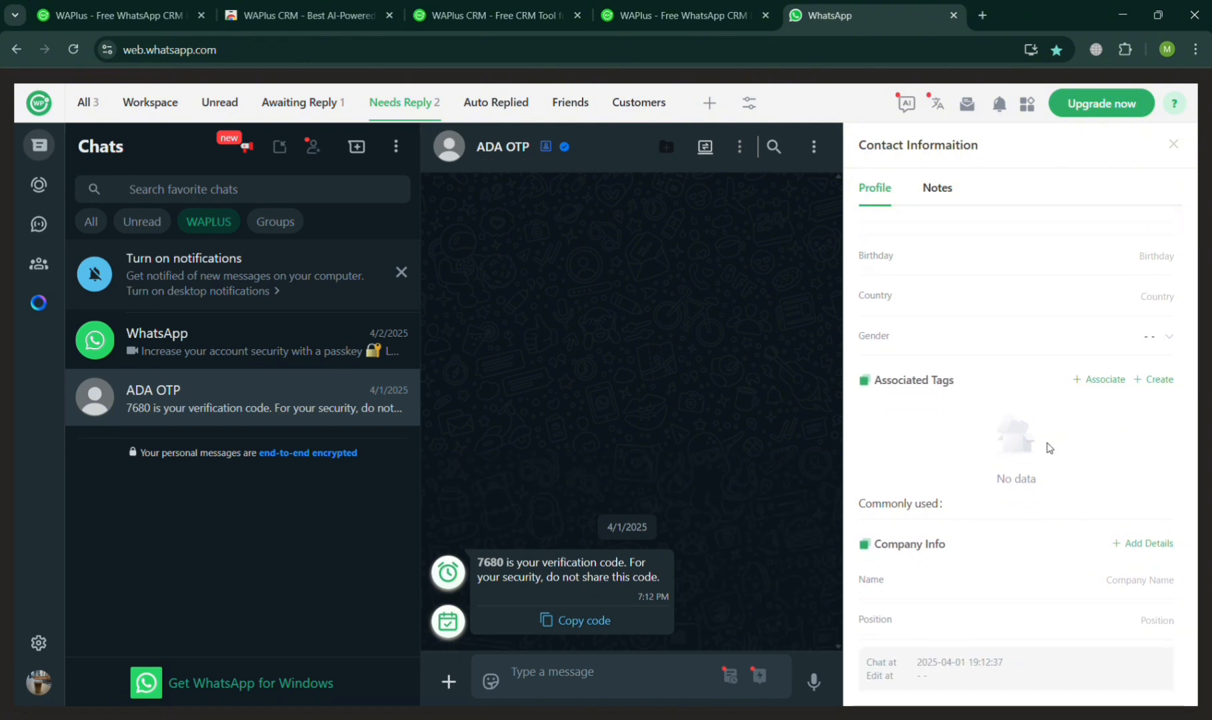
mouse_move(1151, 544)
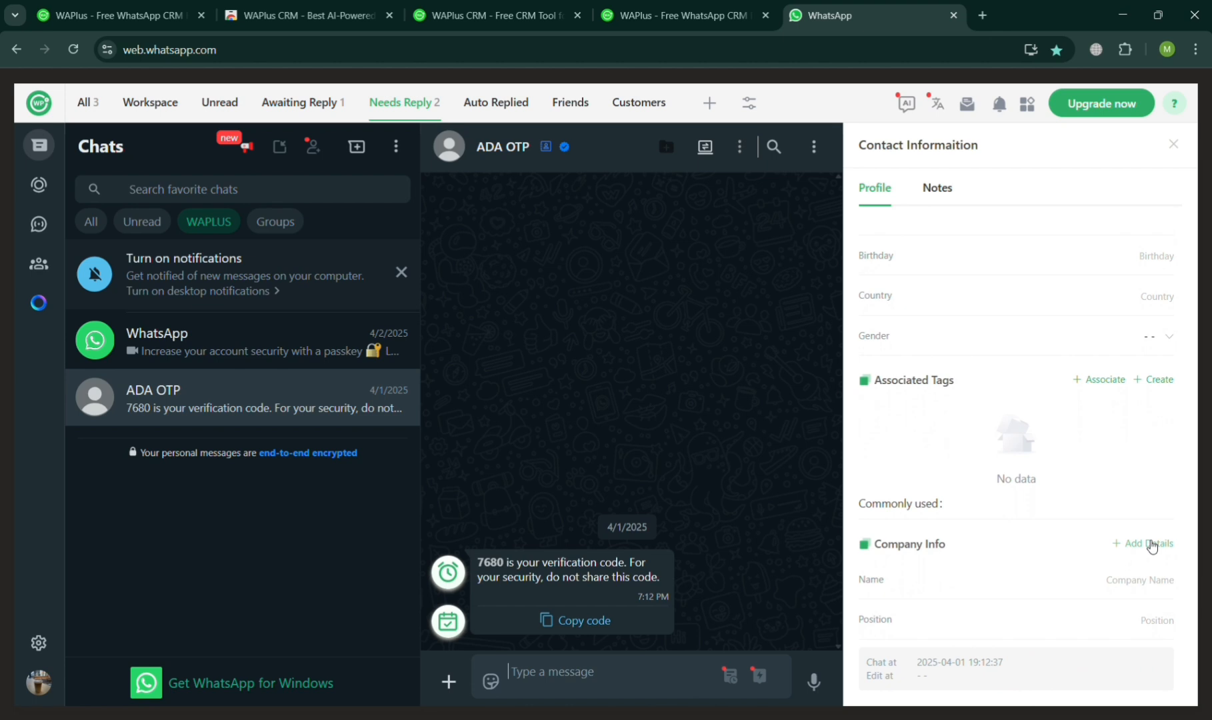
left_click(1147, 543)
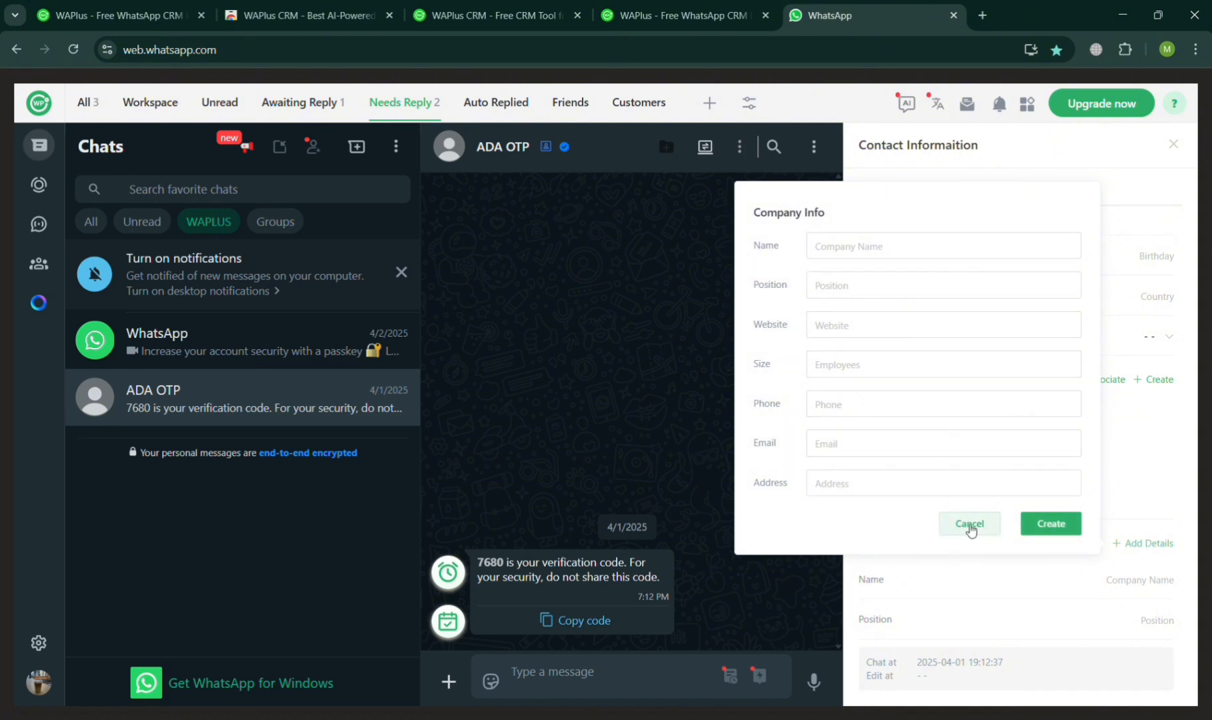
- Cancel the Company Info form and enter 'Sample Notes' in ADA OTP's Notes tab
left_click(968, 523)
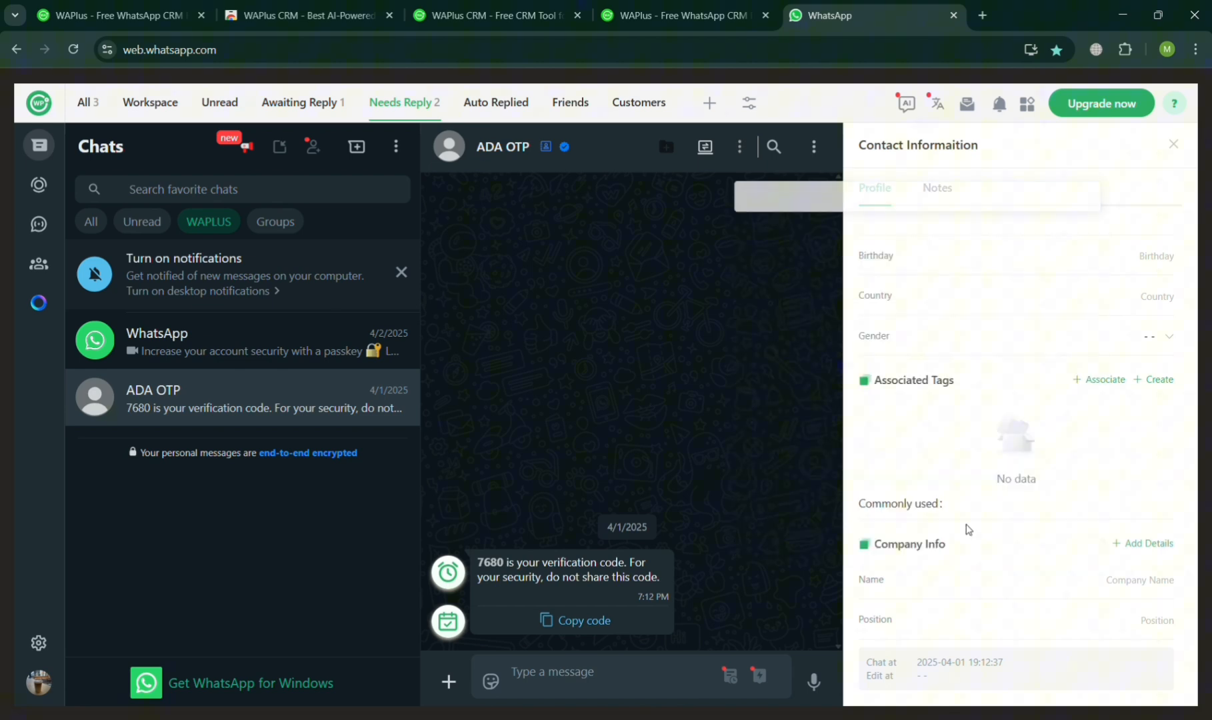
left_click(936, 188)
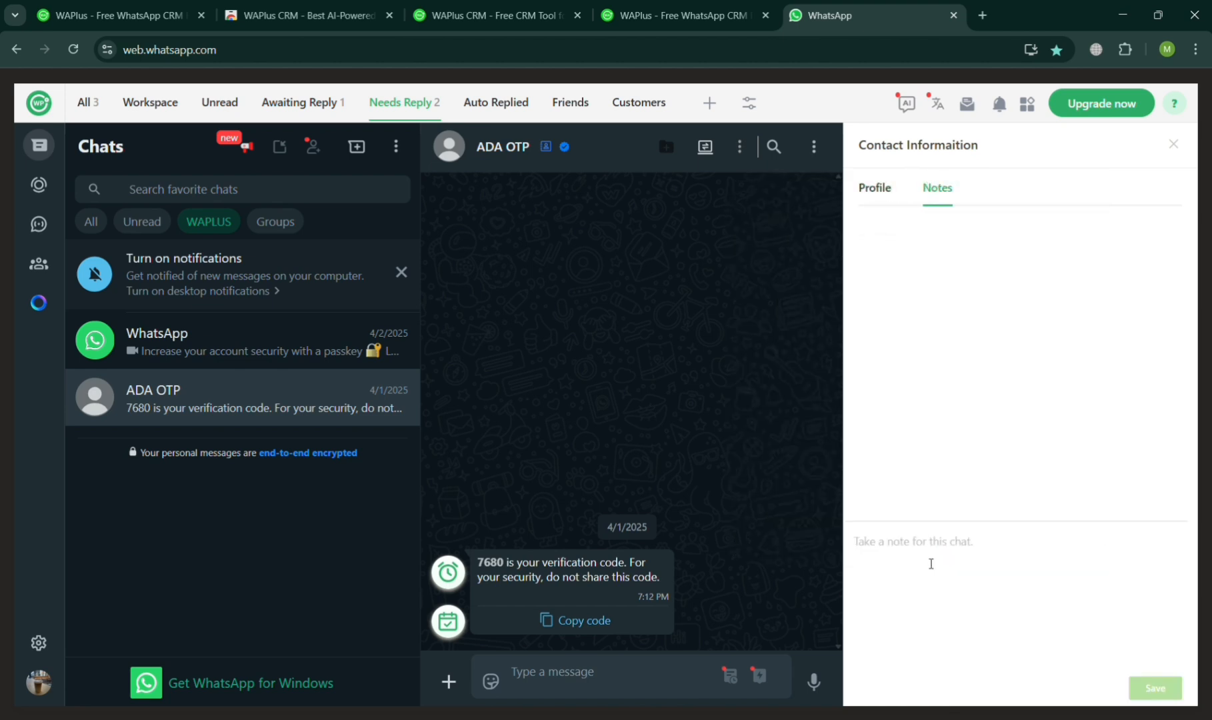
type("Sample N")
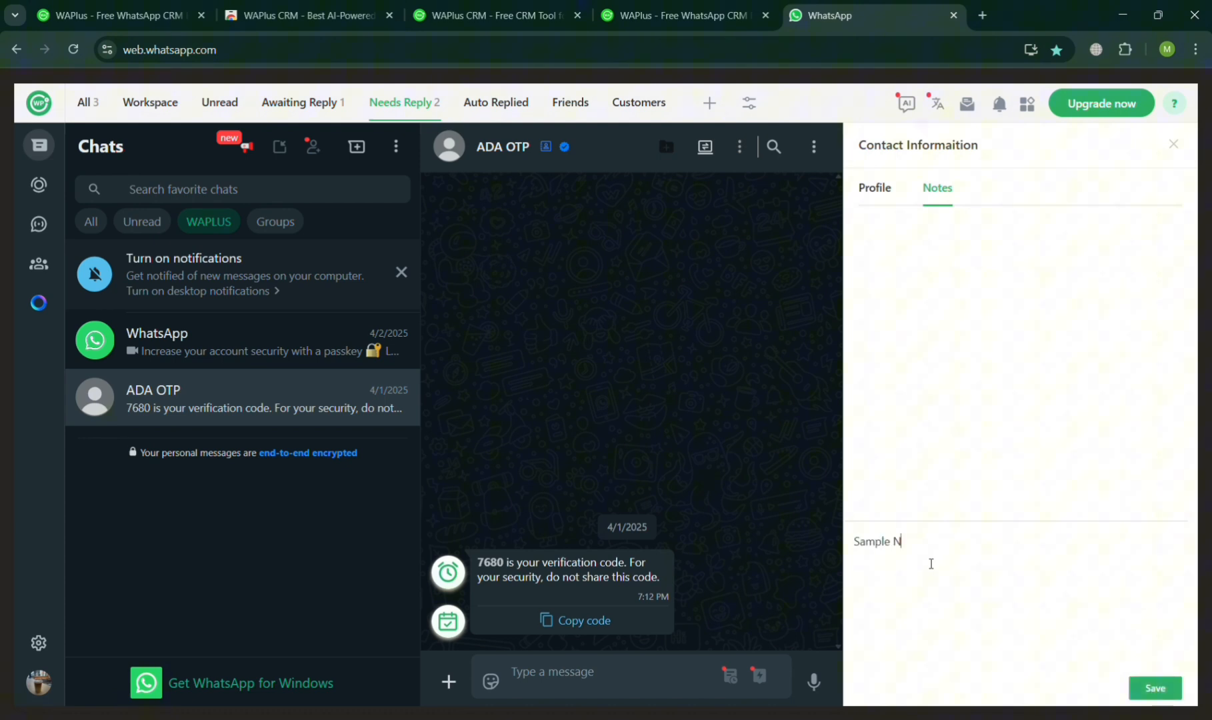
type("otes")
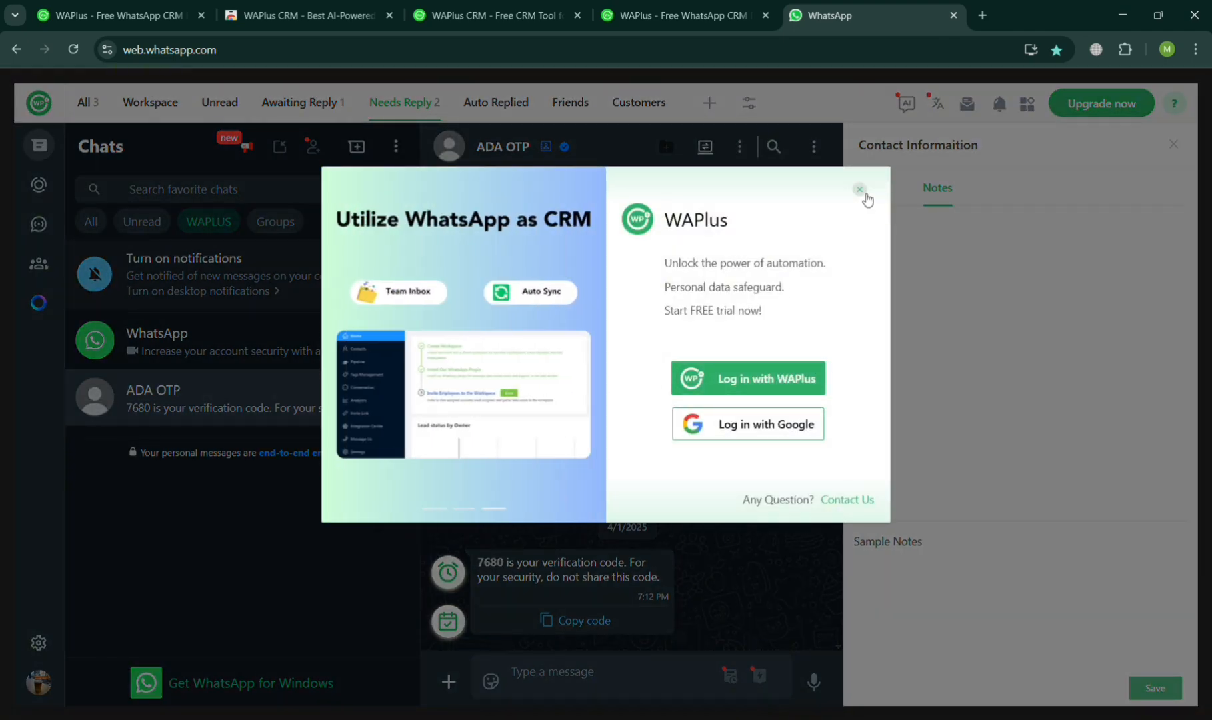
- Dismiss the login prompt, create a chat tab named 'Tab 1', and choose Log in with Google
left_click(858, 189)
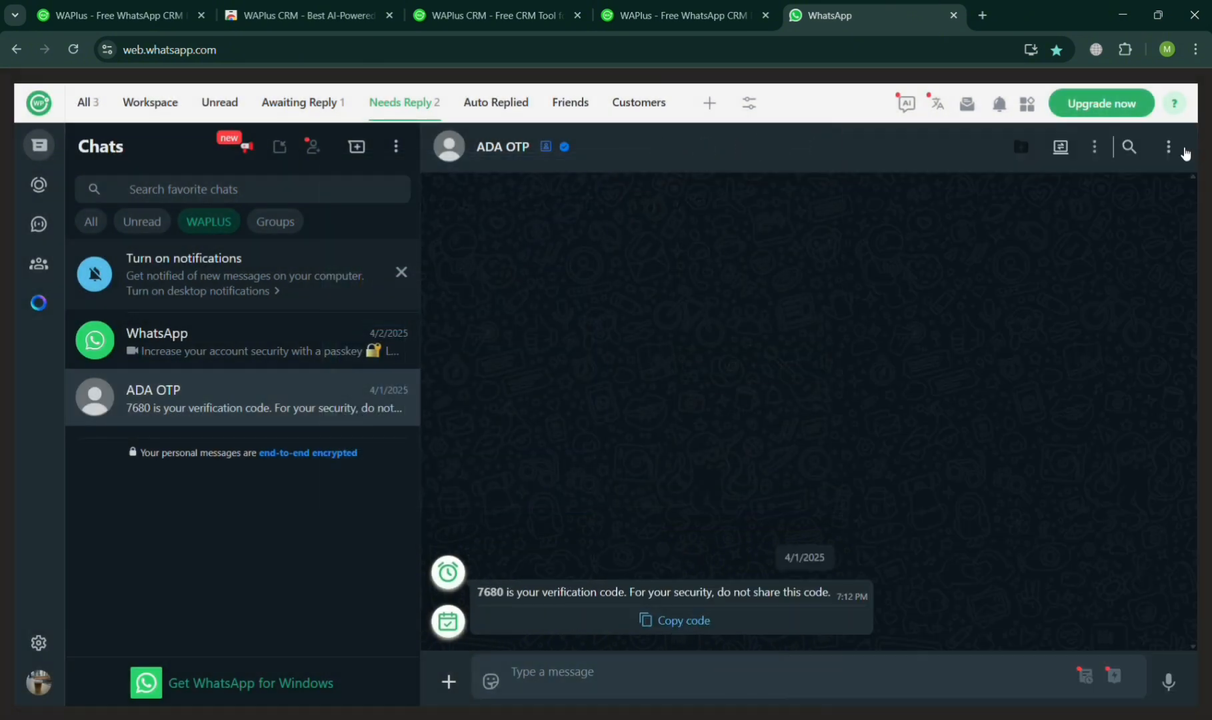
mouse_move(523, 105)
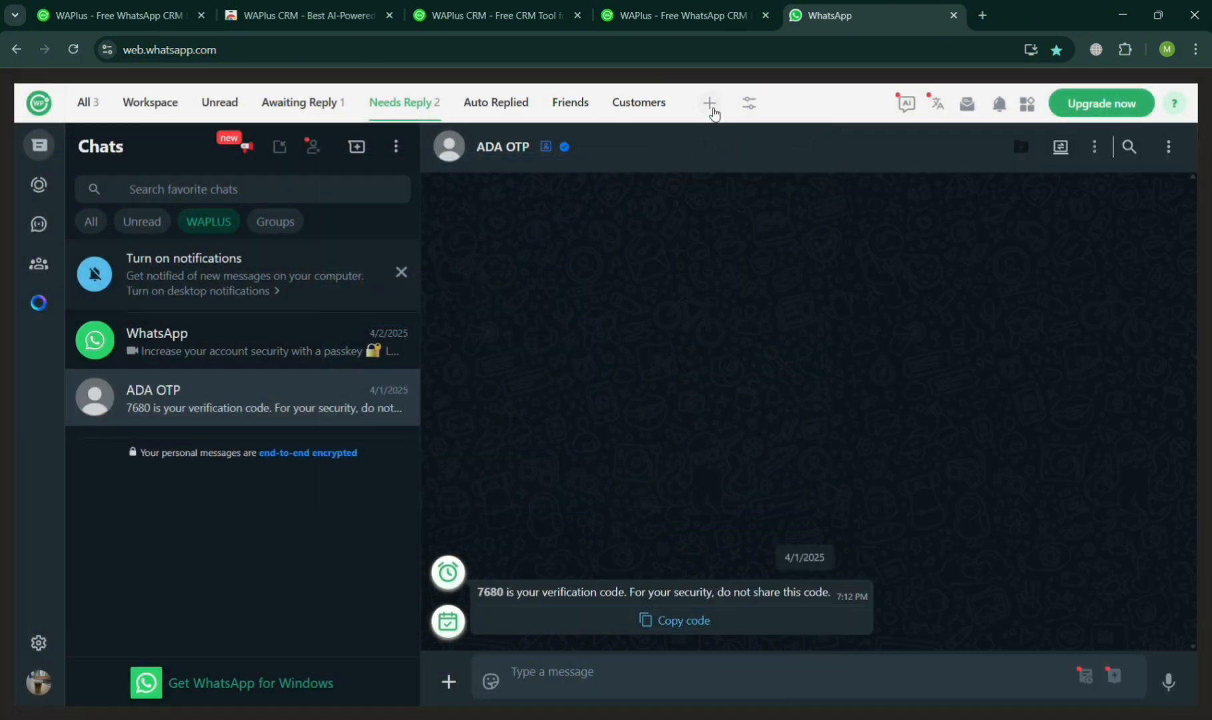
left_click(708, 102)
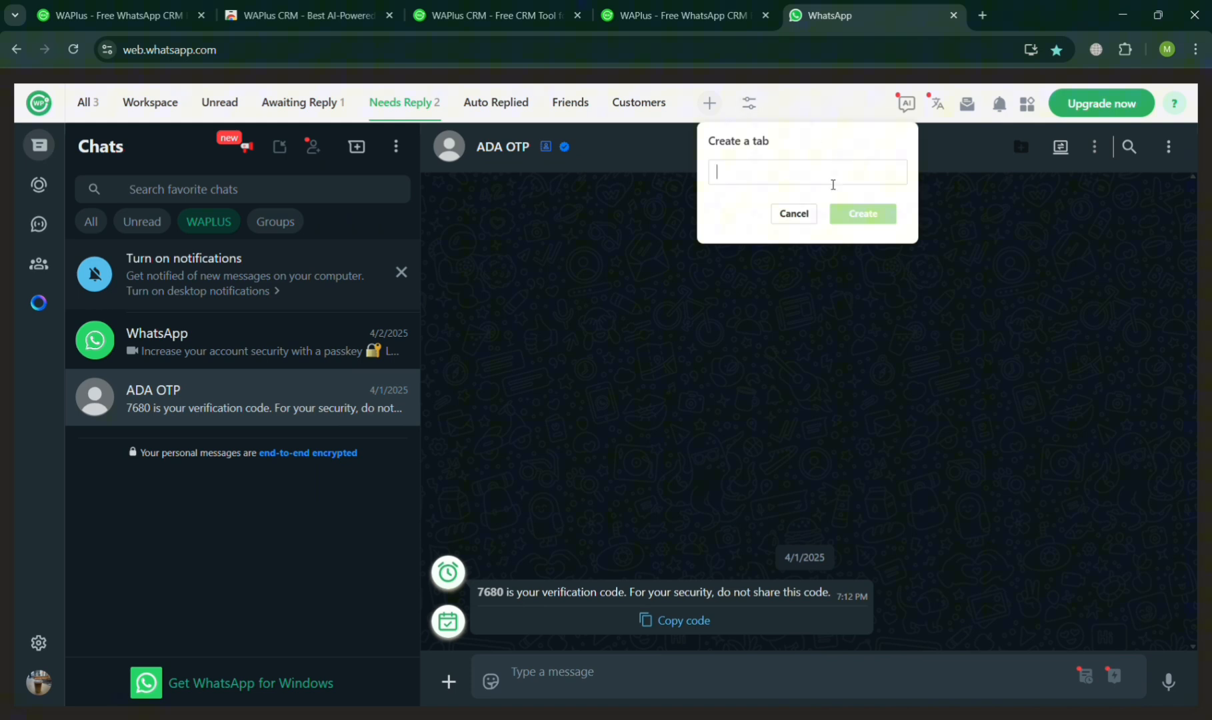
type("Tab 1")
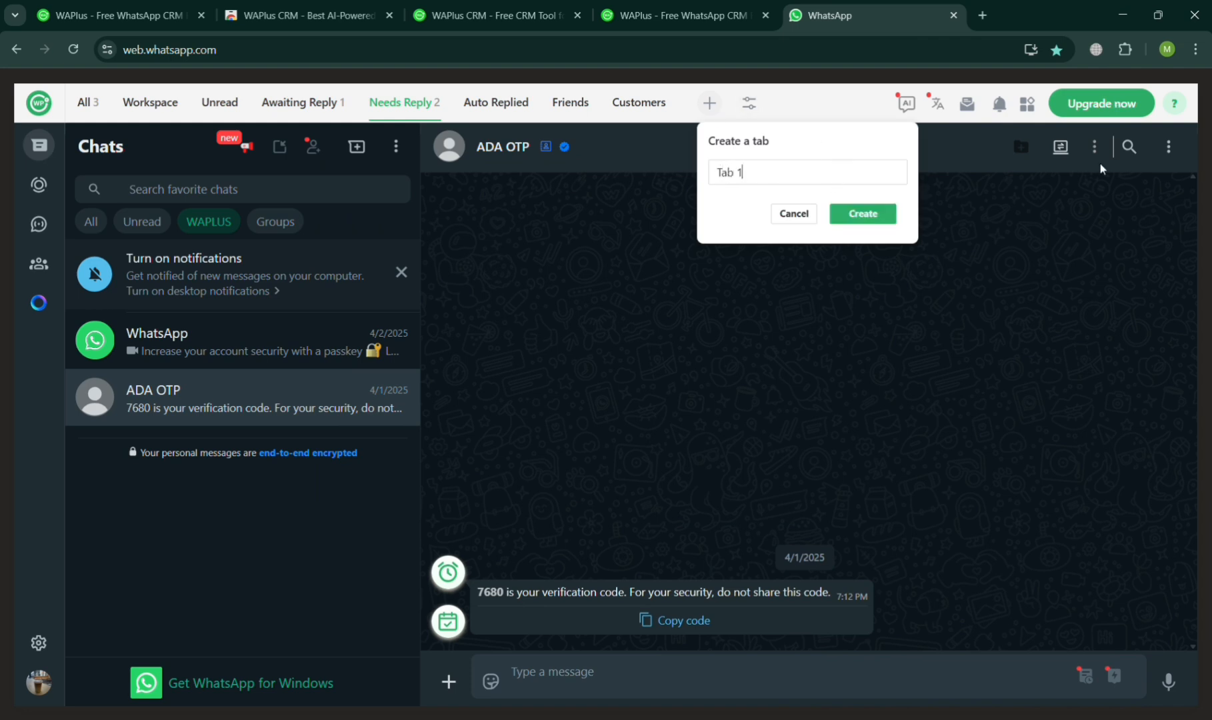
left_click(861, 213)
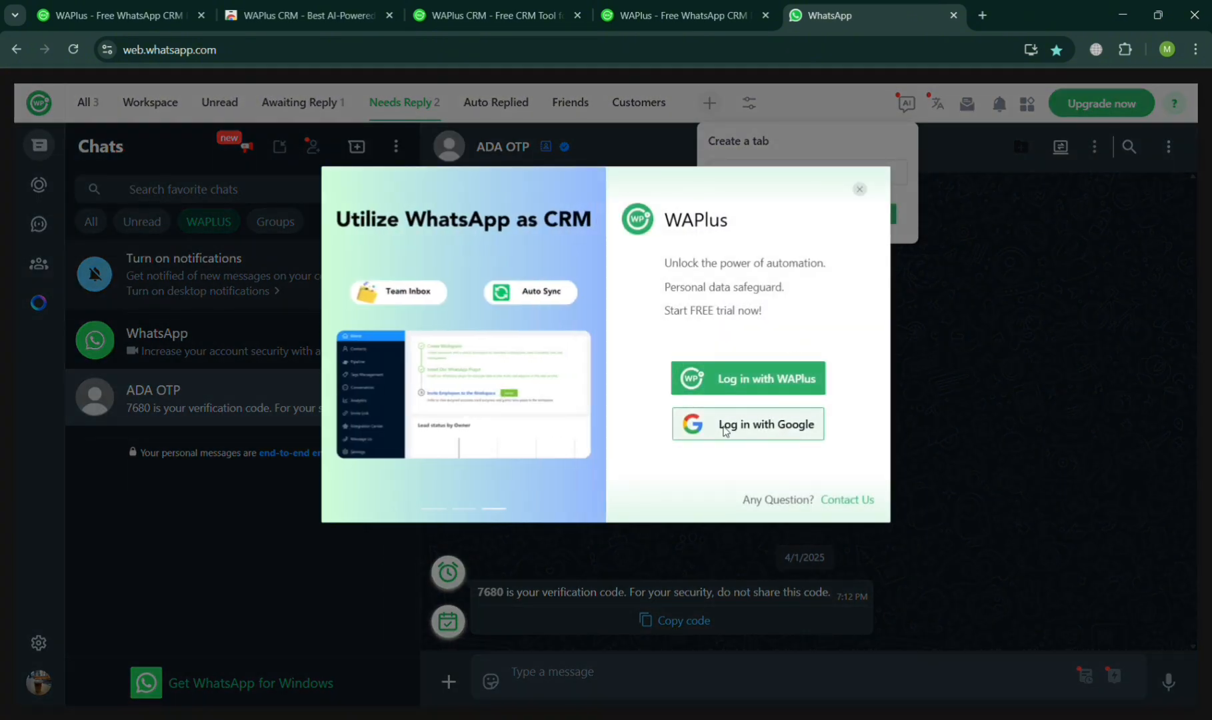
left_click(747, 423)
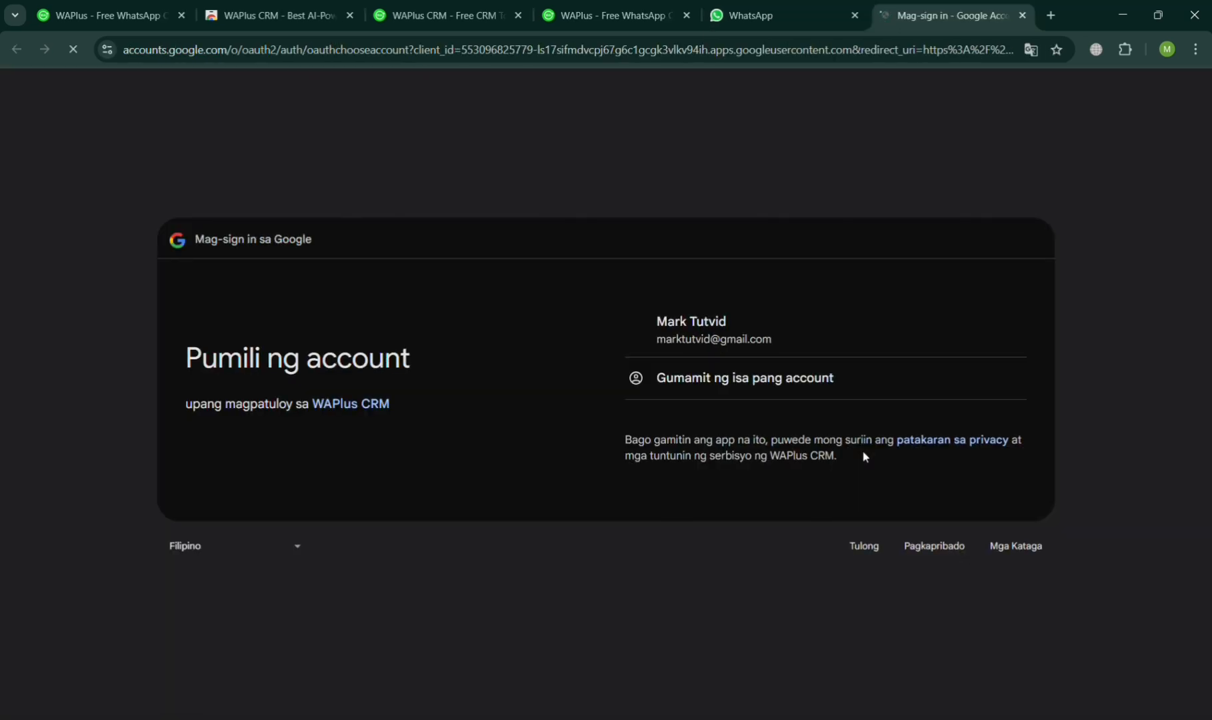
- Pick the Google account and allow WAPlus CRM to use it
left_click(711, 330)
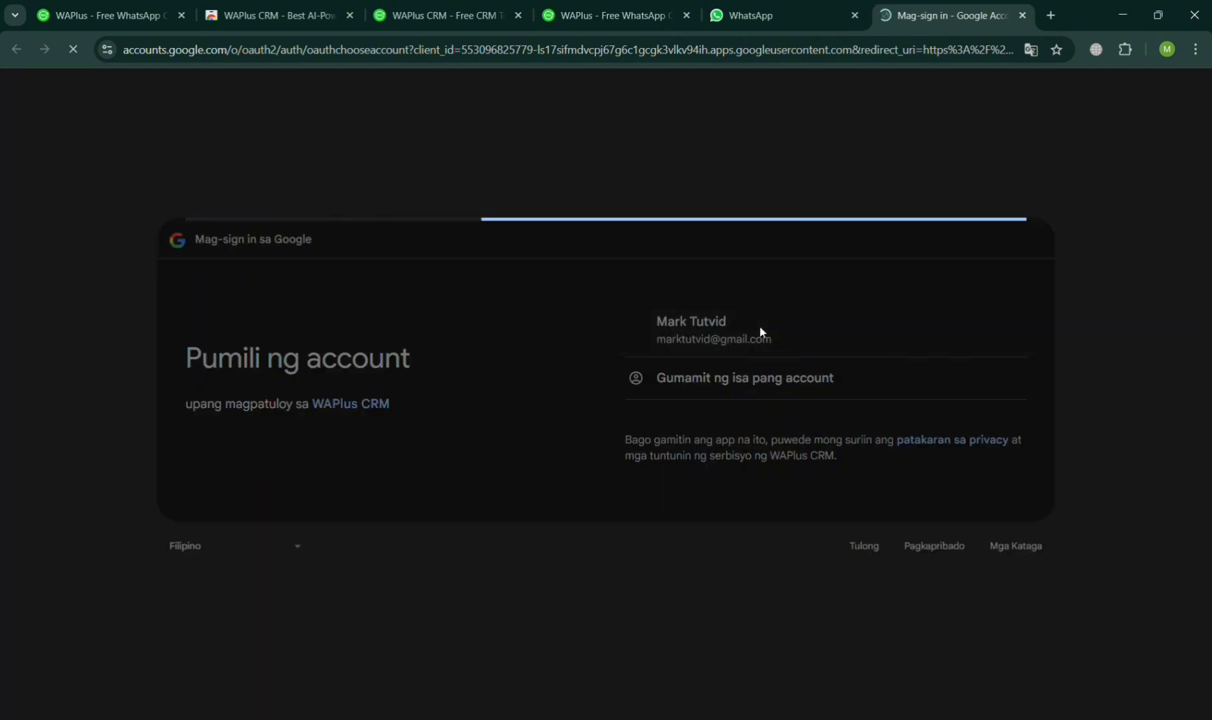
left_click(705, 330)
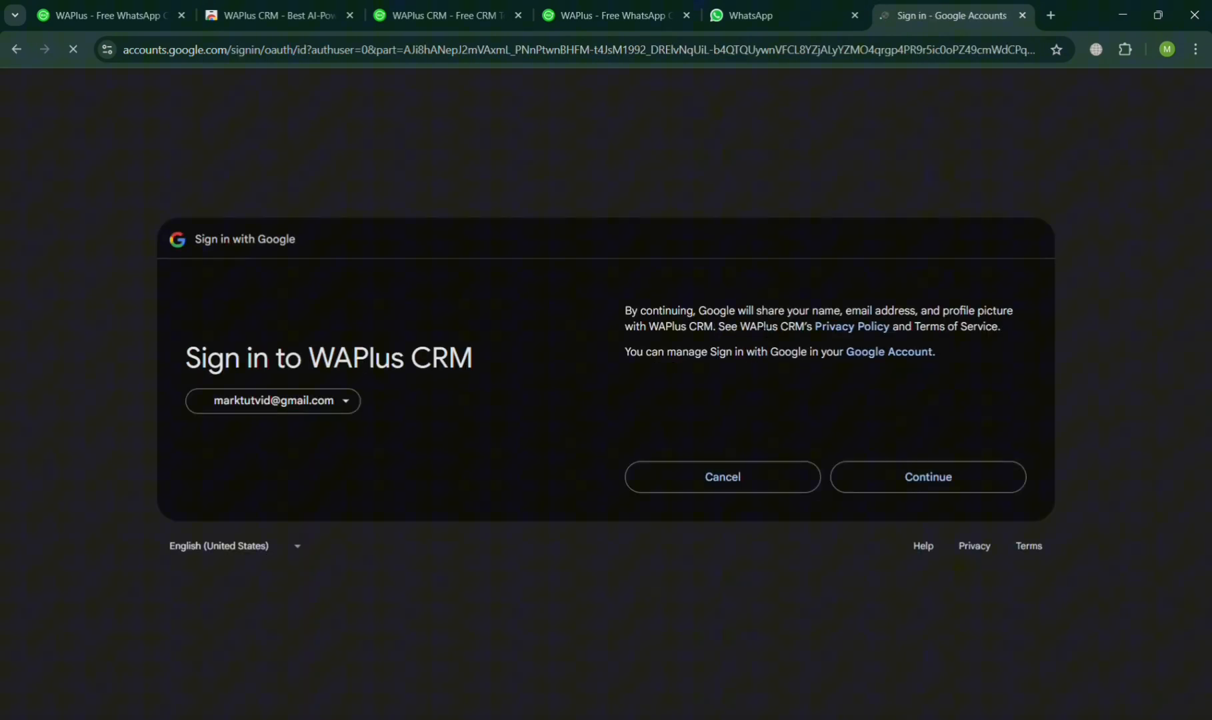
left_click(926, 477)
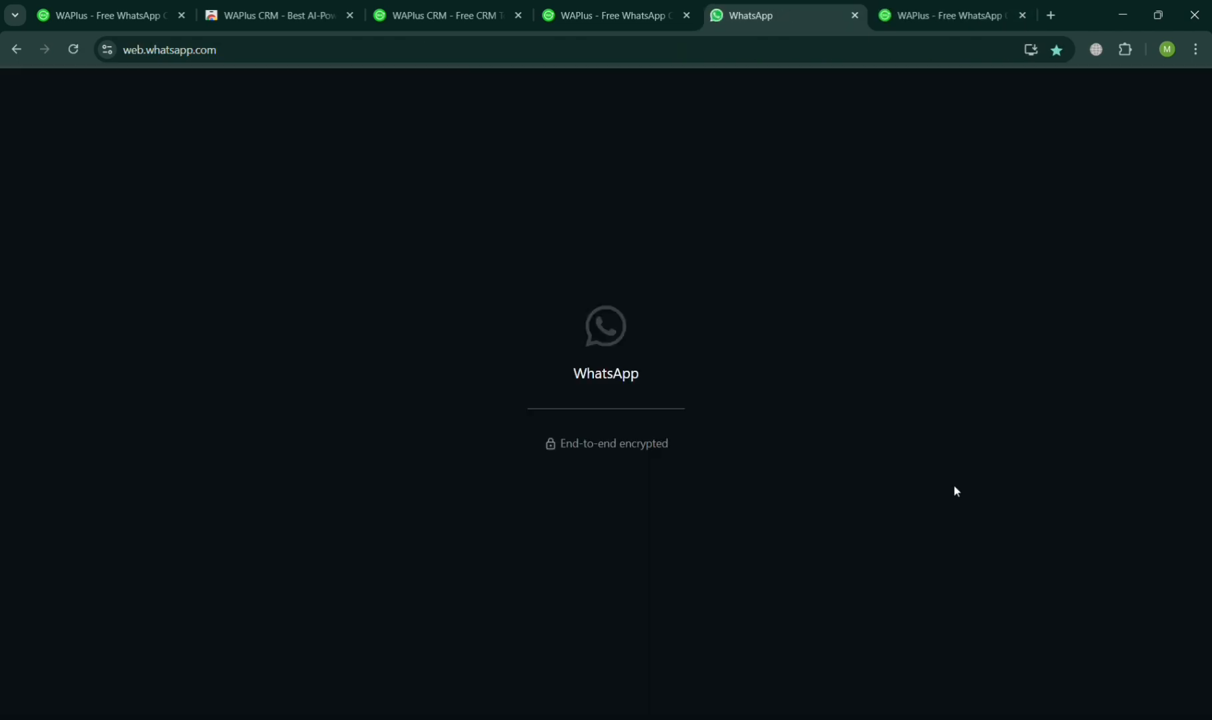
mouse_move(623, 363)
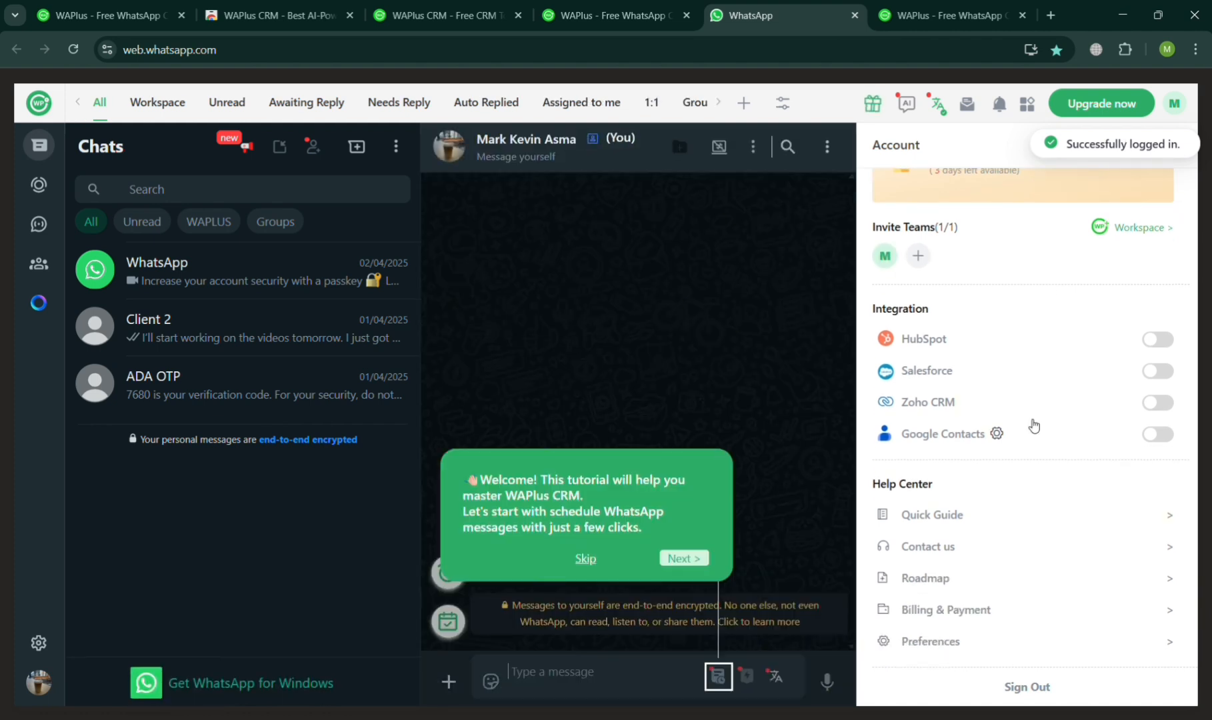
mouse_move(1086, 327)
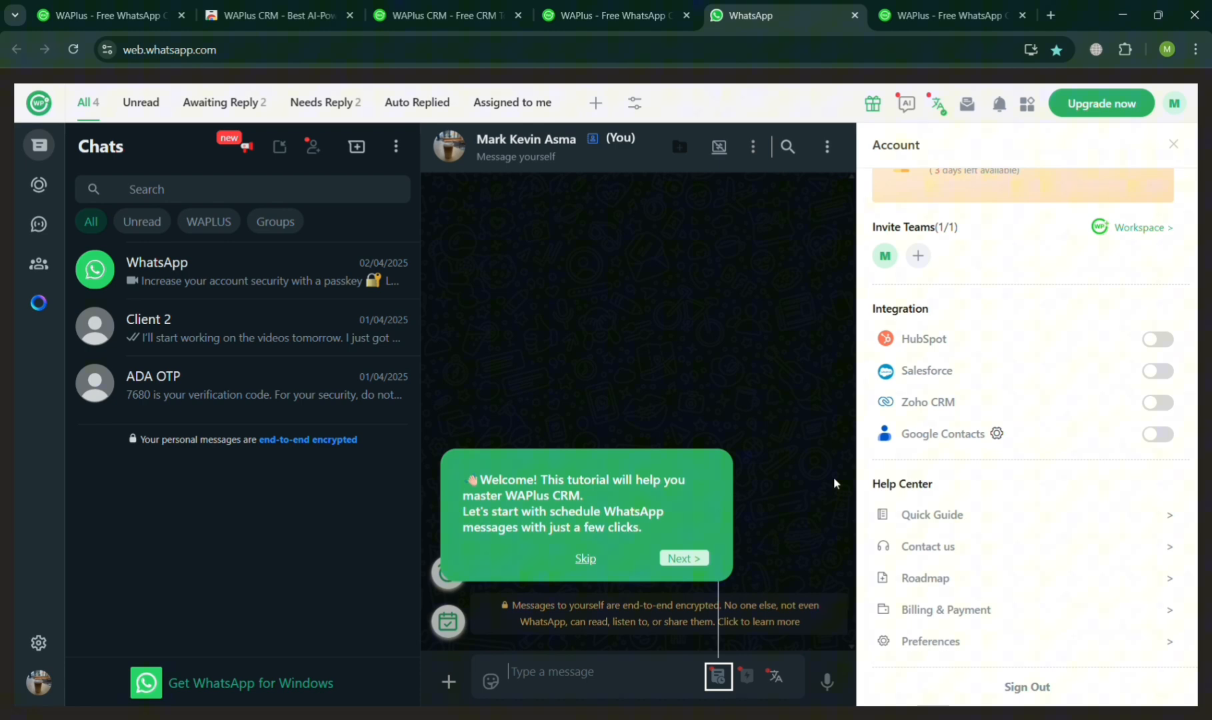
mouse_move(718, 677)
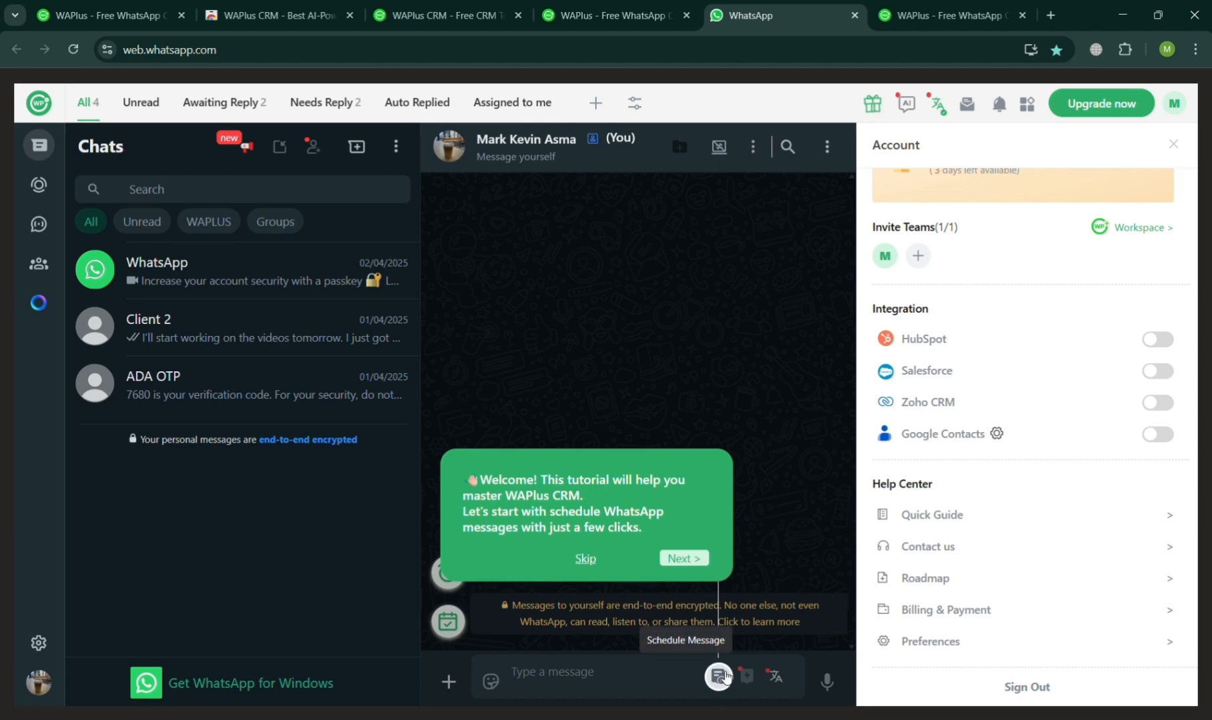
- Start scheduling a message to yourself and add a second, empty message box
left_click(683, 558)
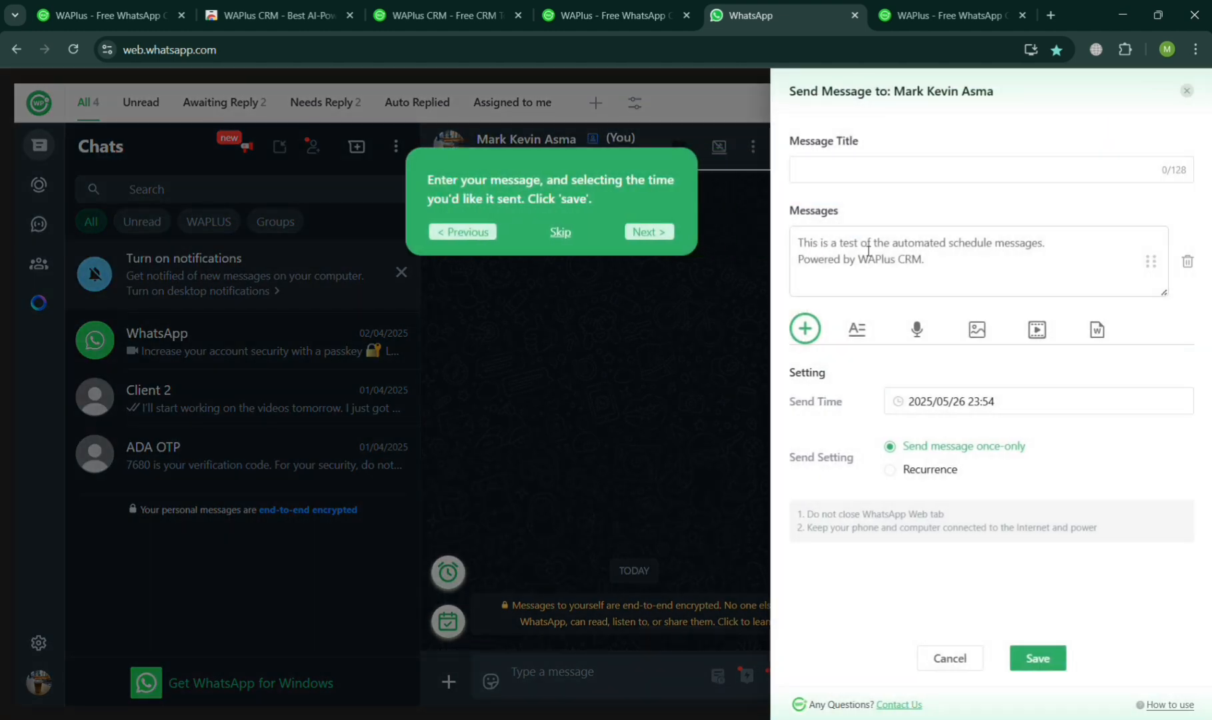
left_click(990, 169)
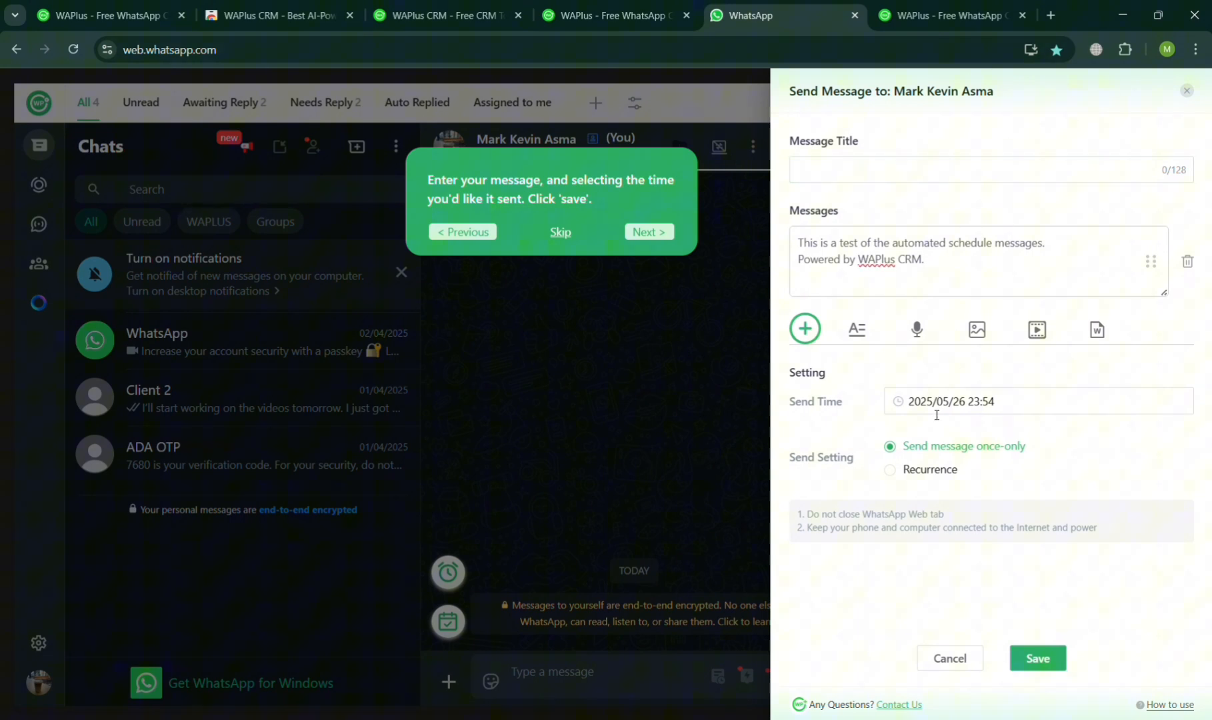
left_click(804, 329)
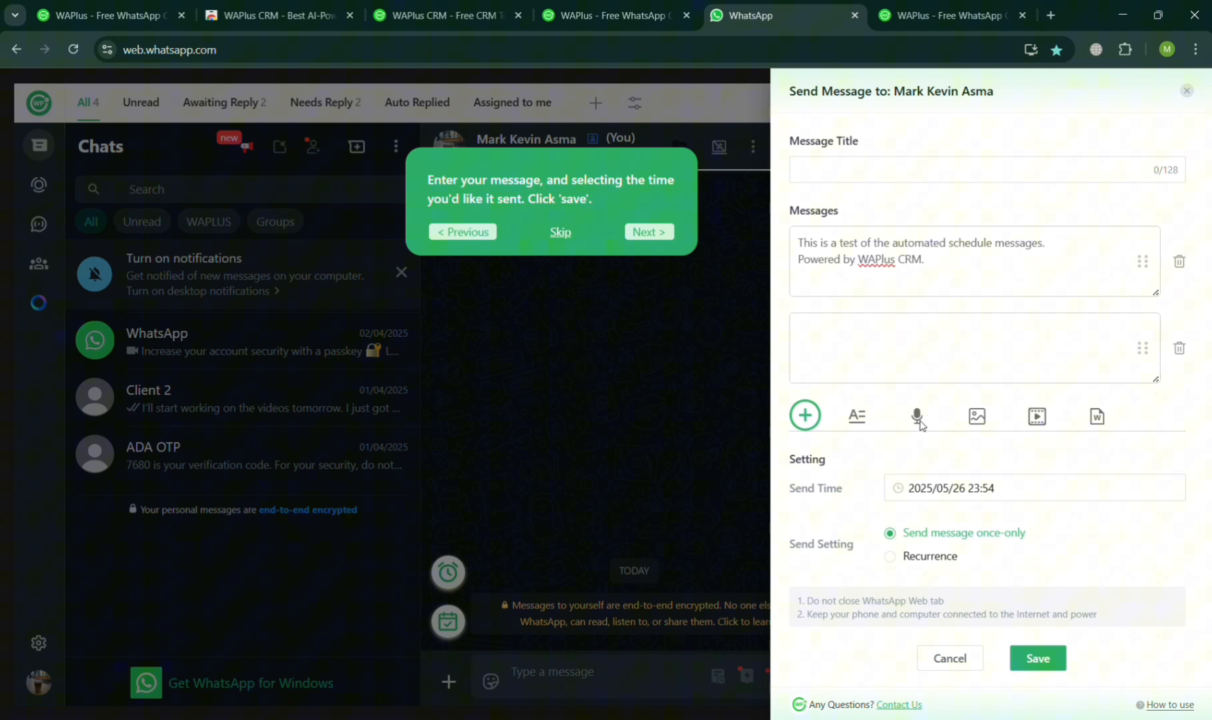
mouse_move(1043, 423)
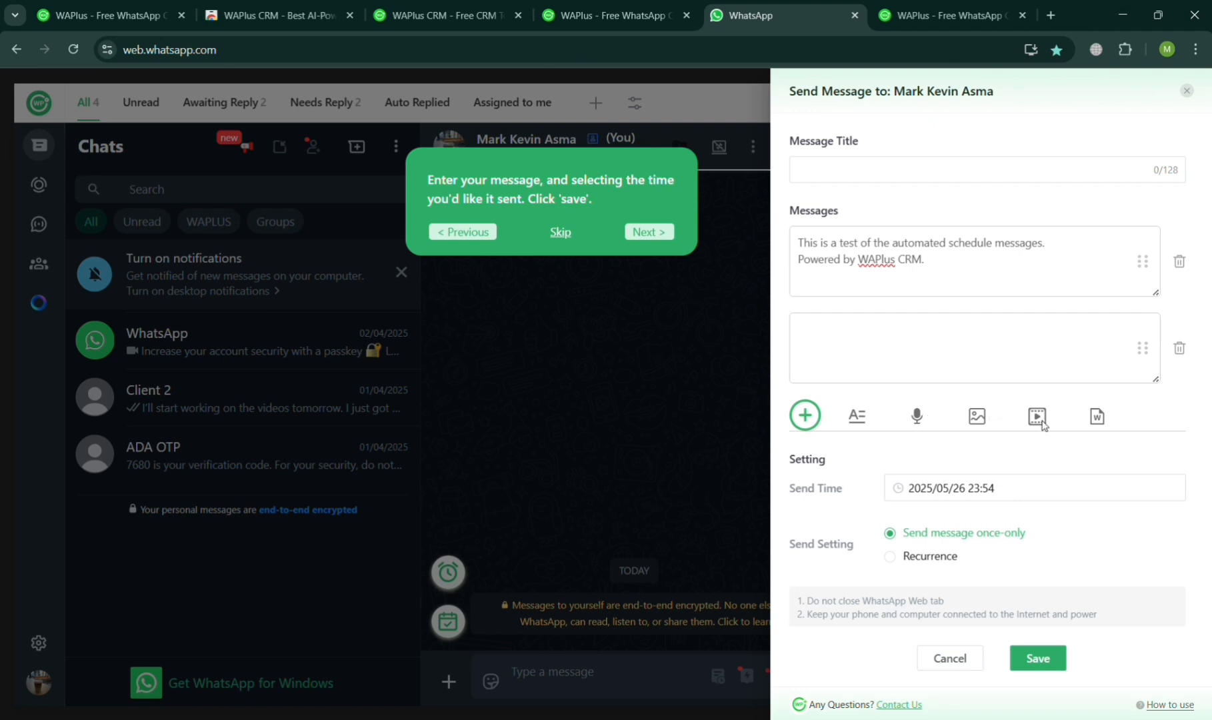
mouse_move(975, 668)
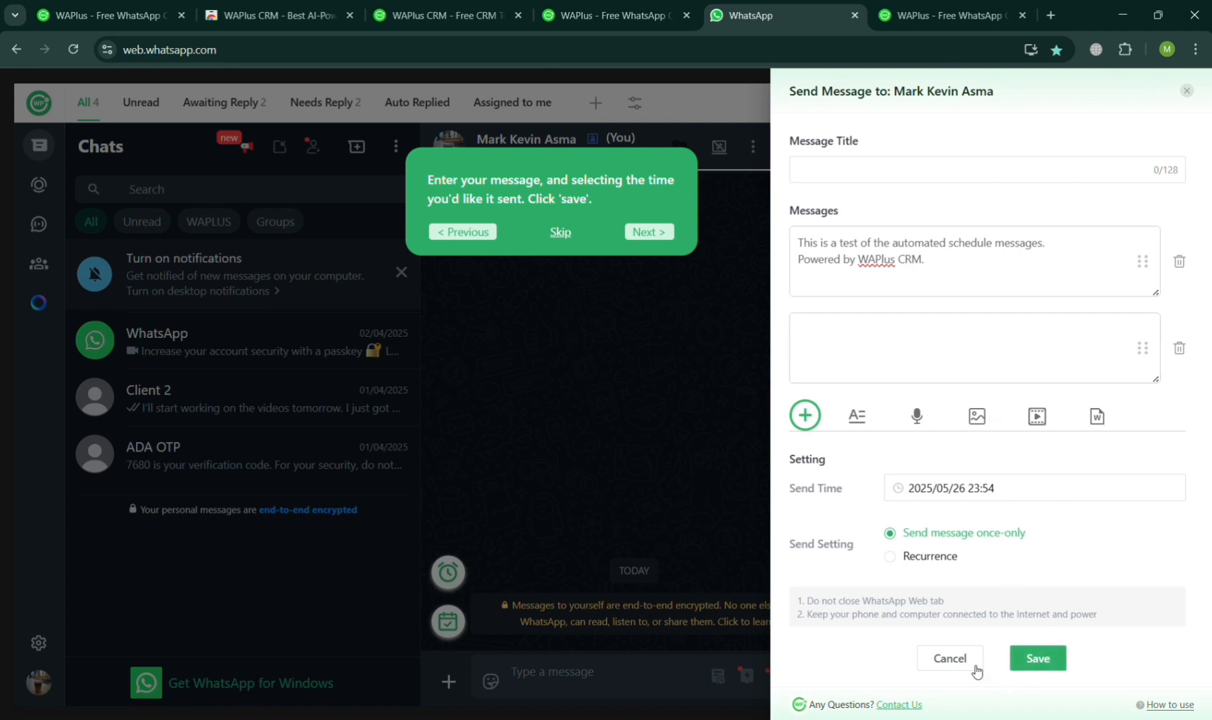
mouse_move(647, 232)
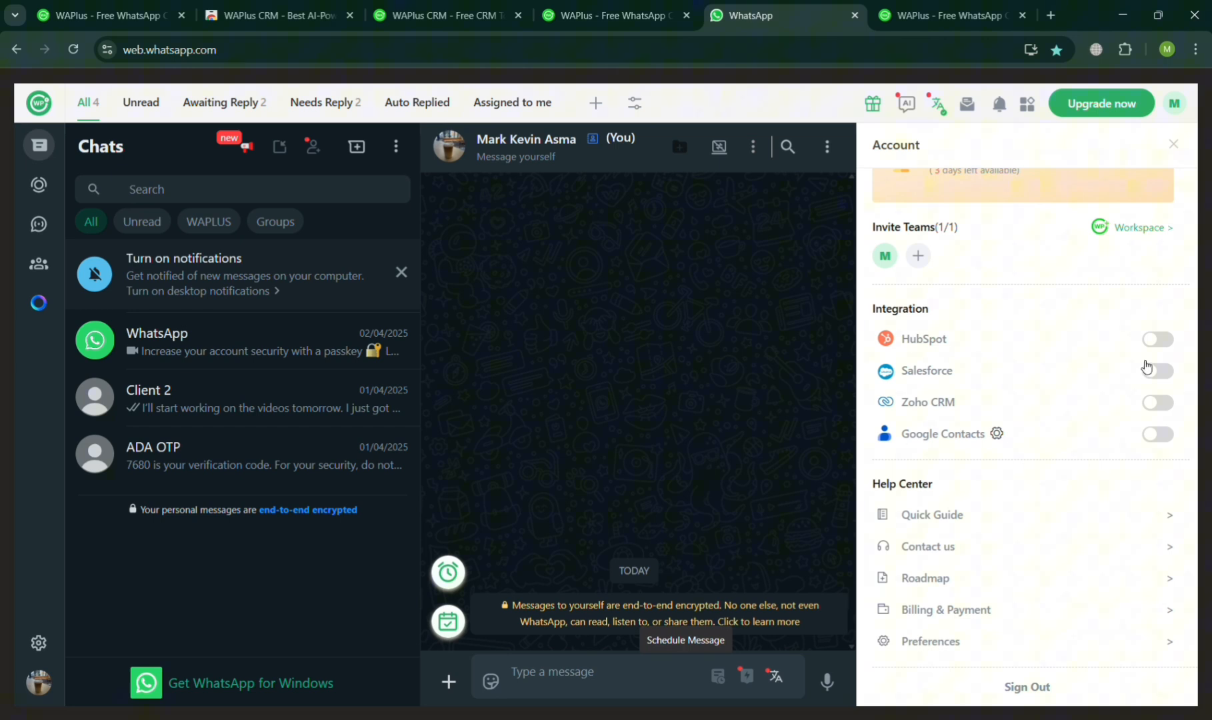
mouse_move(1083, 579)
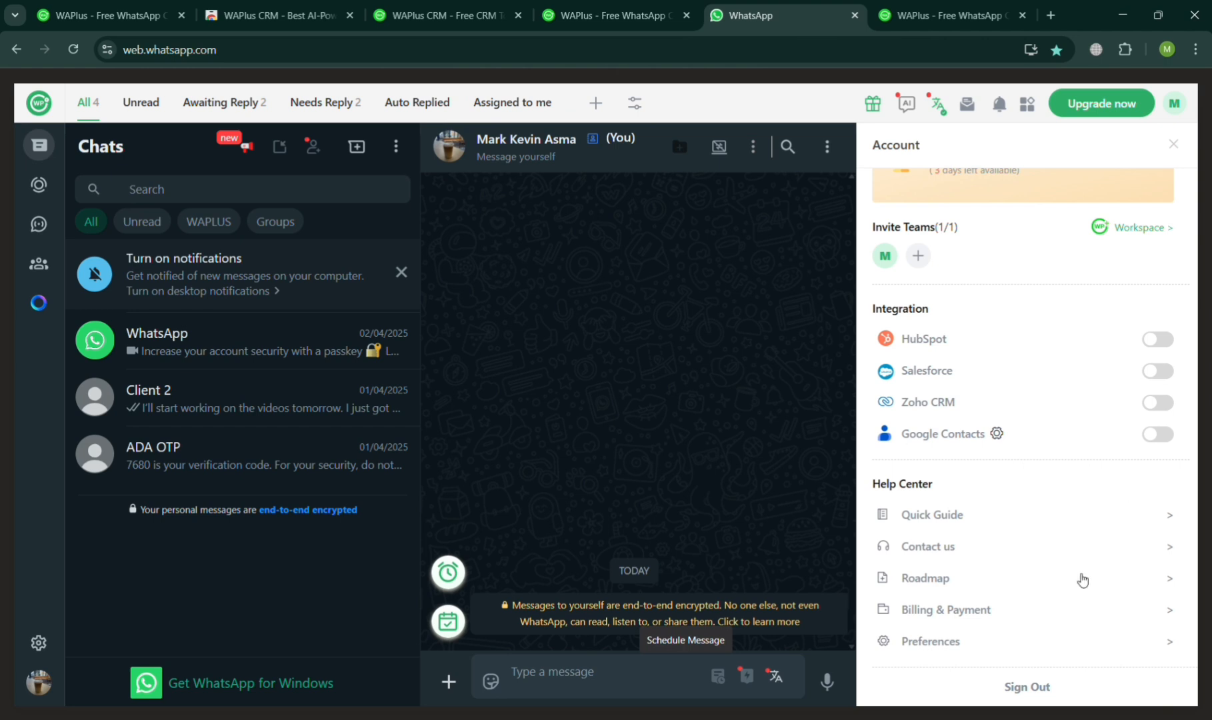
- Close the account panel and focus the message box in the self-chat conversation
scroll("up", 3)
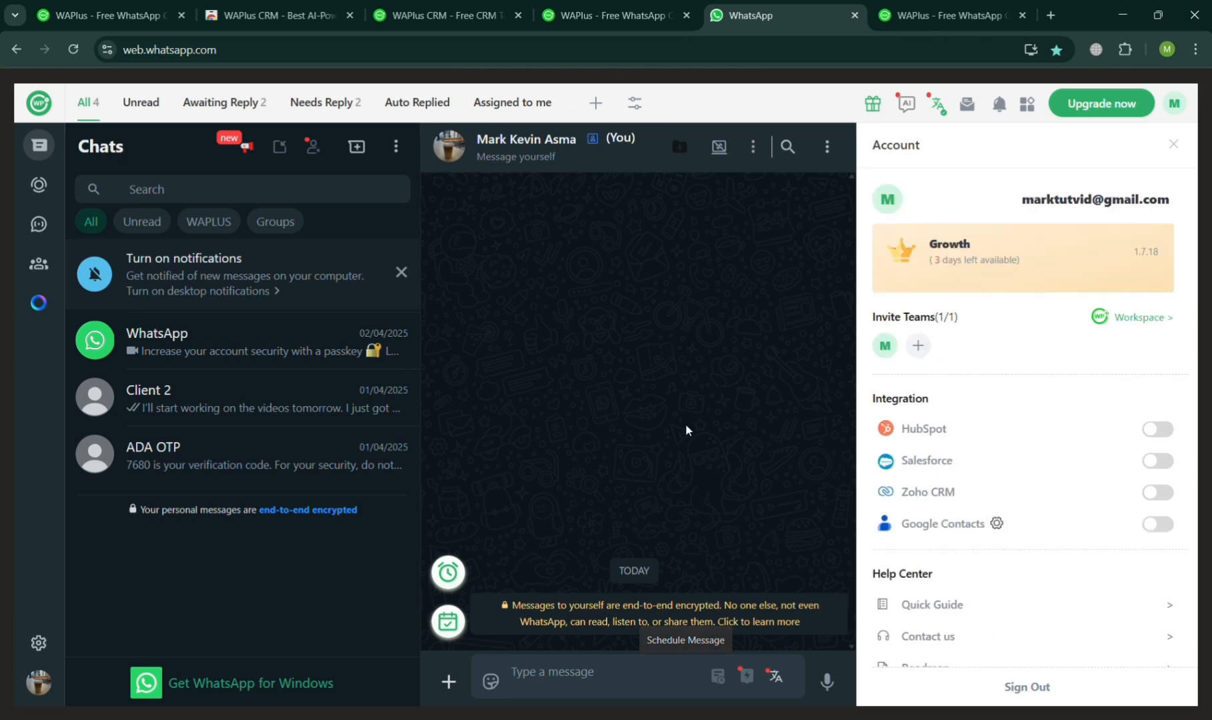
mouse_move(1170, 159)
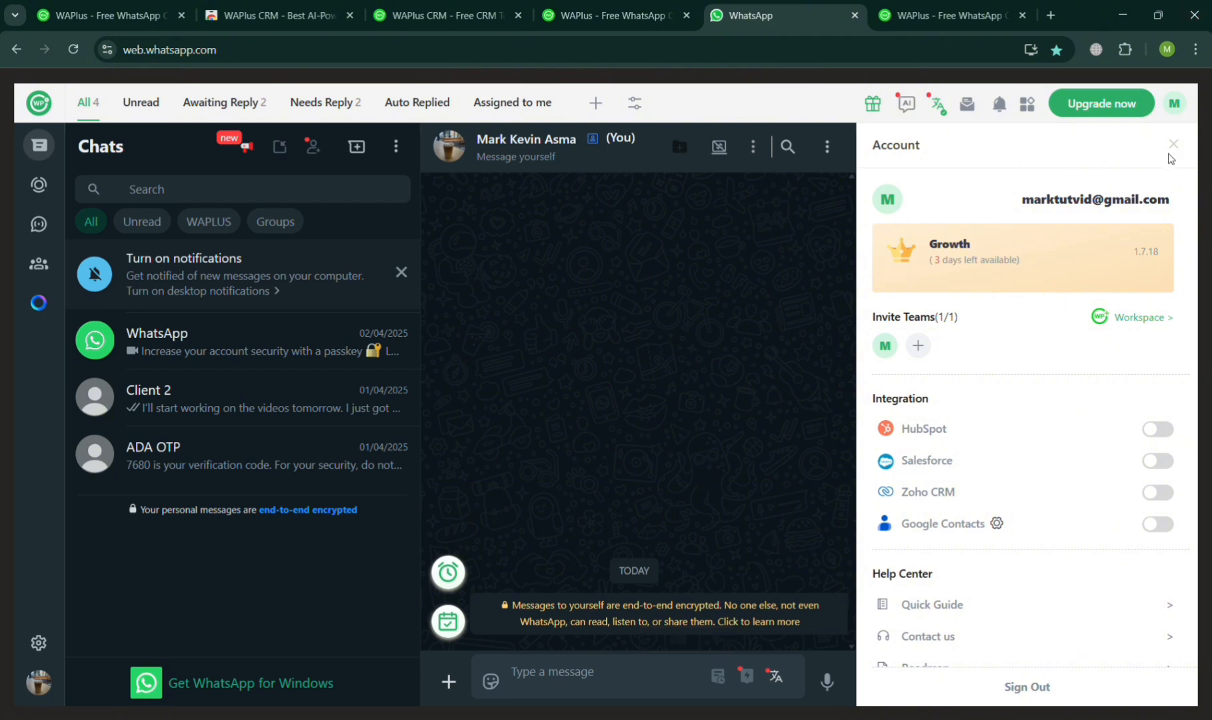
left_click(1173, 144)
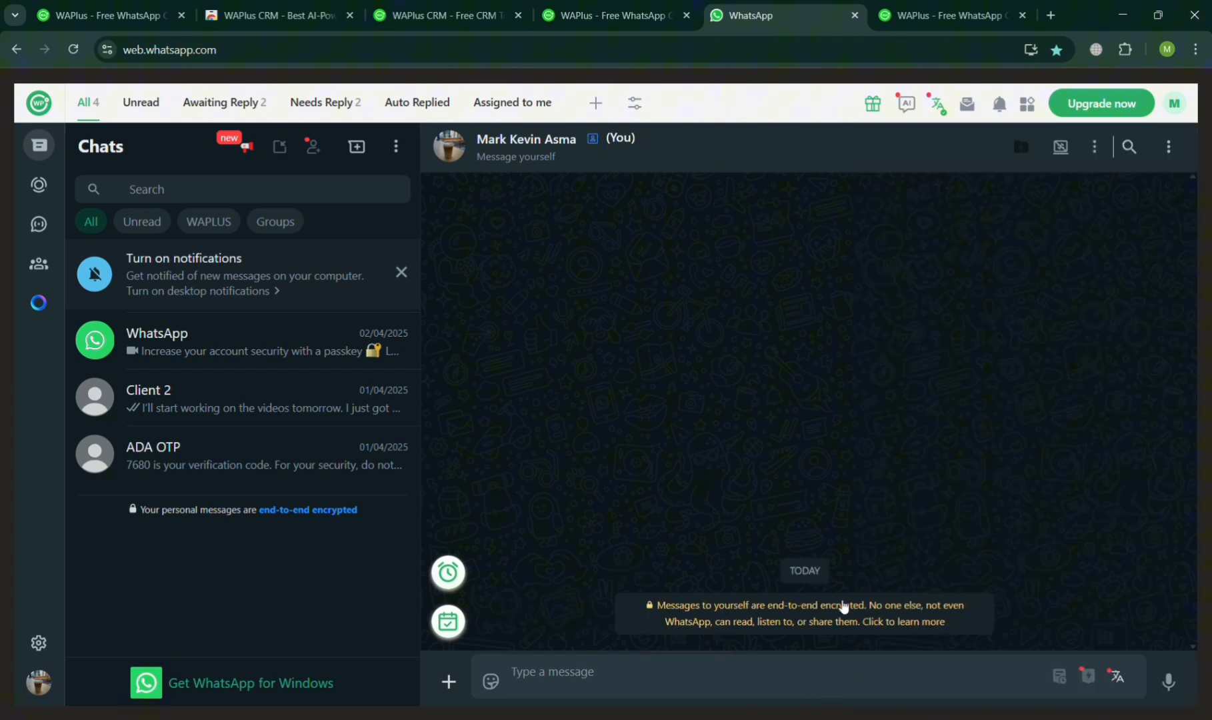
mouse_move(423, 684)
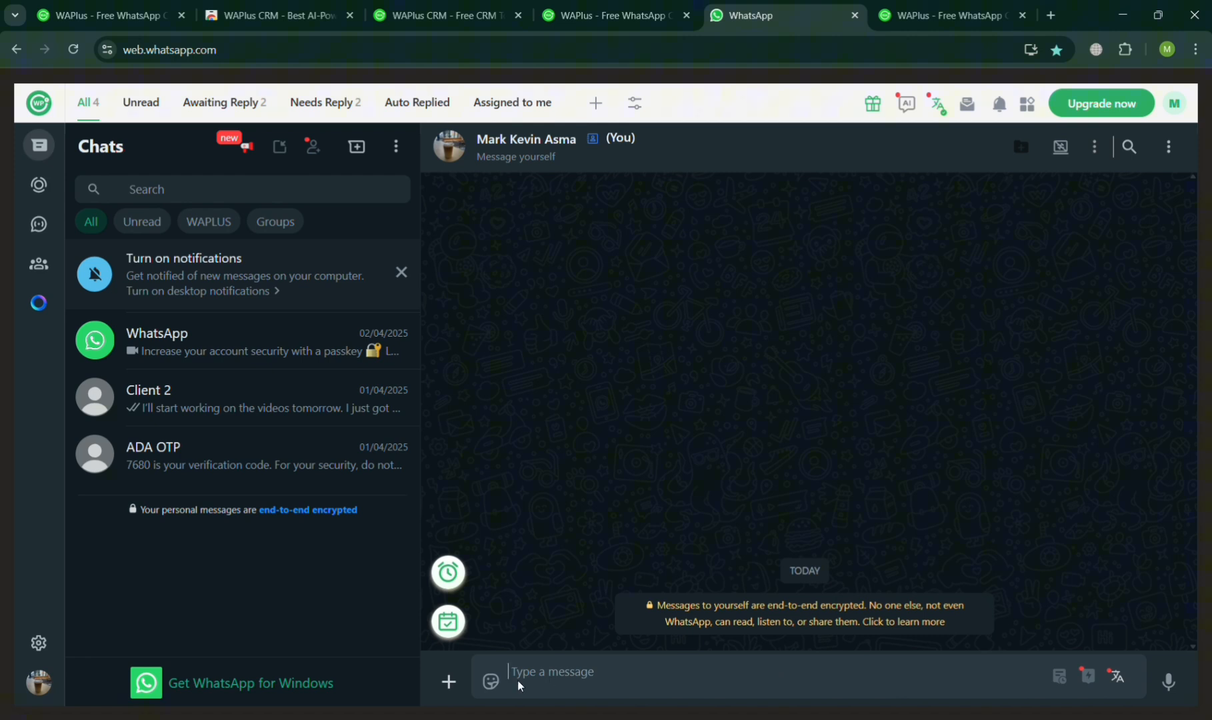
left_click(448, 681)
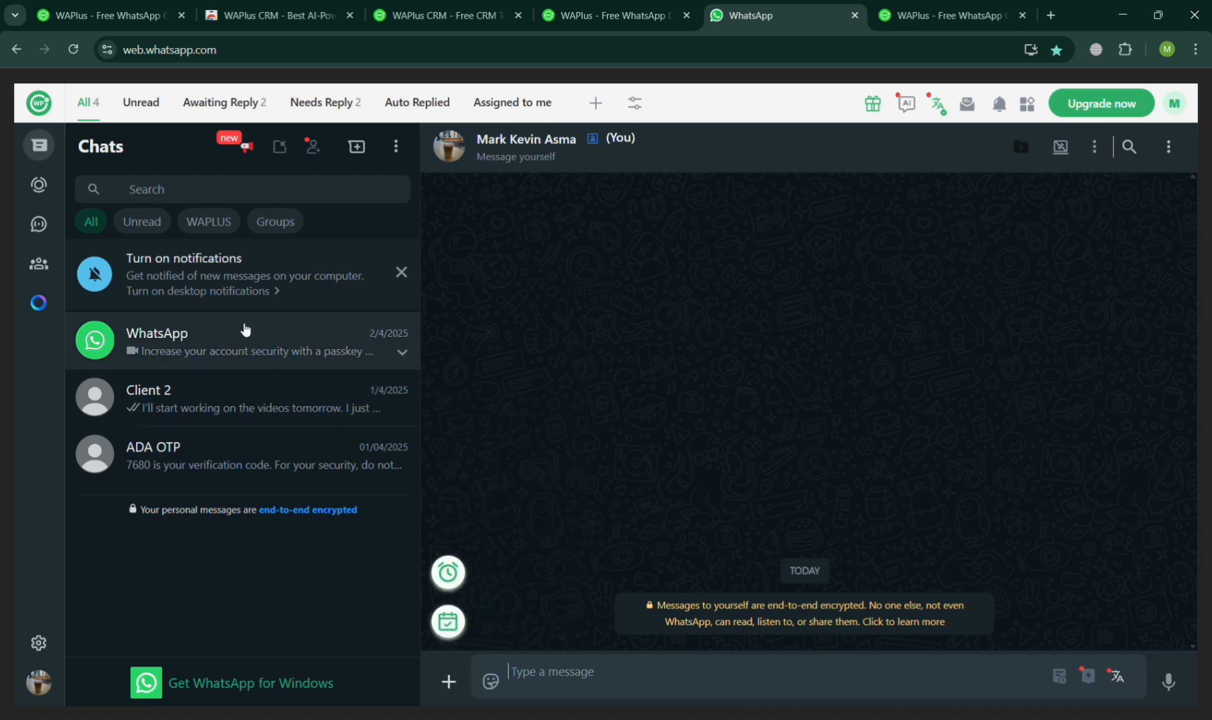
- Open Broadcast Message, check the recipient tags, and view 0/1 sending progress on Process
left_click(249, 146)
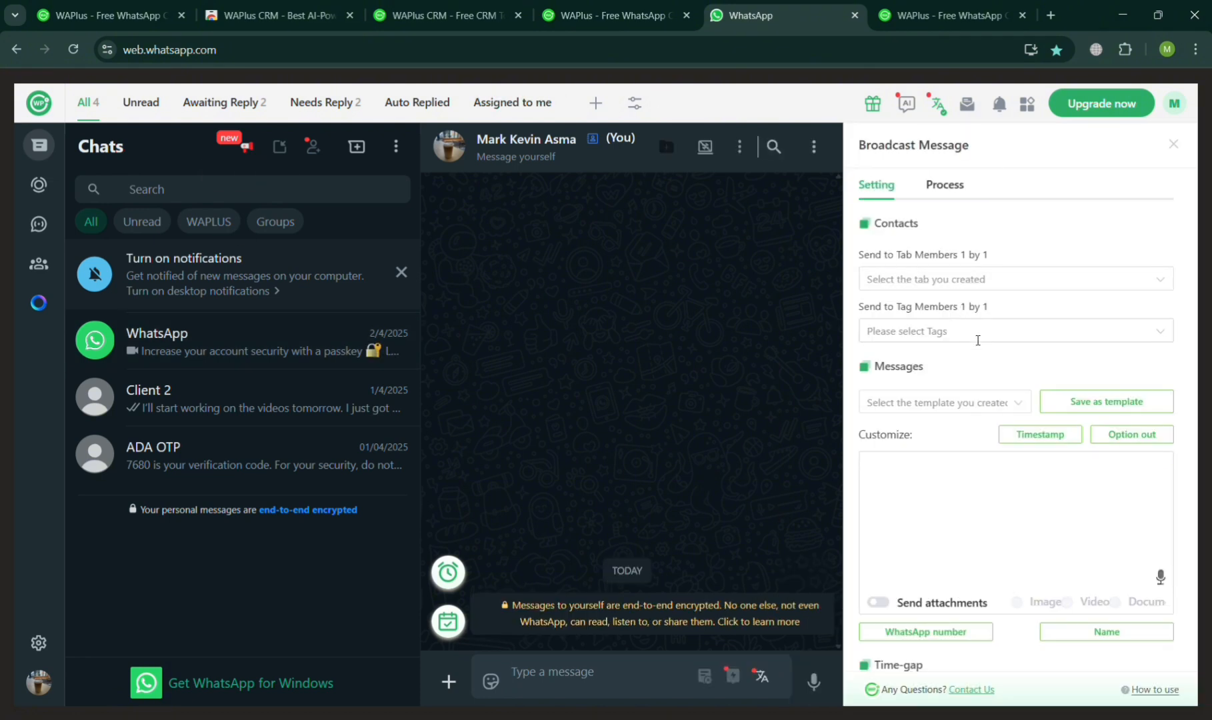
left_click(976, 330)
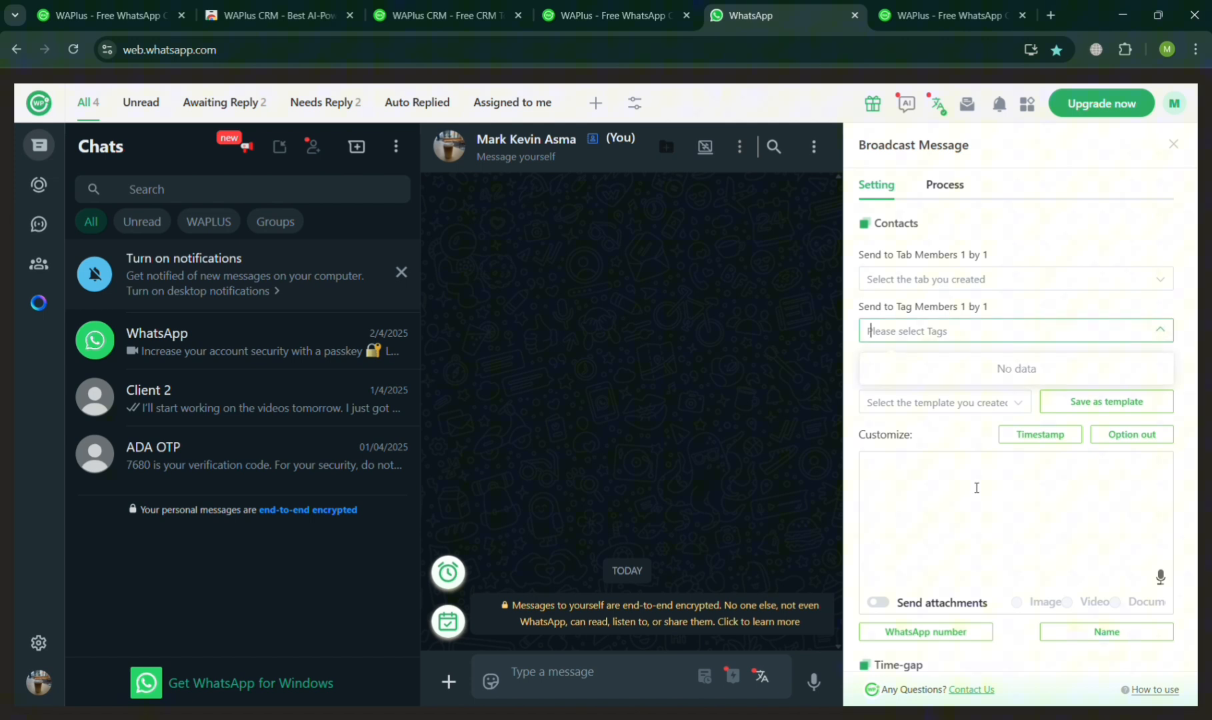
scroll("down", 3)
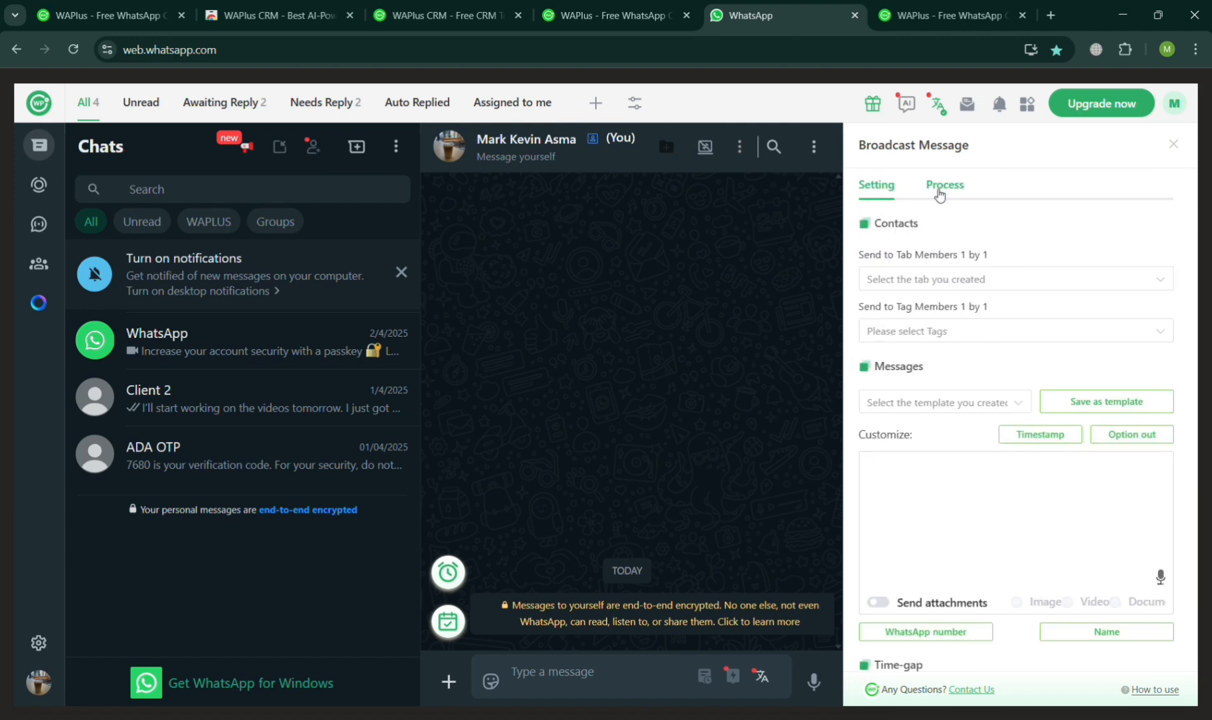
left_click(944, 185)
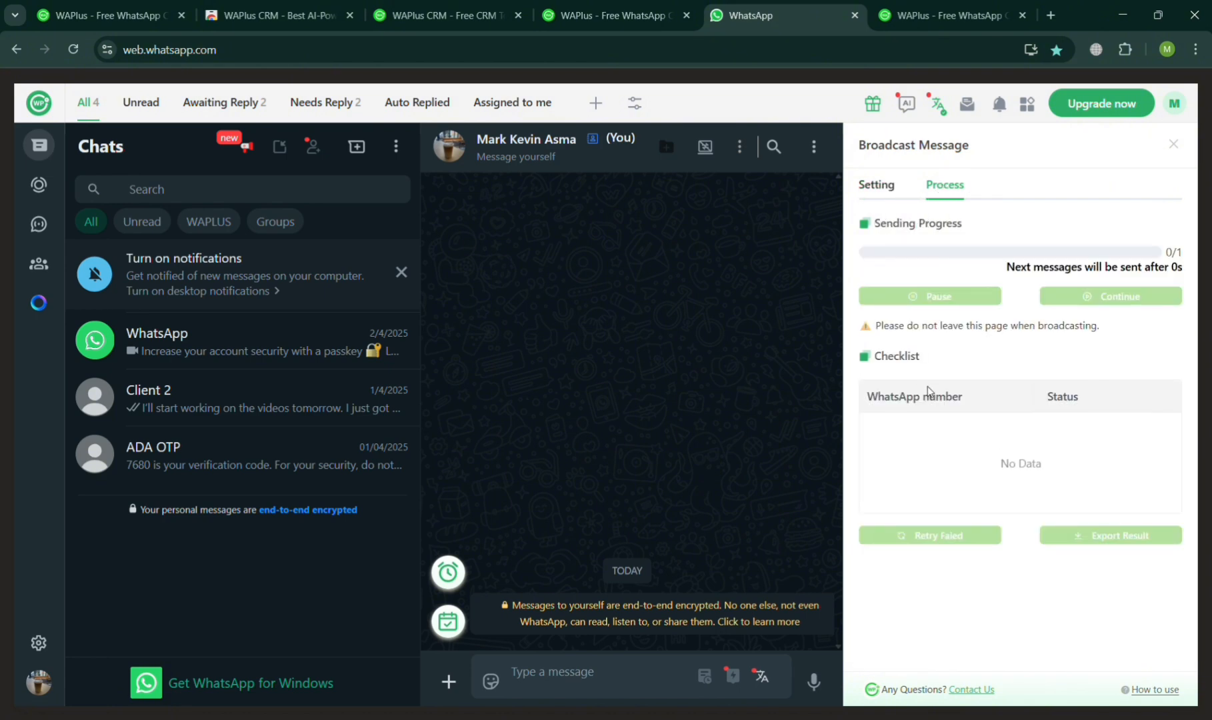
mouse_move(460, 179)
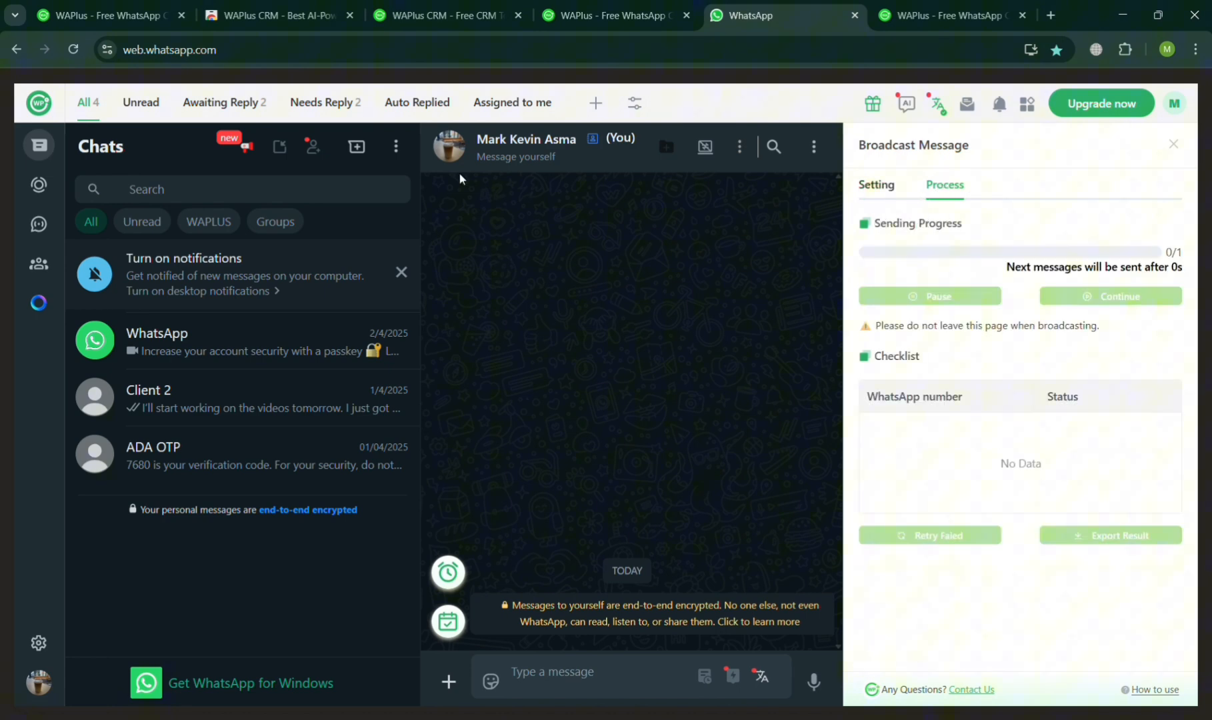
mouse_move(278, 146)
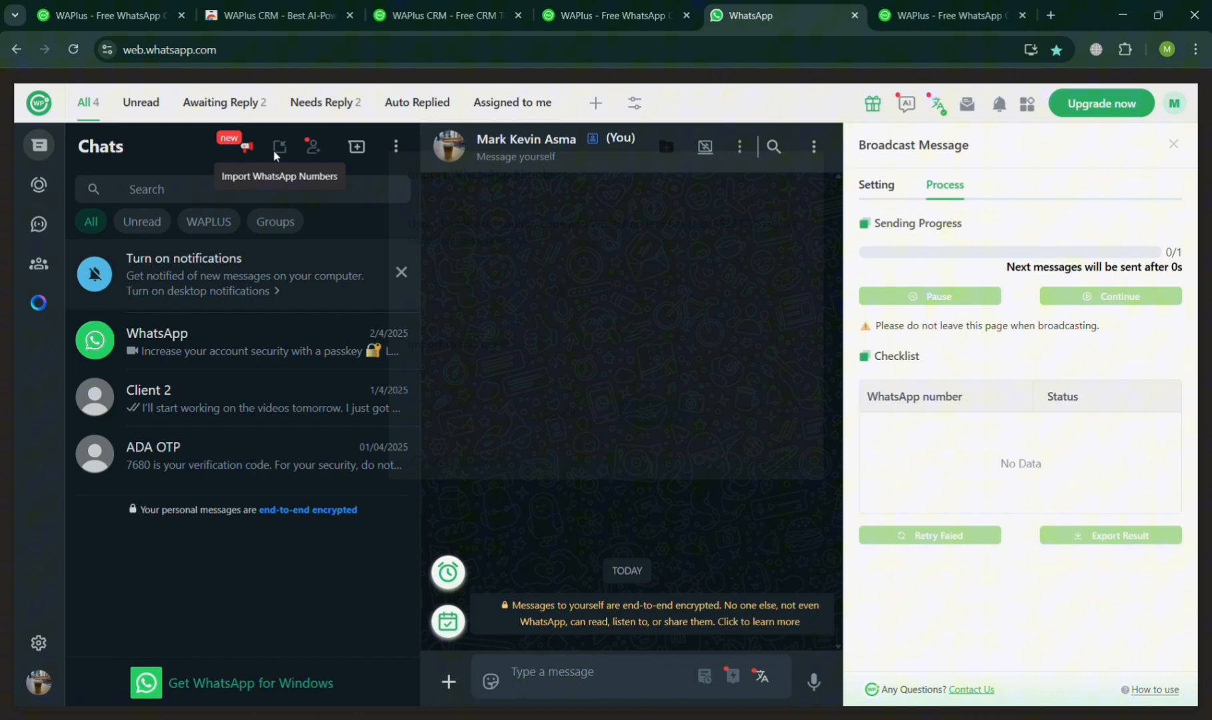
left_click(279, 145)
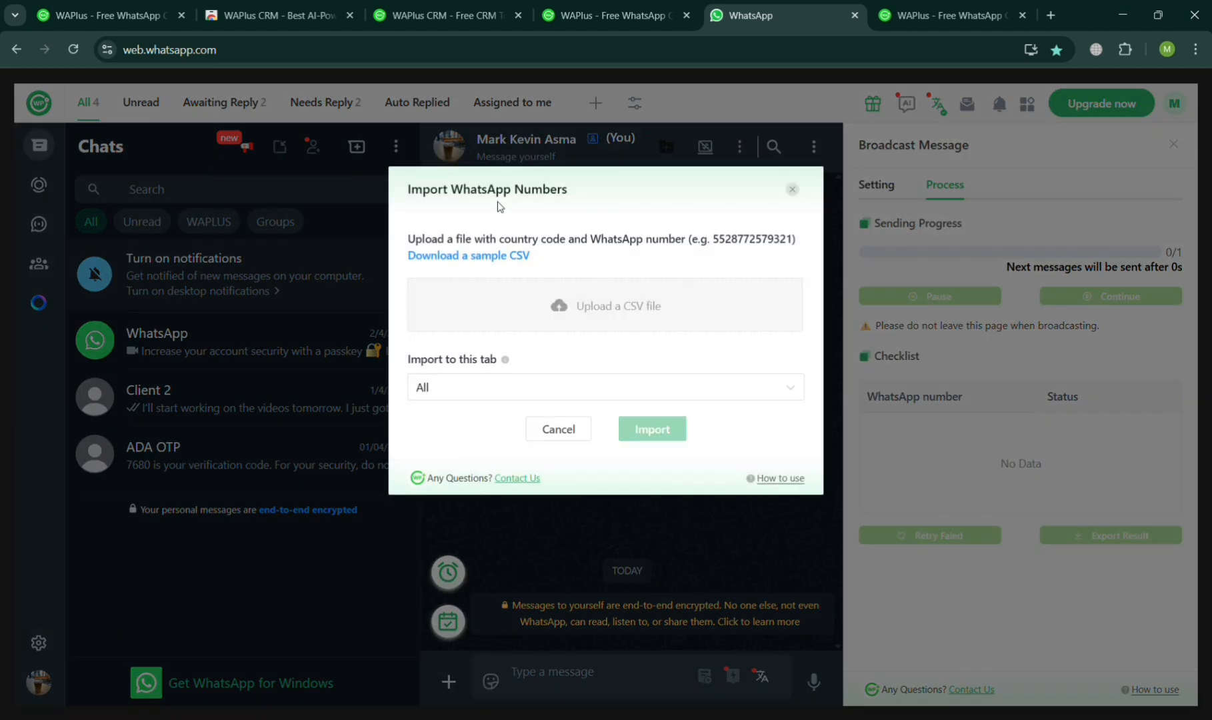
mouse_move(558, 429)
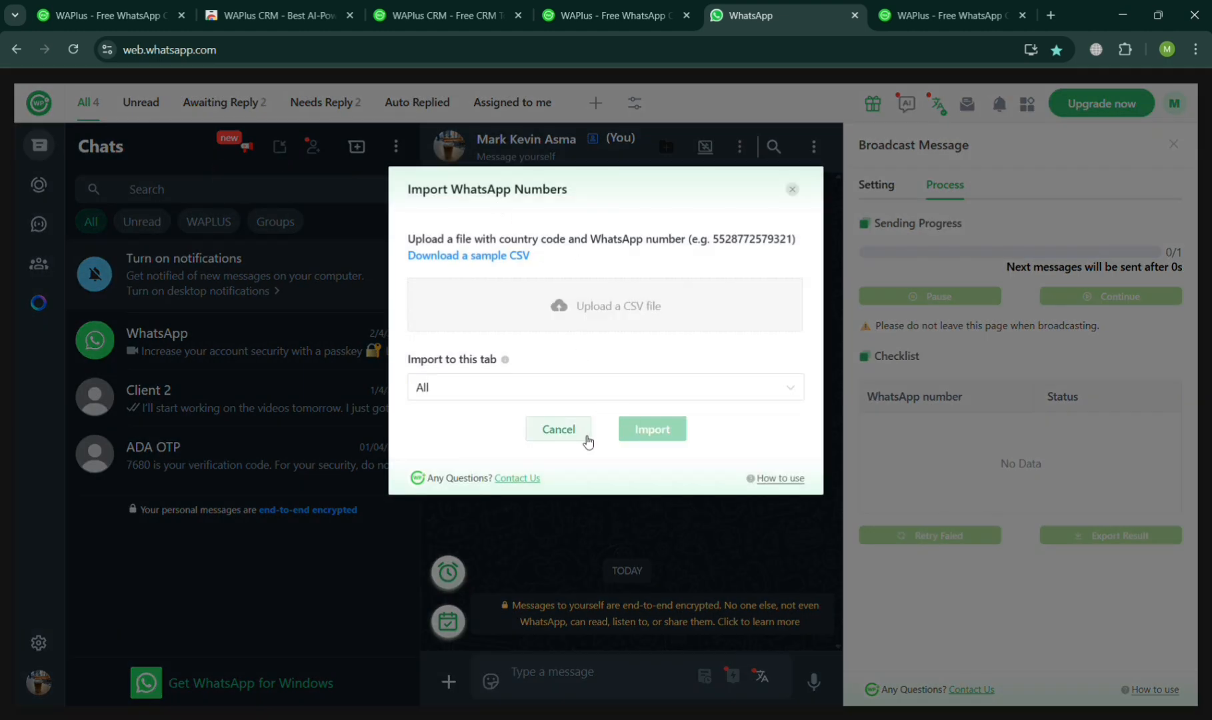
left_click(557, 429)
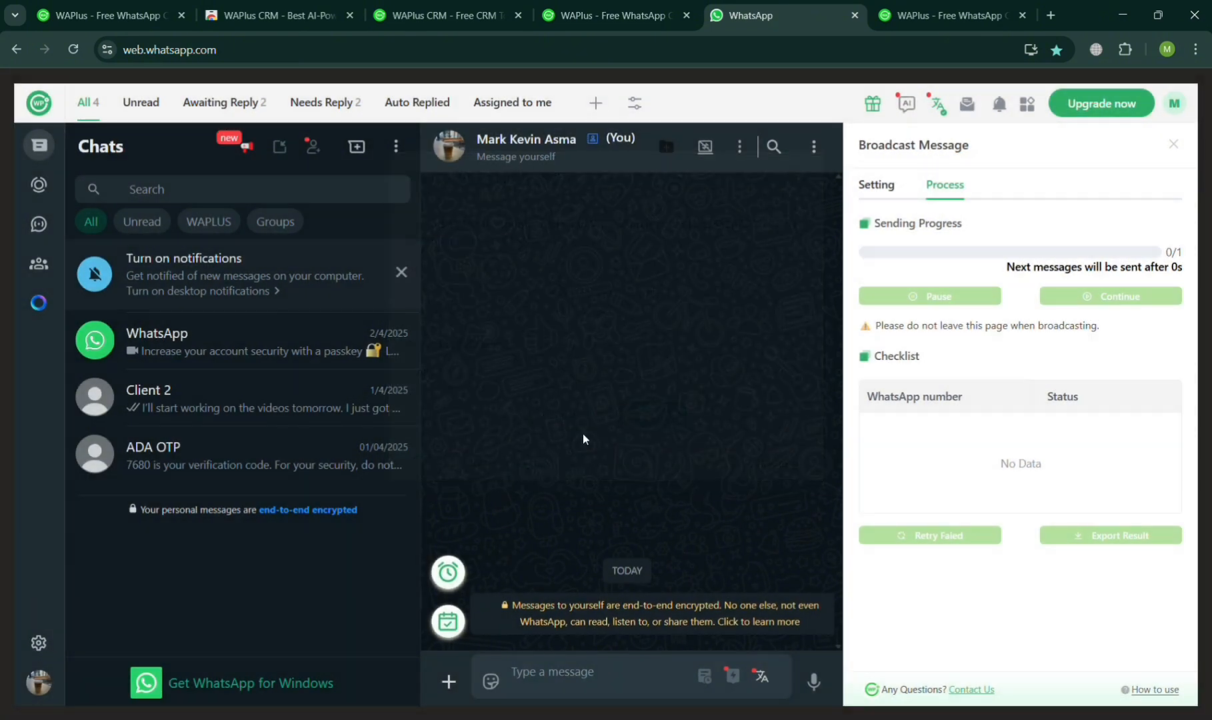
mouse_move(313, 146)
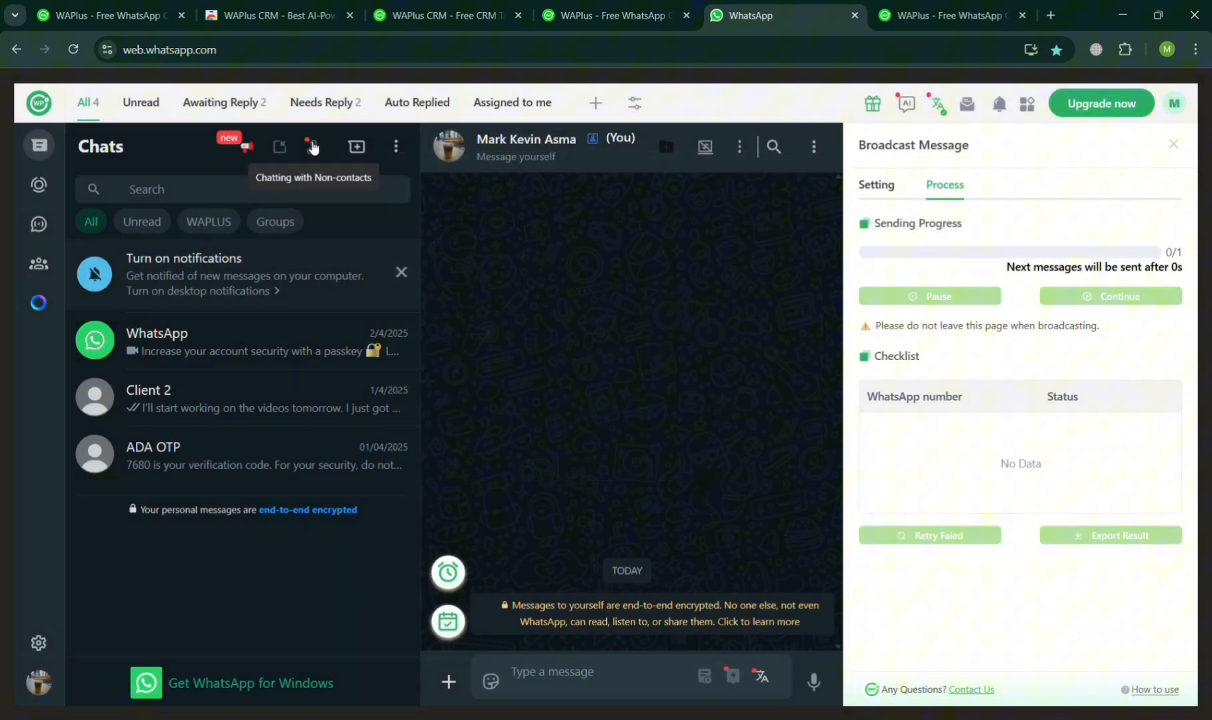
left_click(312, 146)
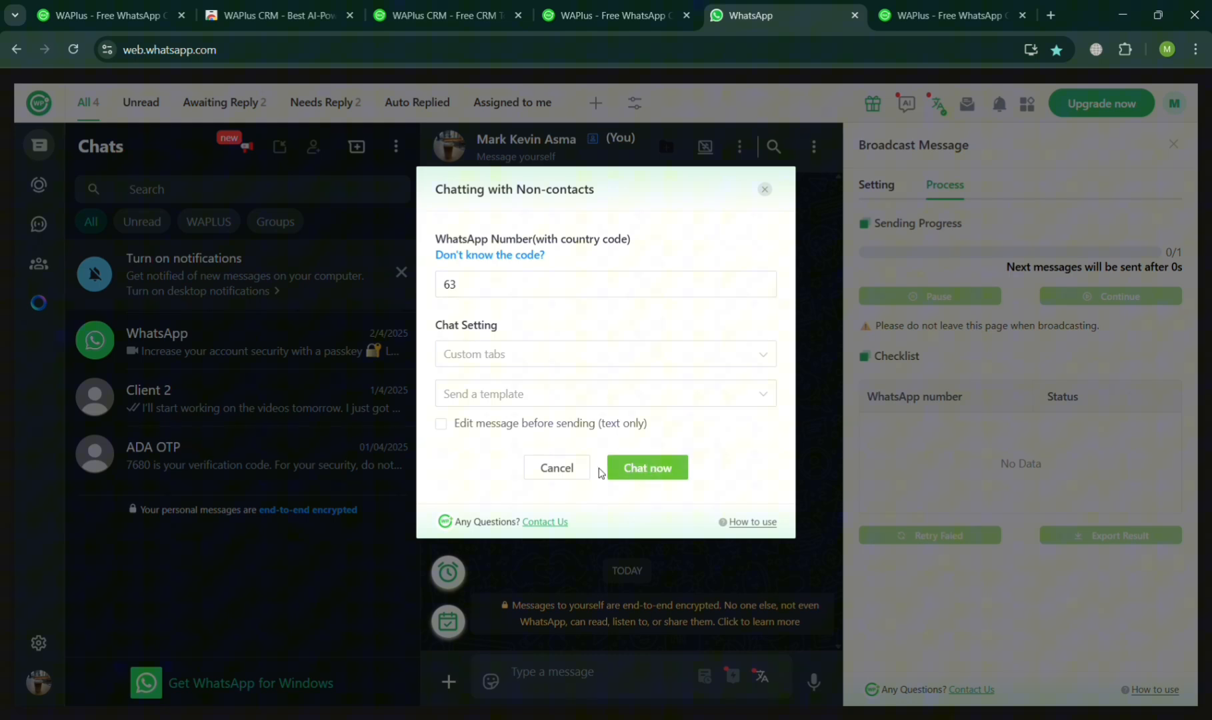
mouse_move(771, 179)
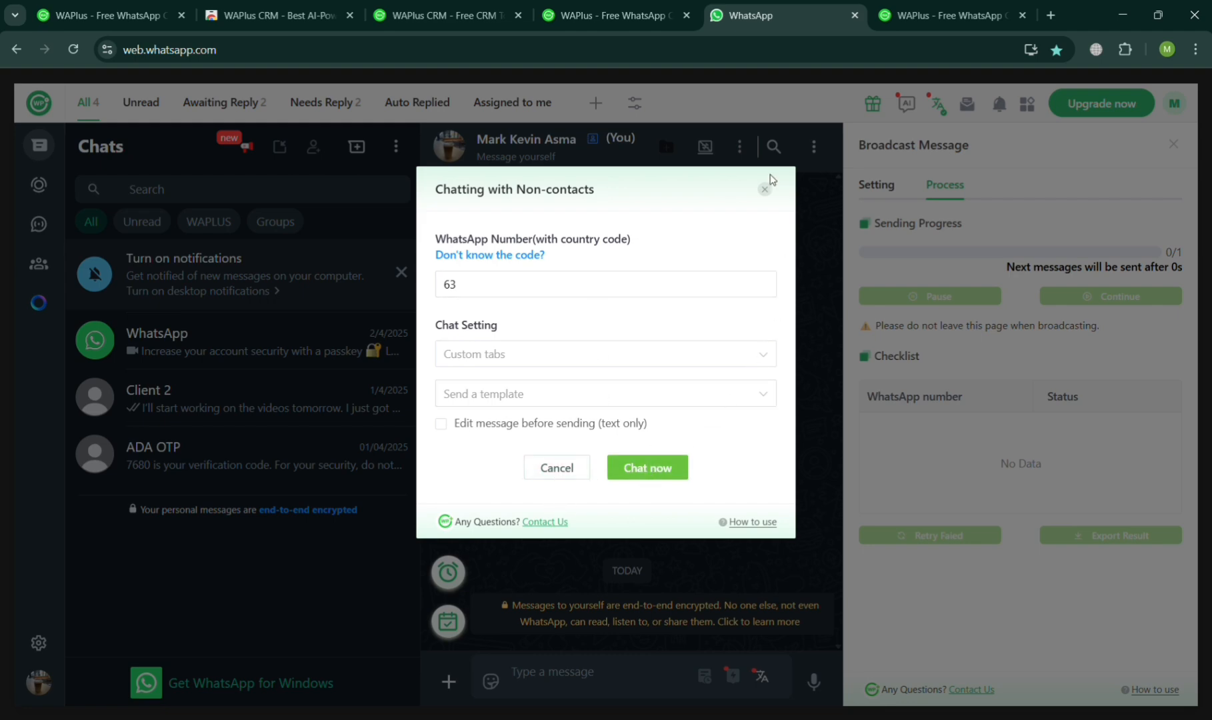
left_click(764, 188)
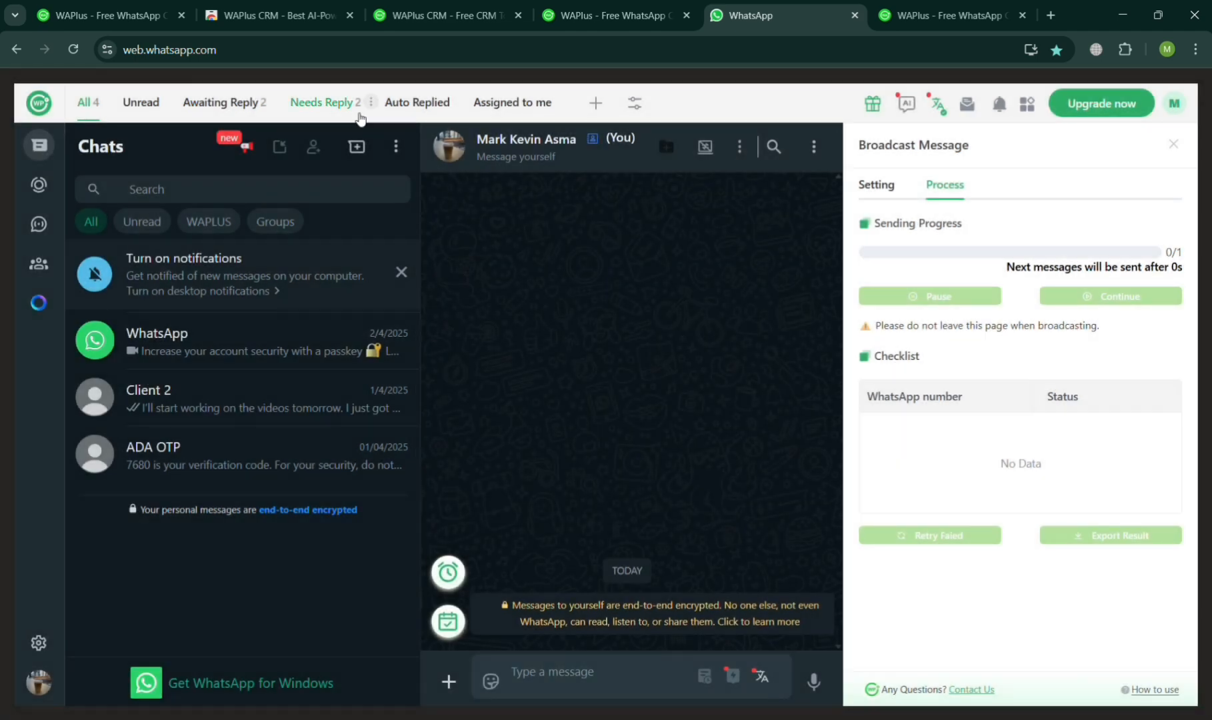
left_click(357, 147)
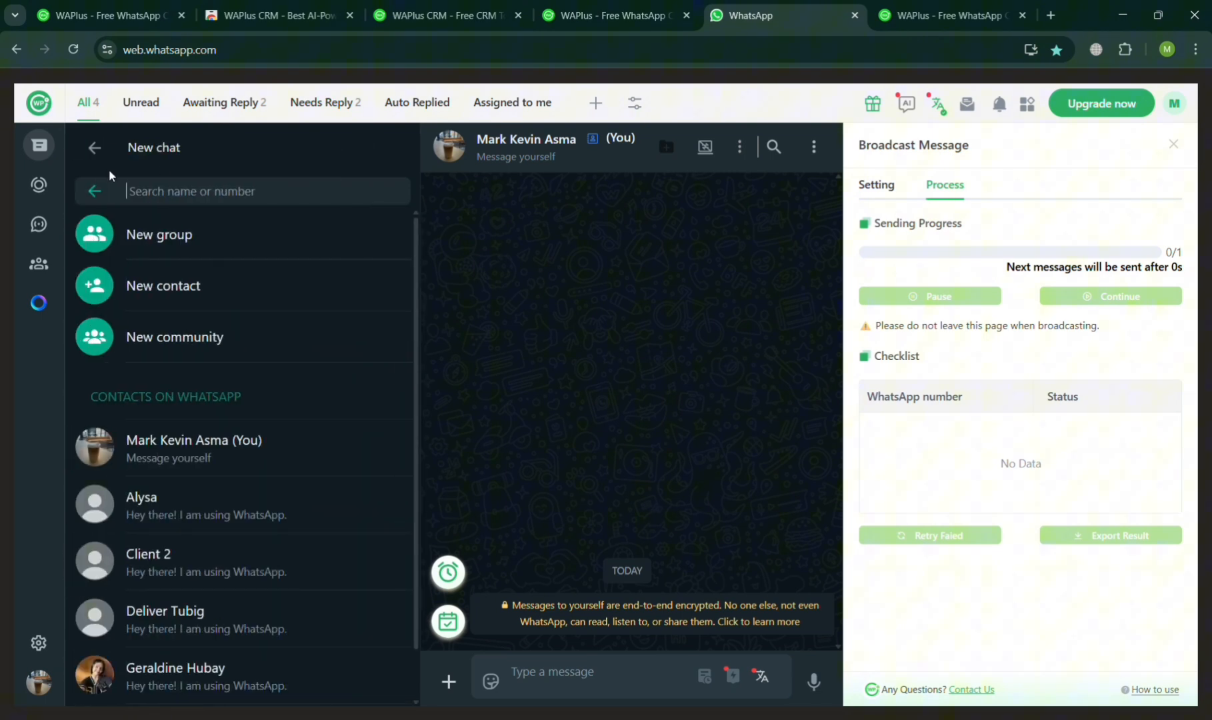
left_click(94, 148)
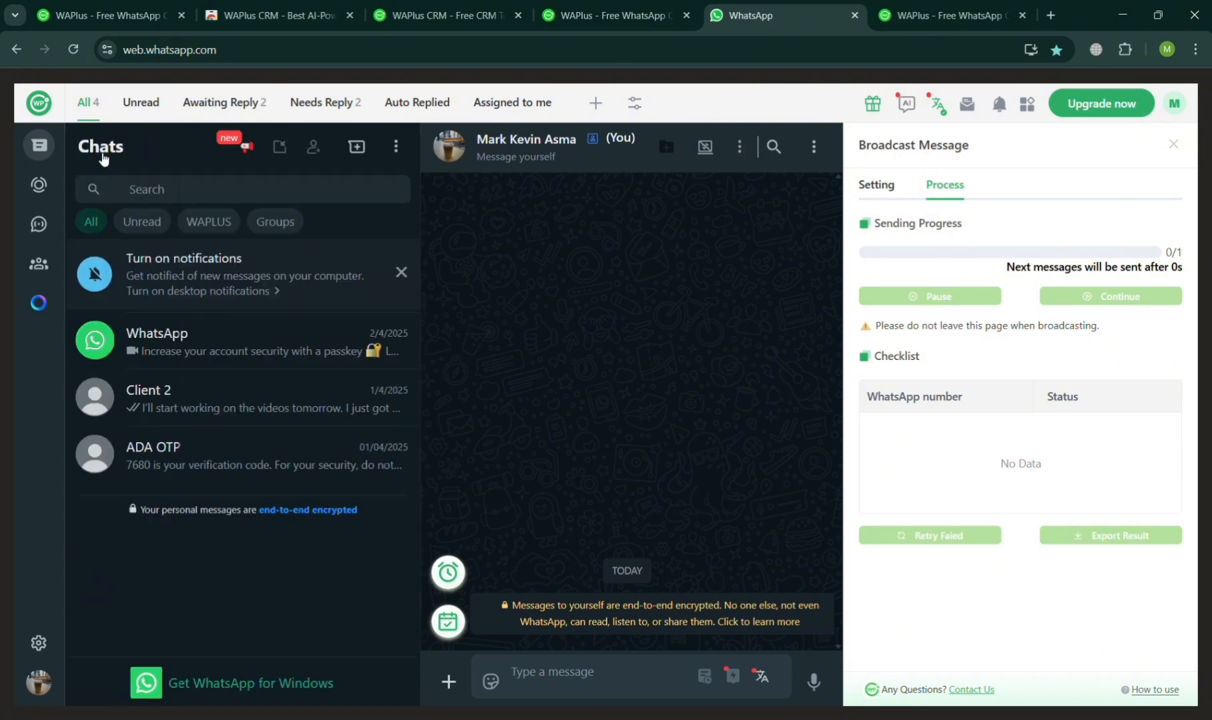
left_click(396, 147)
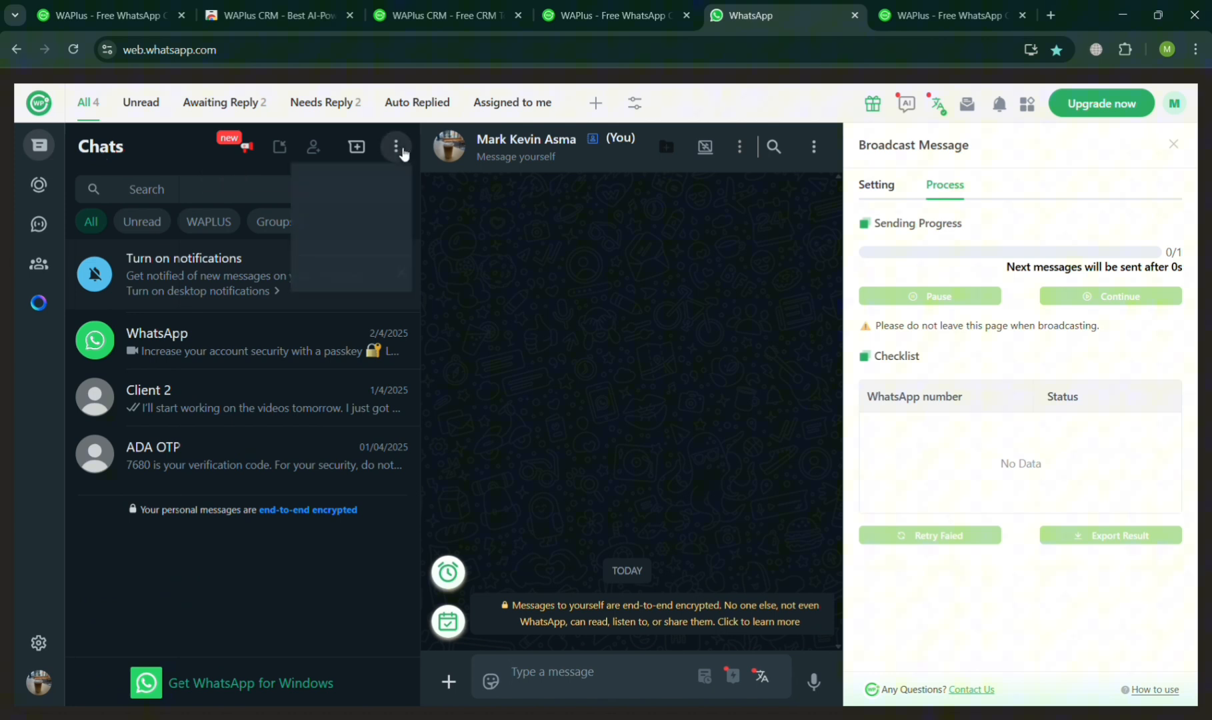
left_click(394, 147)
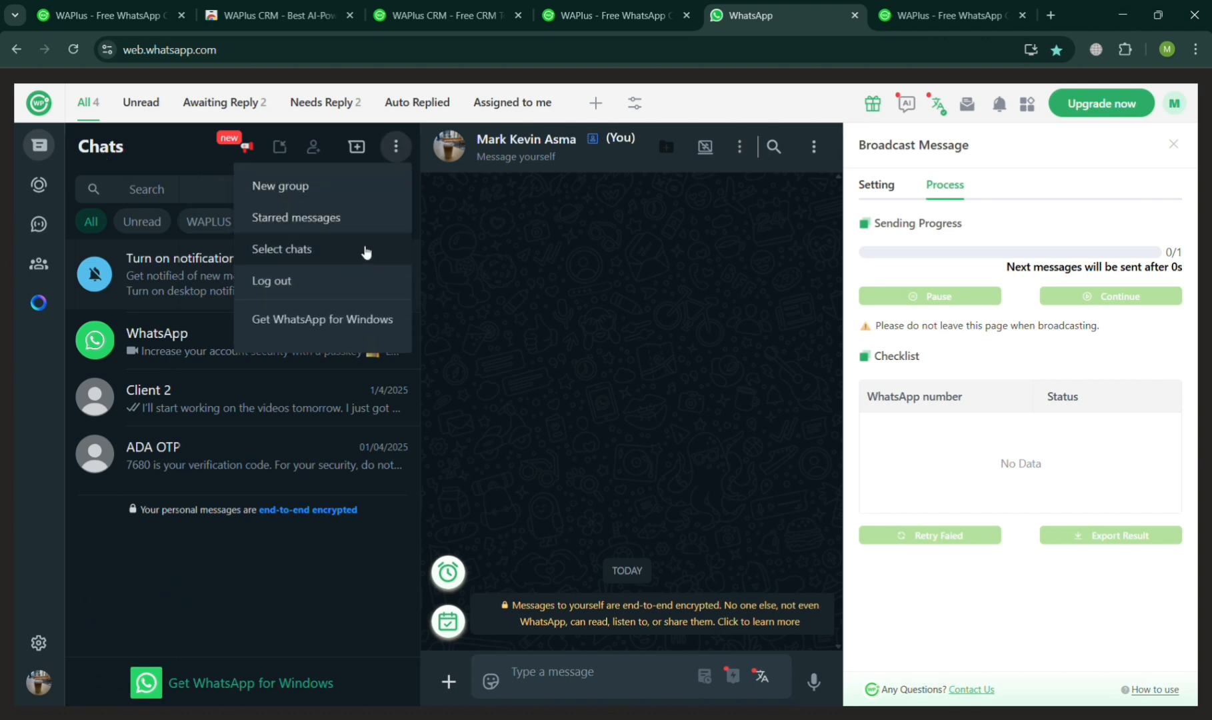
left_click(647, 226)
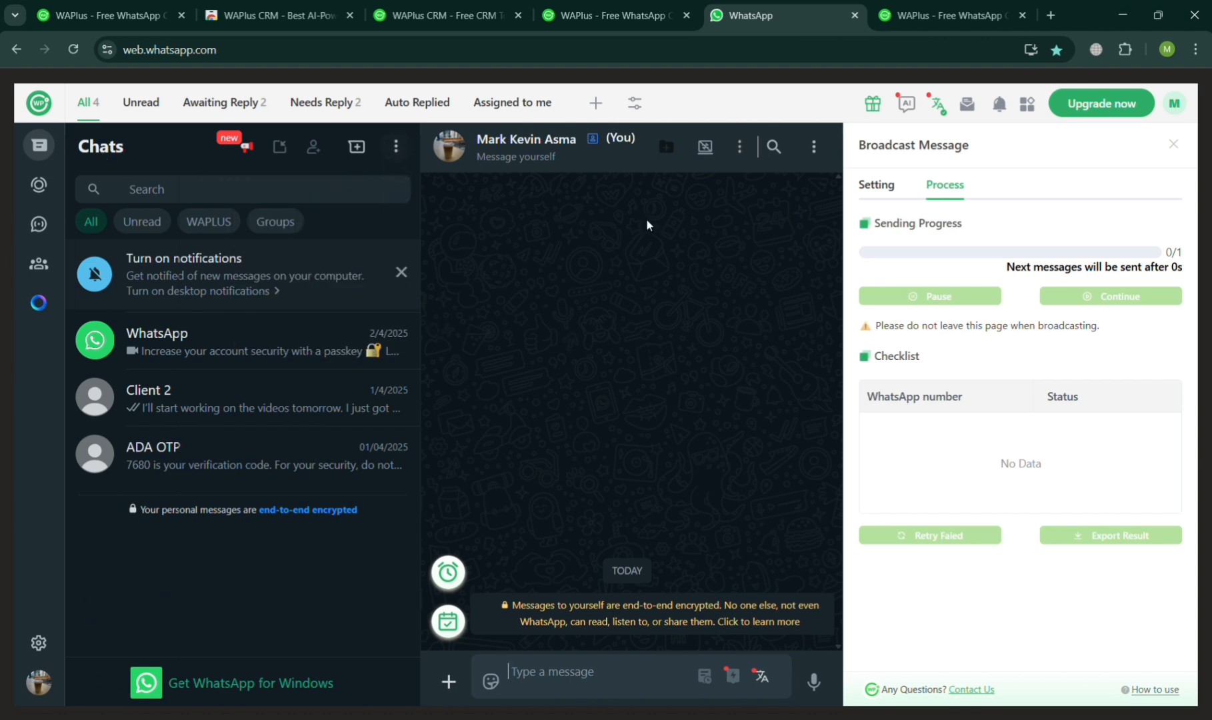
left_click(665, 146)
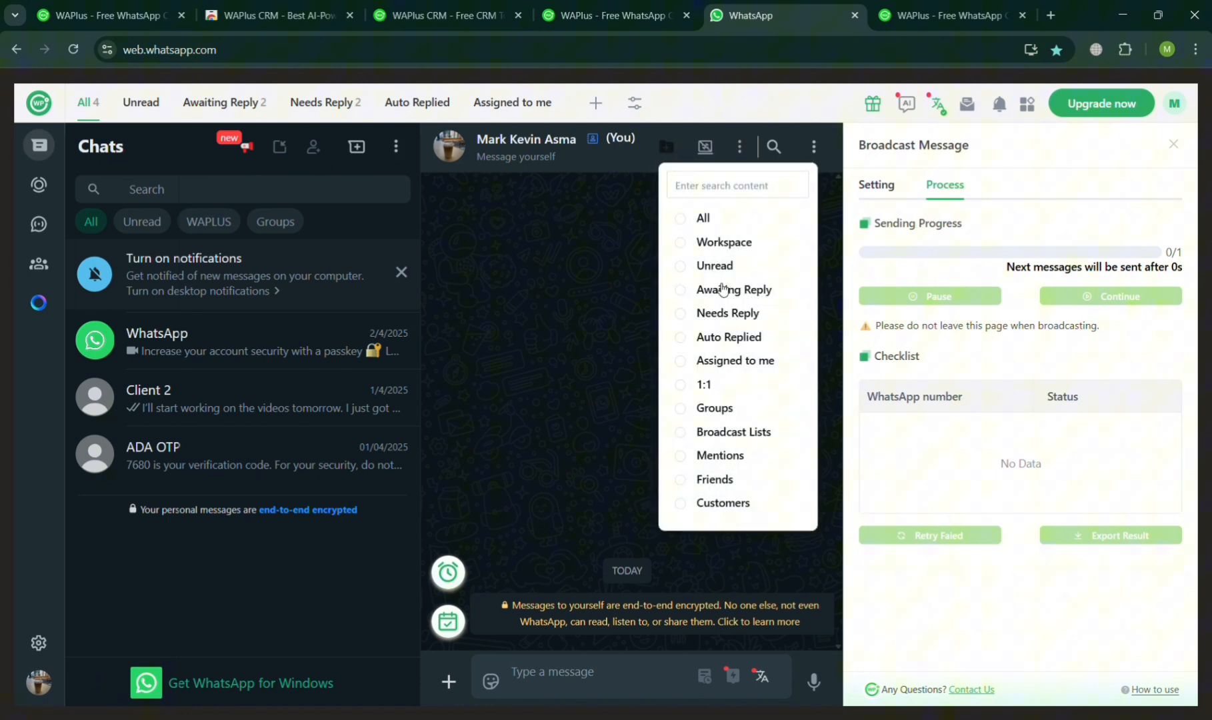
left_click(738, 147)
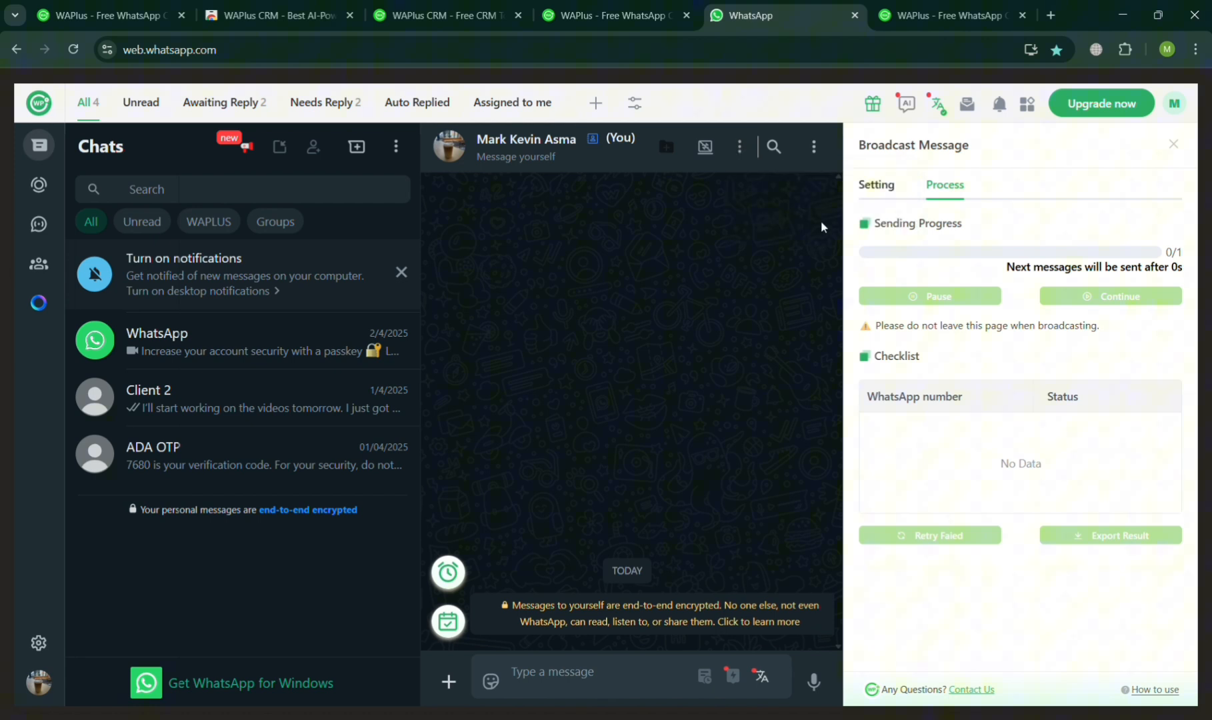
left_click(813, 147)
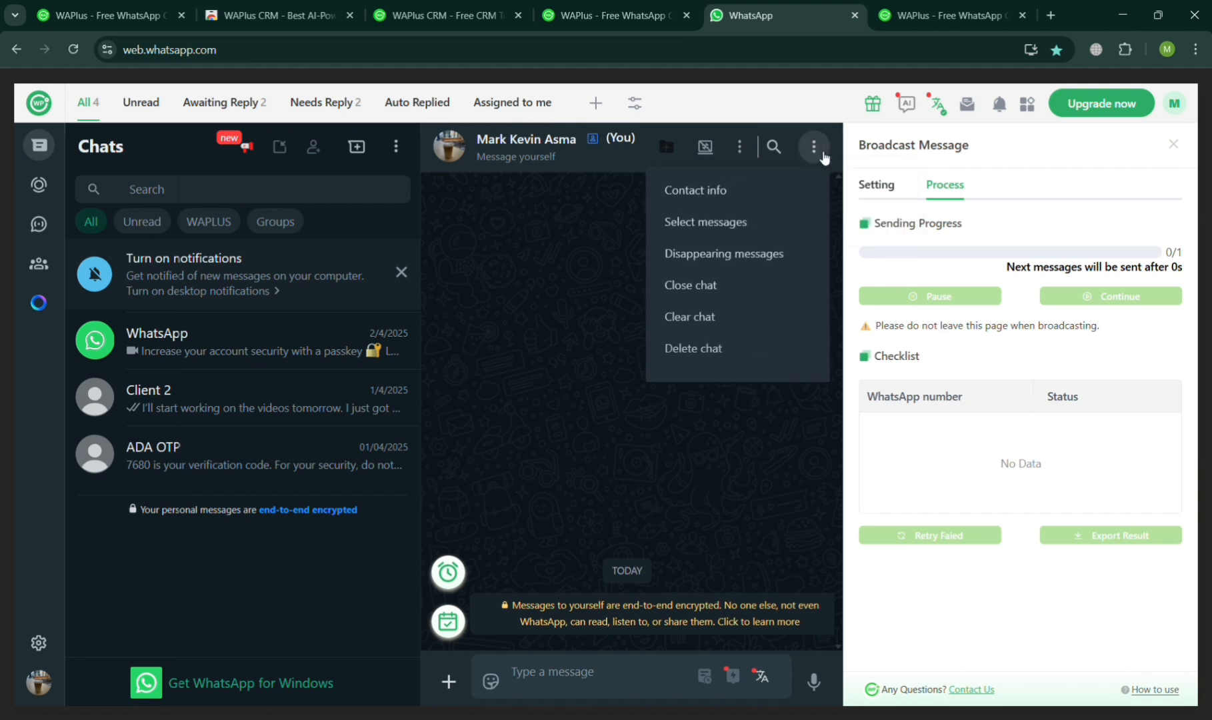
mouse_move(794, 294)
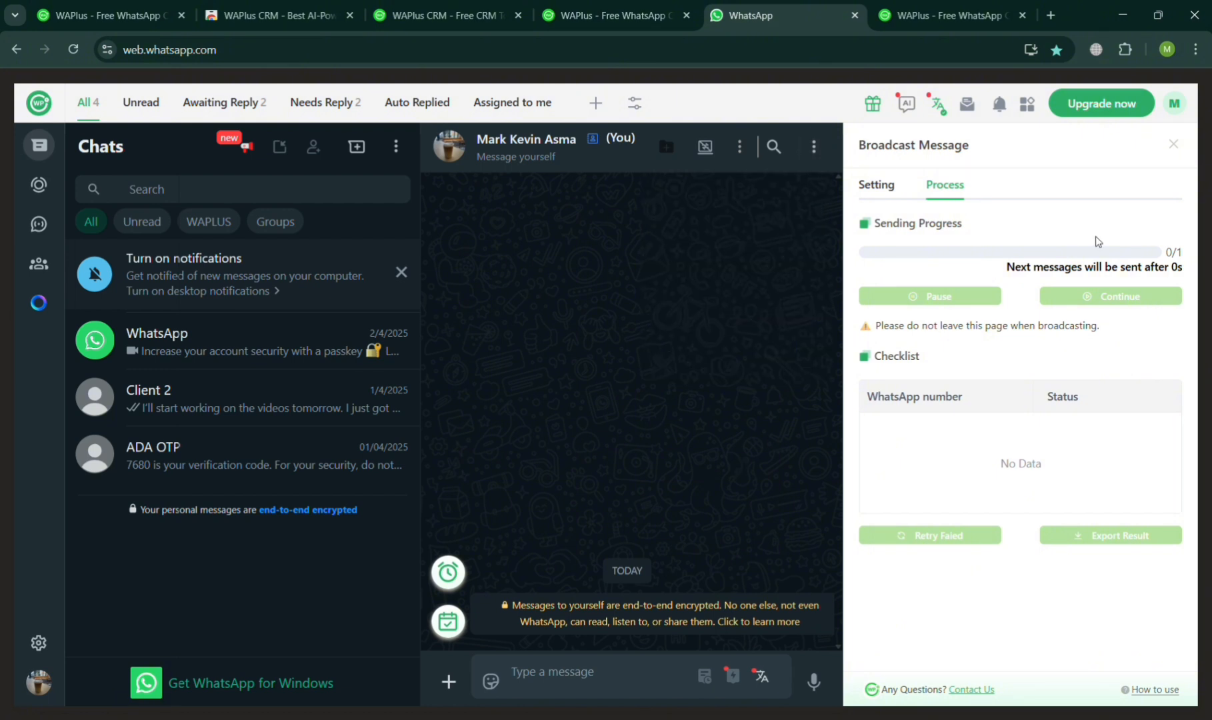
- Close Broadcast Message and view the AI chatbot's language and role settings
left_click(1174, 145)
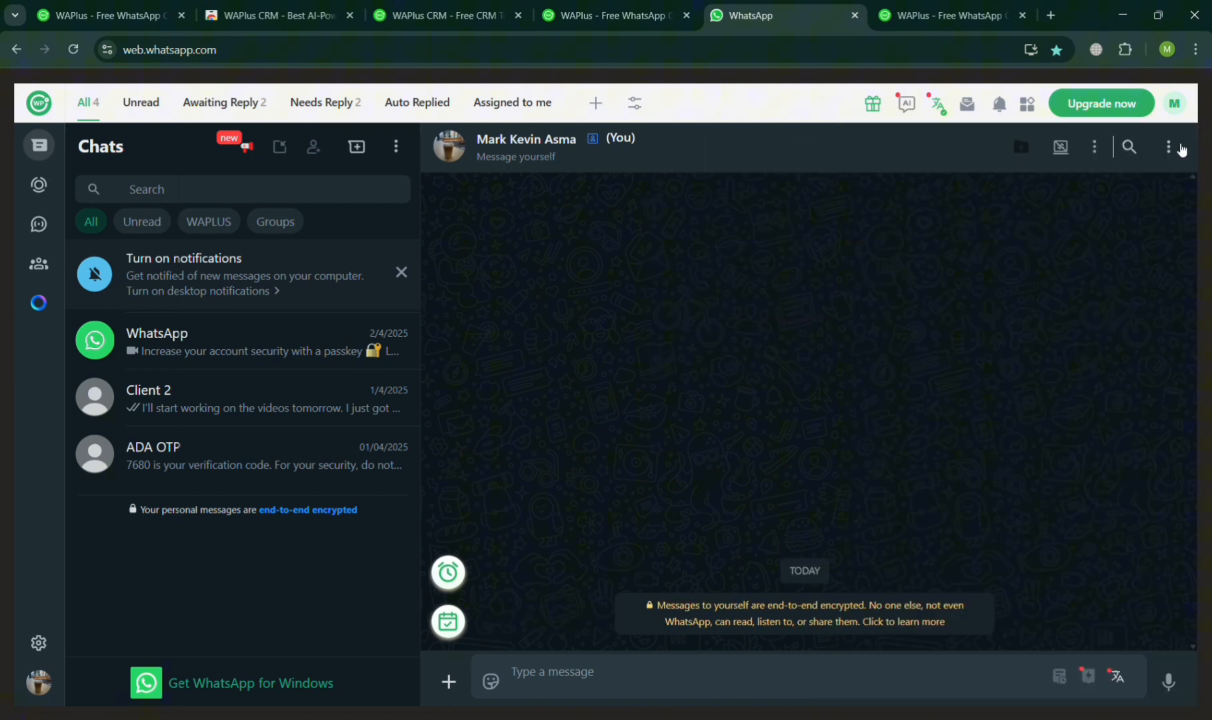
mouse_move(905, 104)
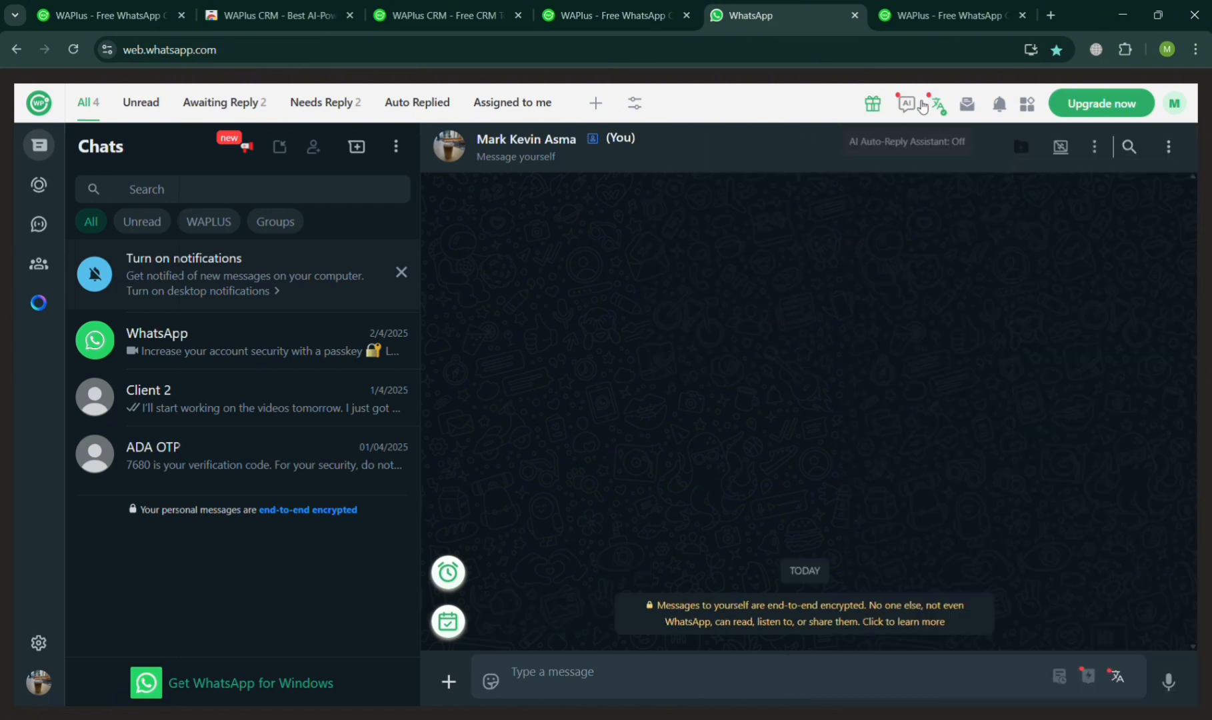
left_click(905, 103)
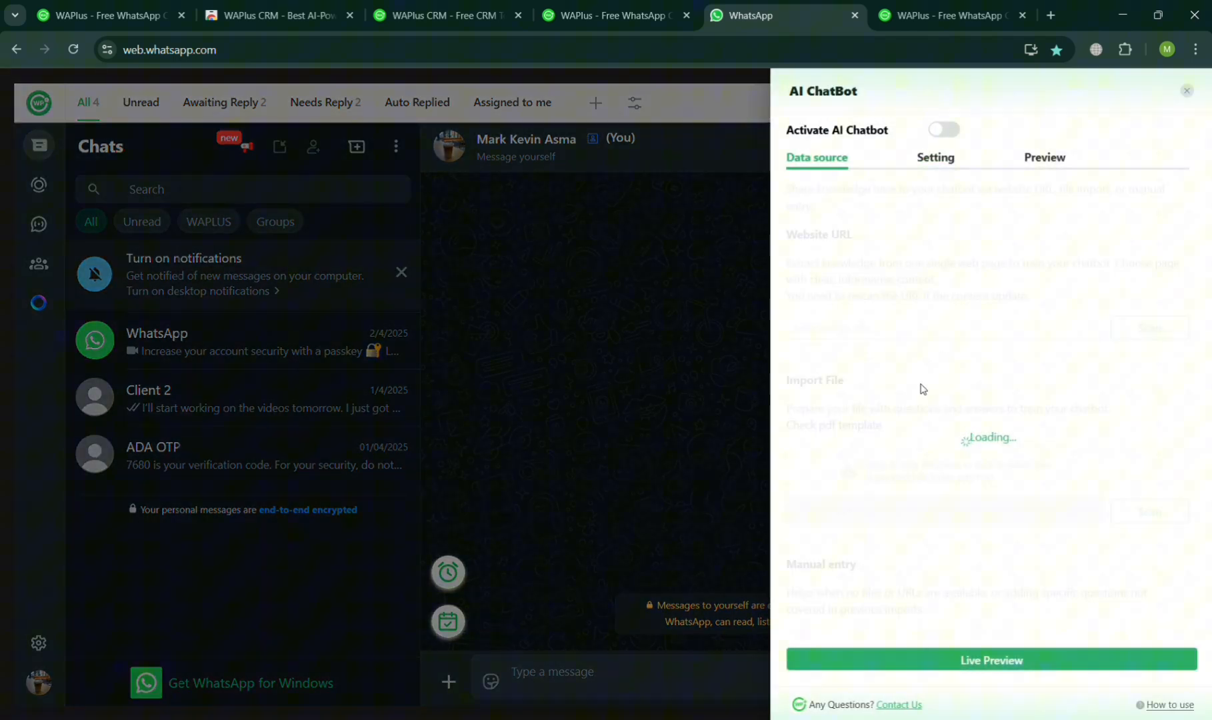
mouse_move(950, 646)
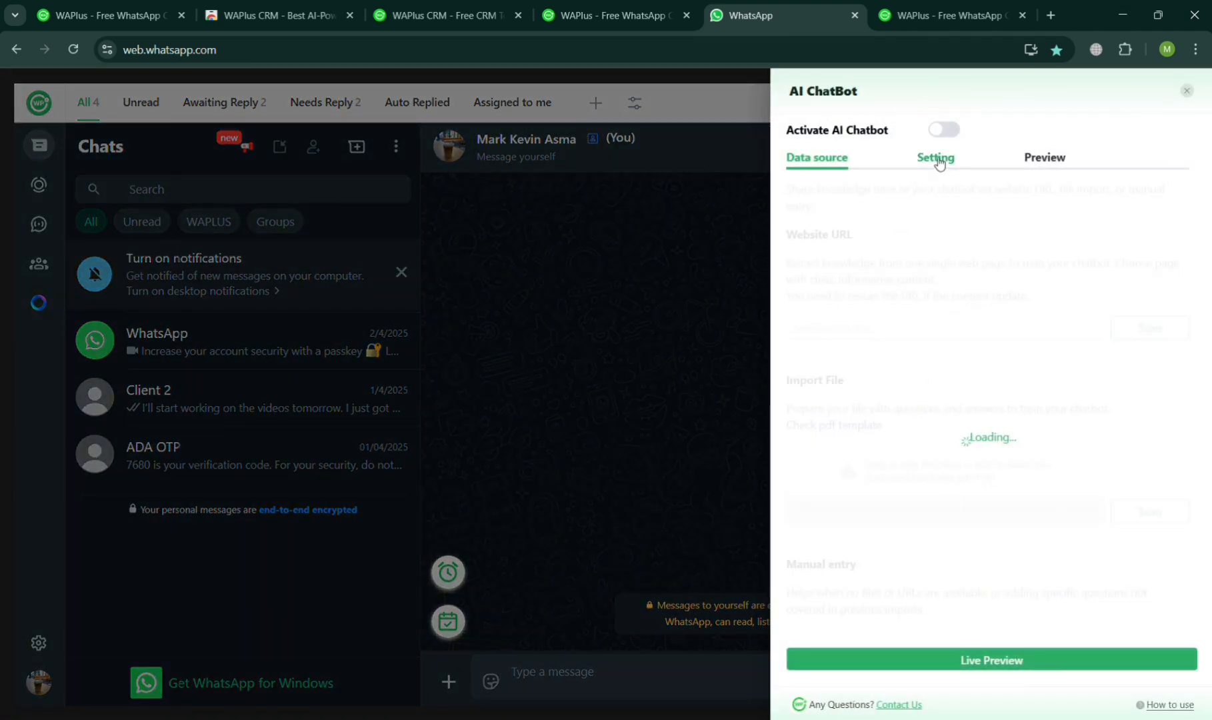
left_click(934, 158)
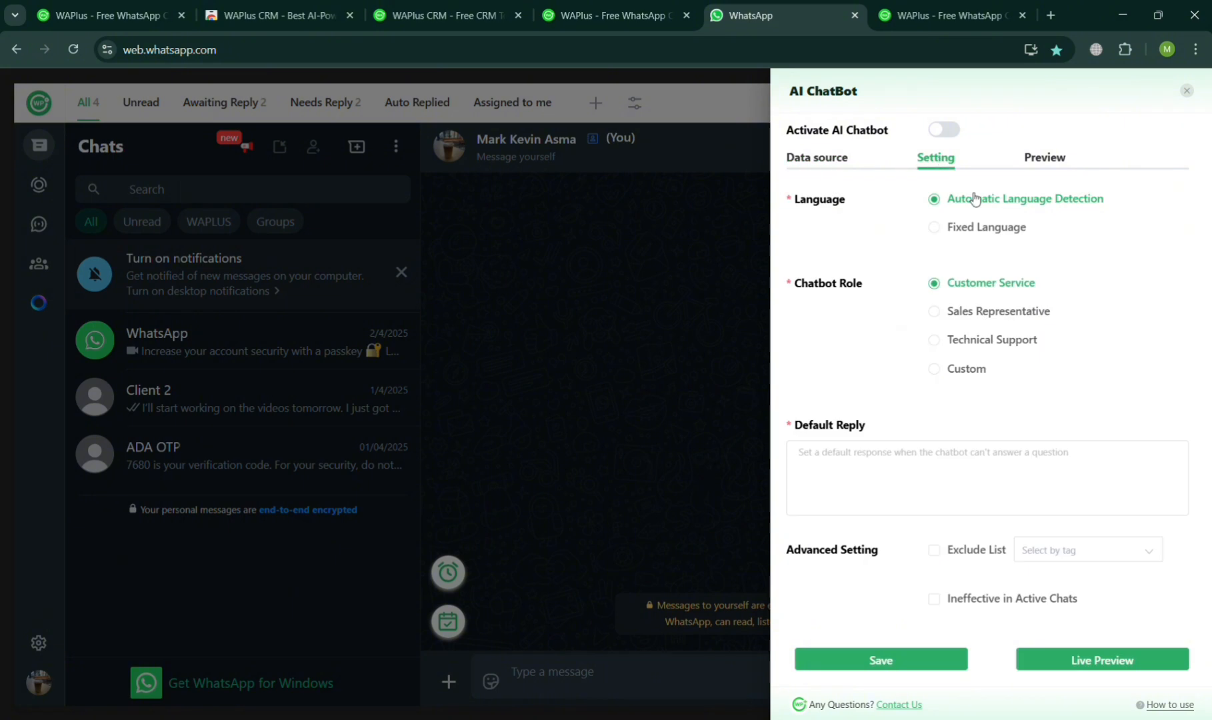
scroll("down", 3)
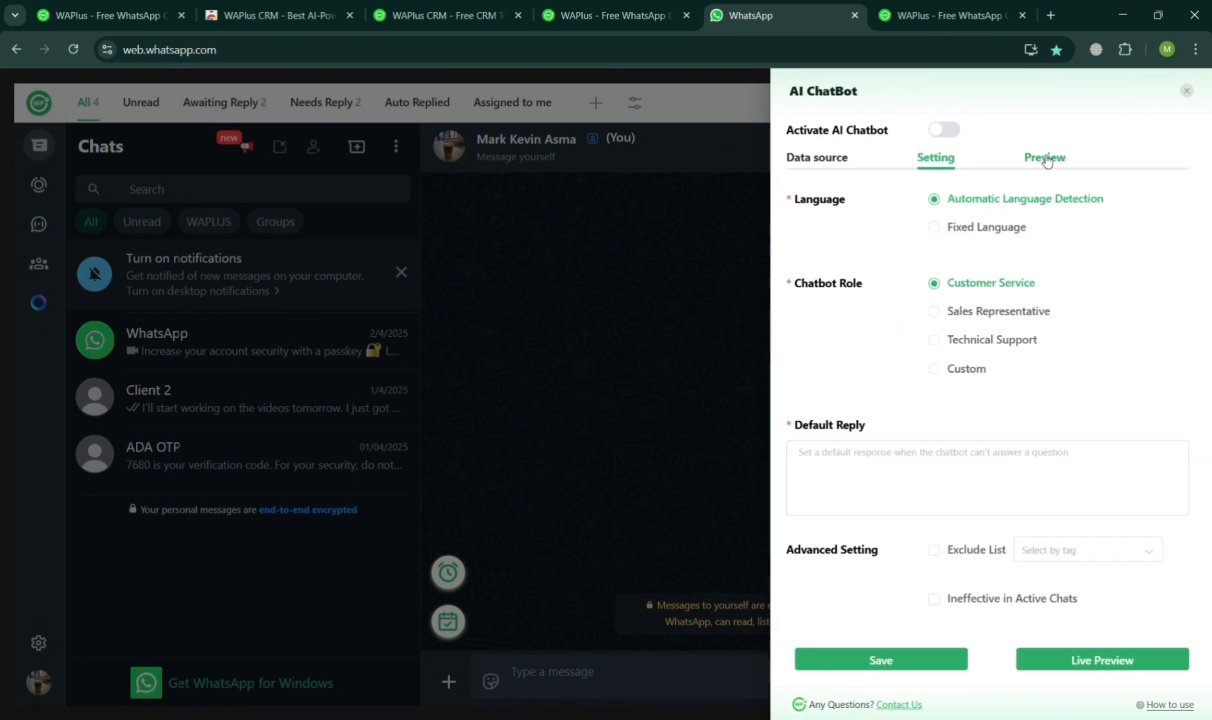
- Preview the chatbot, check data sources, attempt activation (refused), and close the AI panel
left_click(1043, 158)
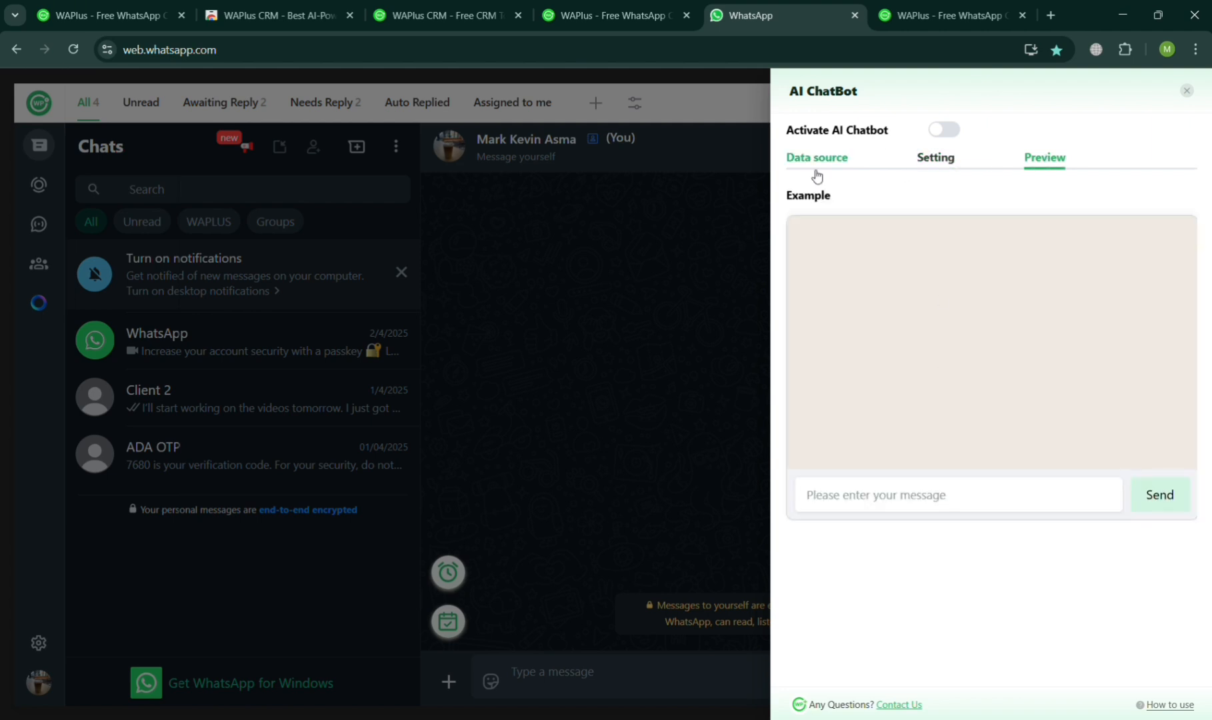
left_click(816, 158)
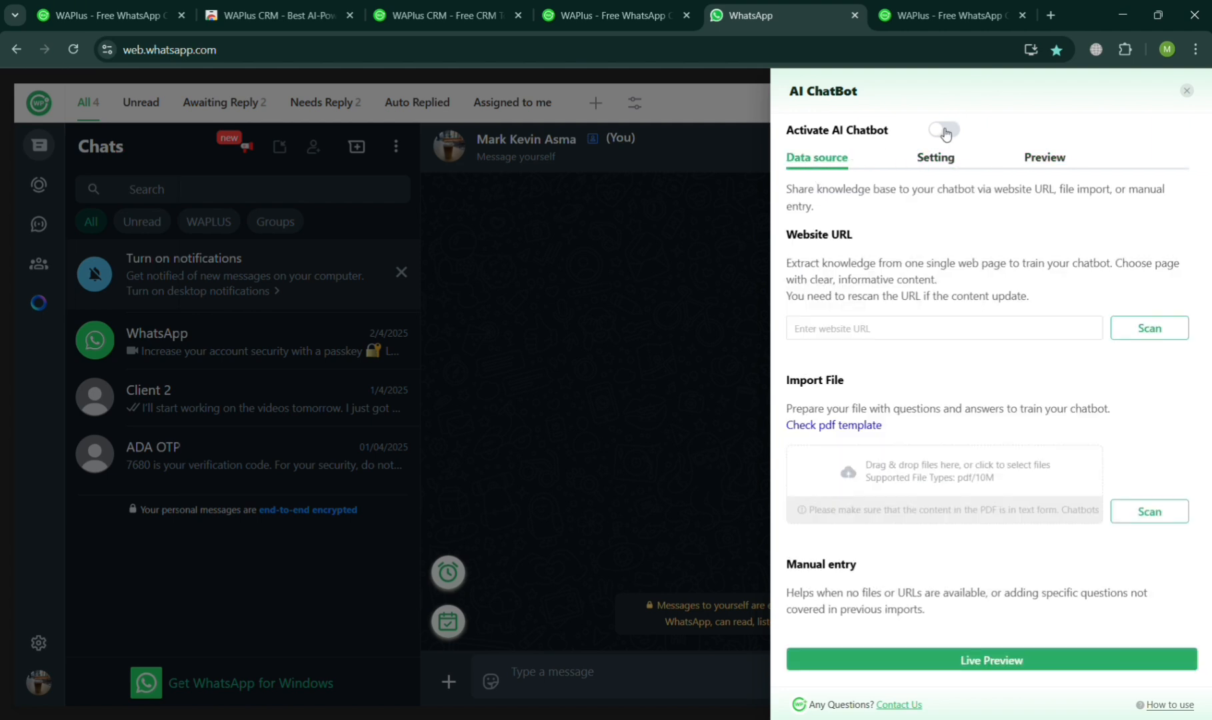
left_click(943, 130)
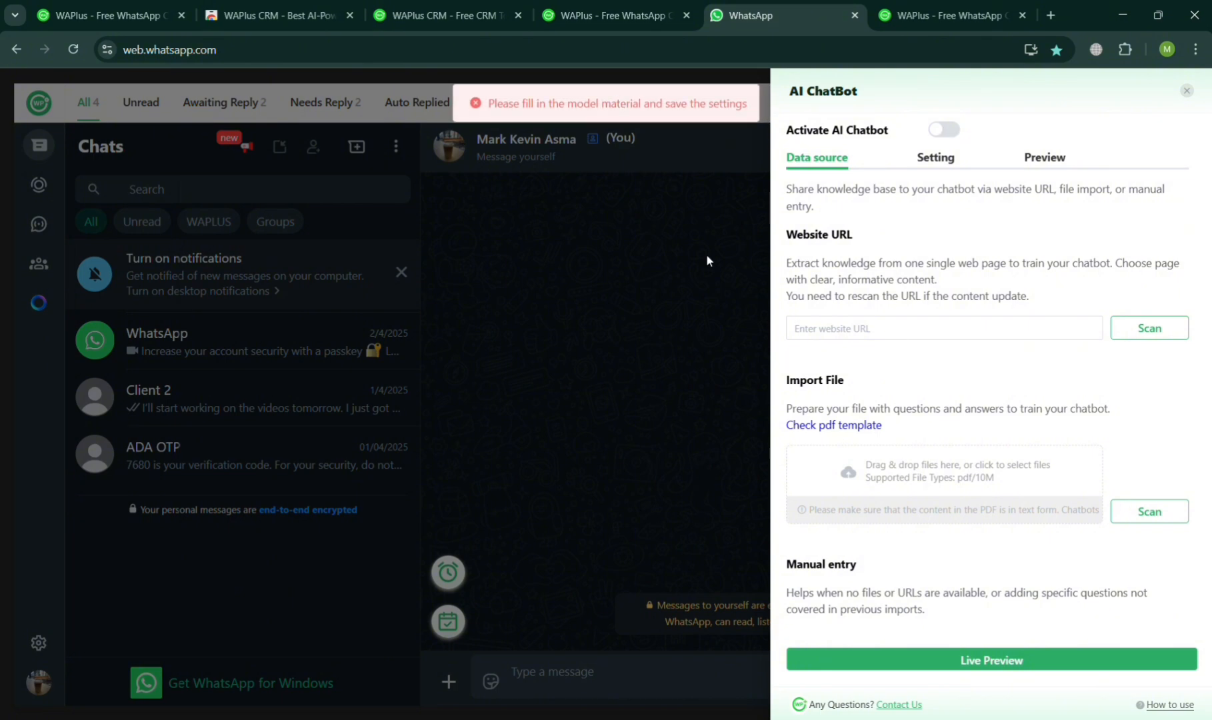
mouse_move(761, 237)
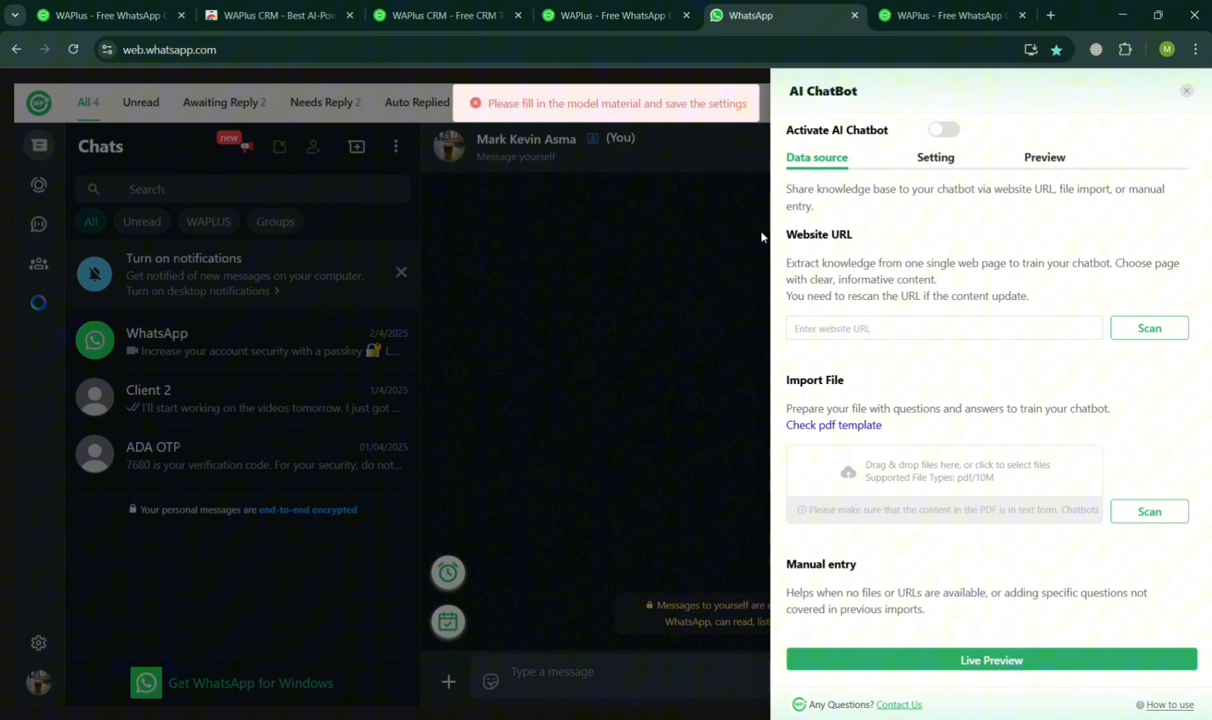
left_click(1188, 91)
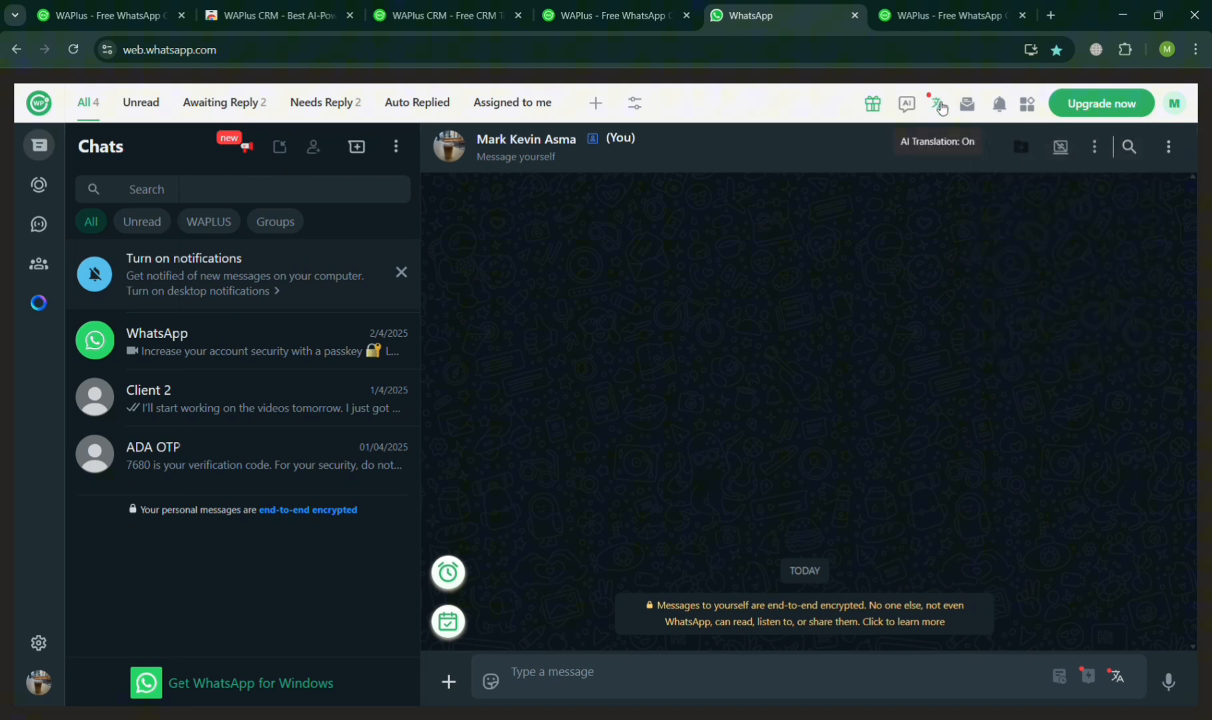
left_click(965, 103)
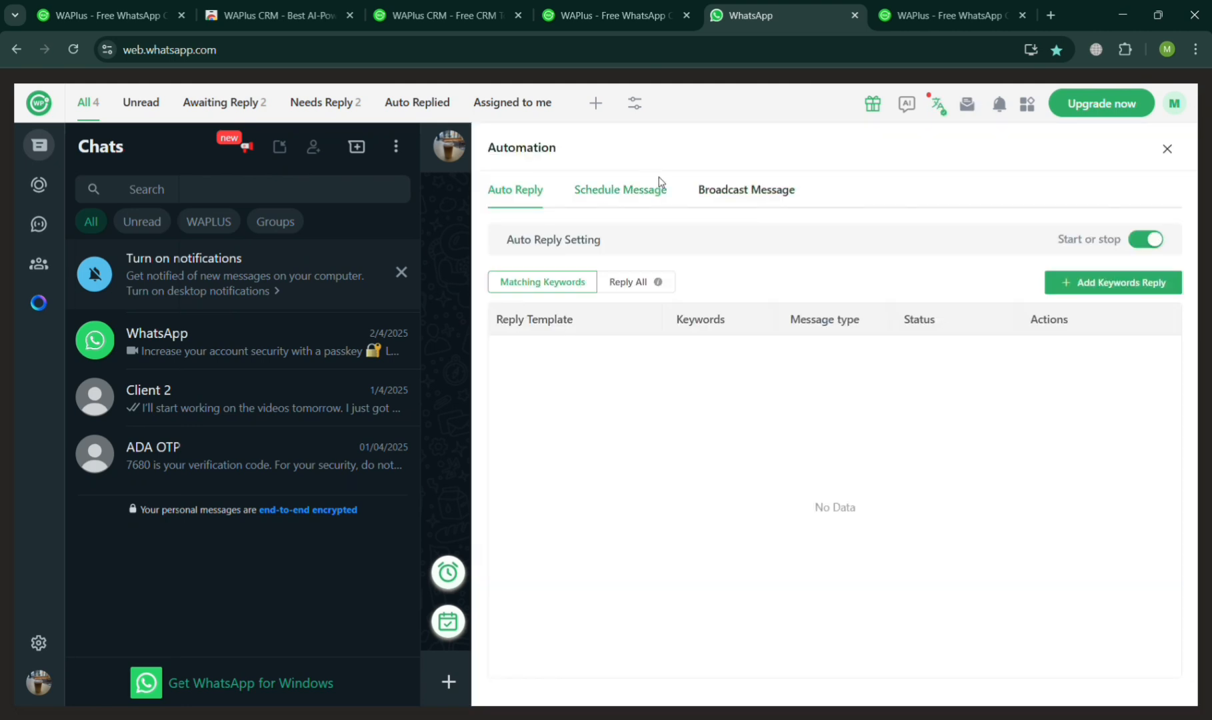
left_click(745, 189)
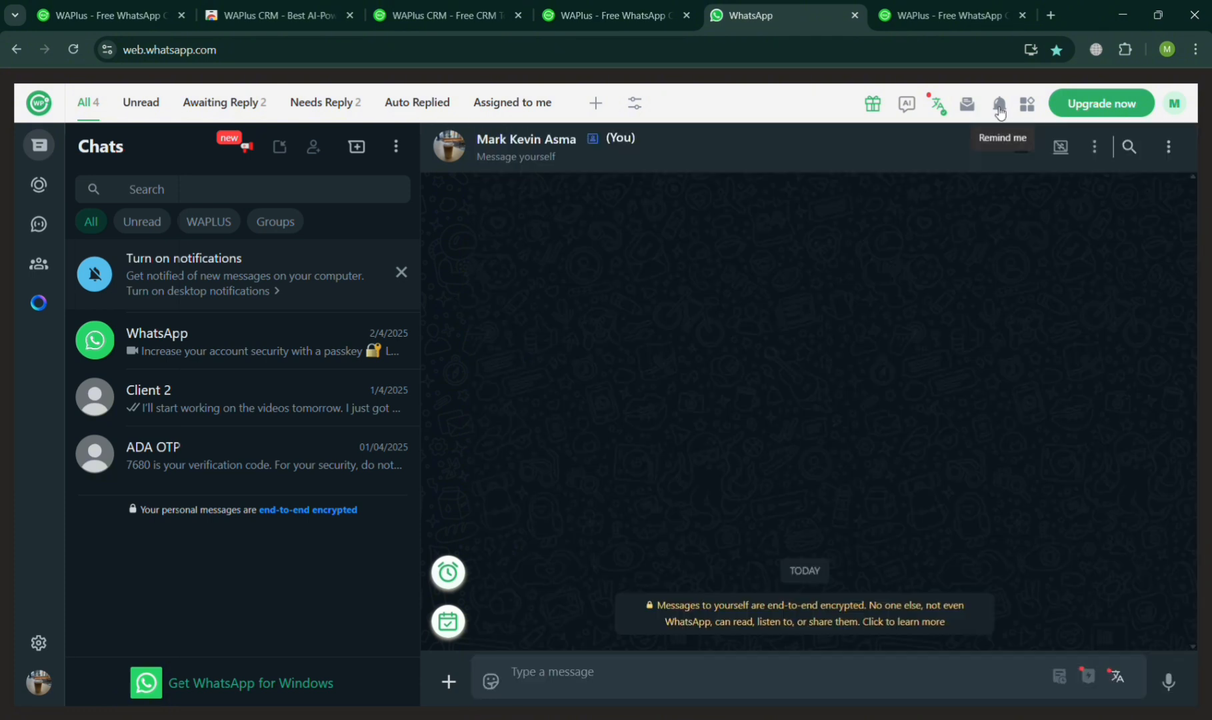
left_click(998, 103)
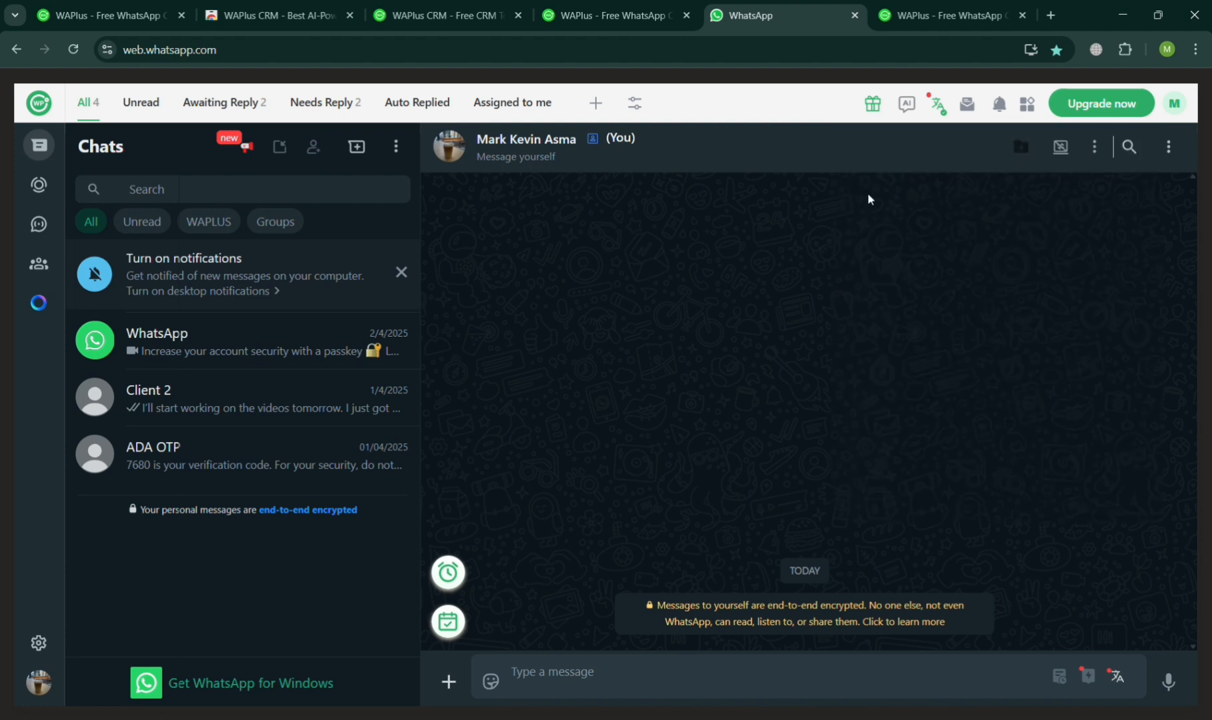
left_click(635, 102)
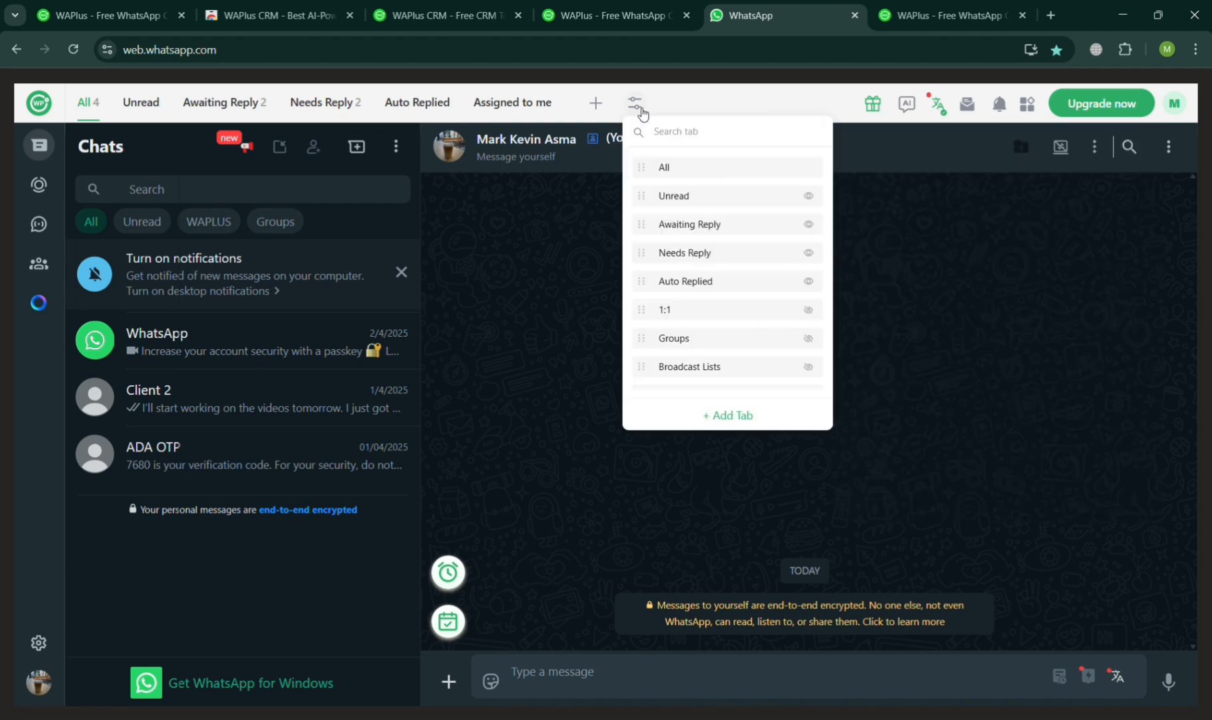
mouse_move(552, 514)
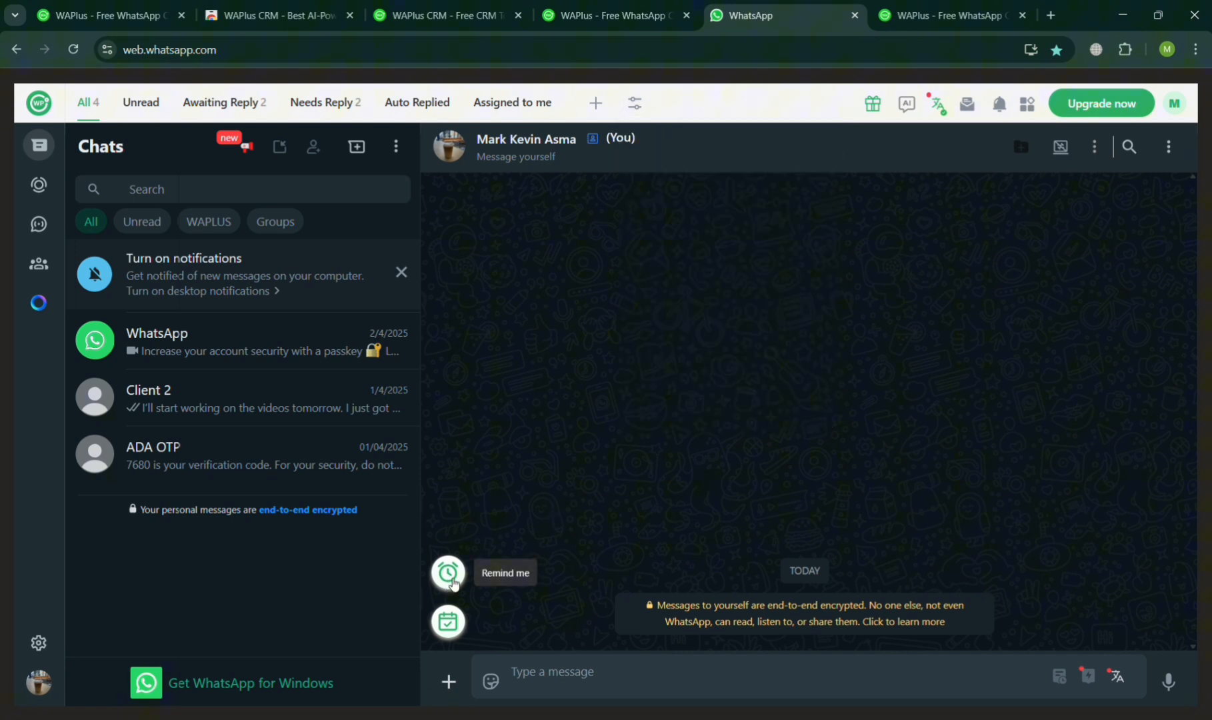
- Try the reminder and Google Calendar buttons, dismiss the calendar prompt, and open Team Workspace
left_click(447, 575)
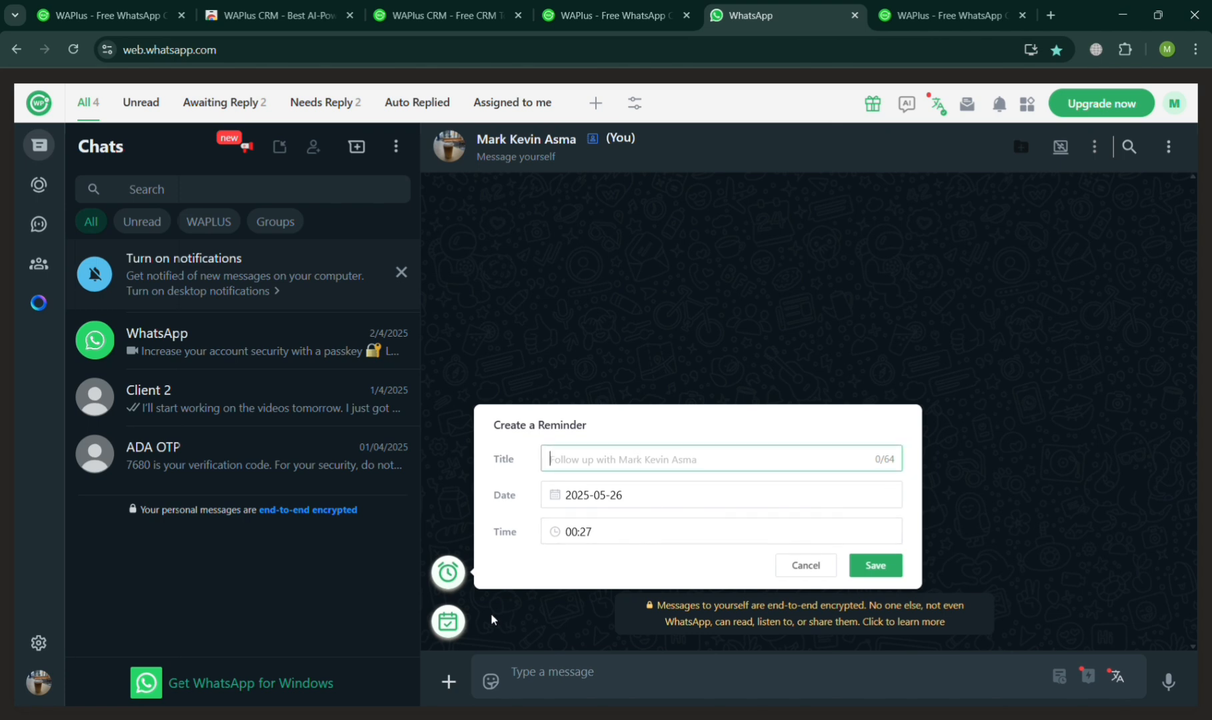
left_click(447, 623)
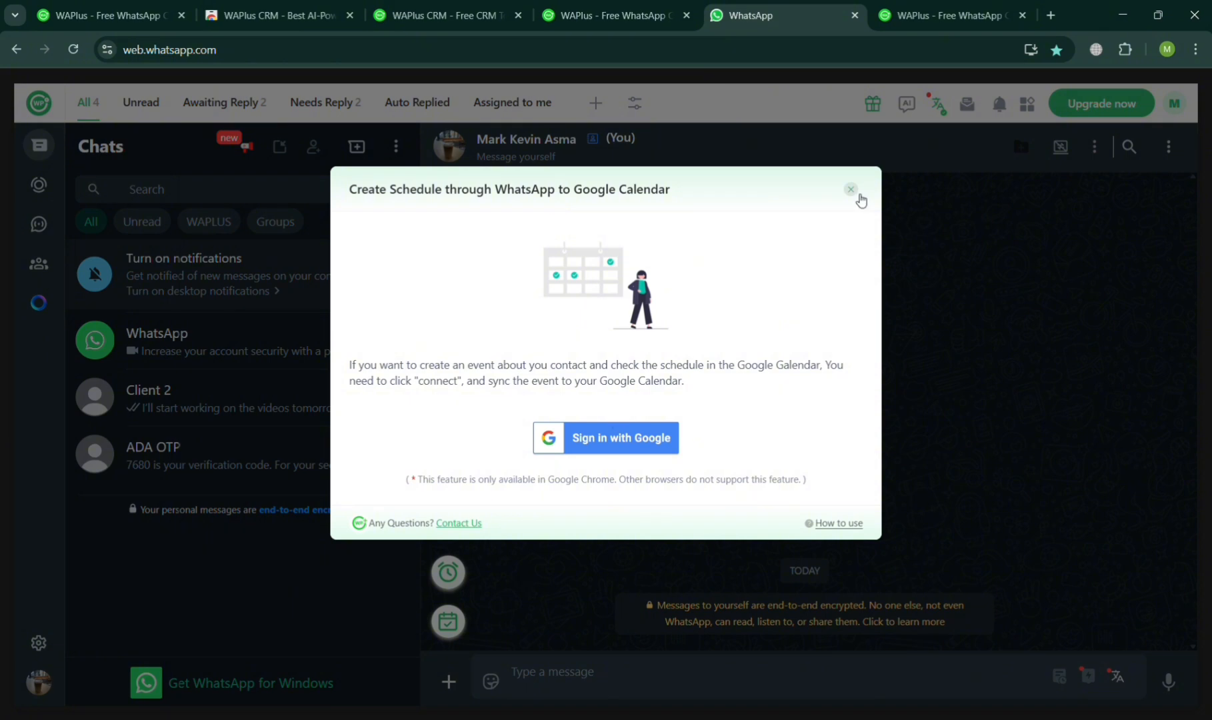
left_click(850, 189)
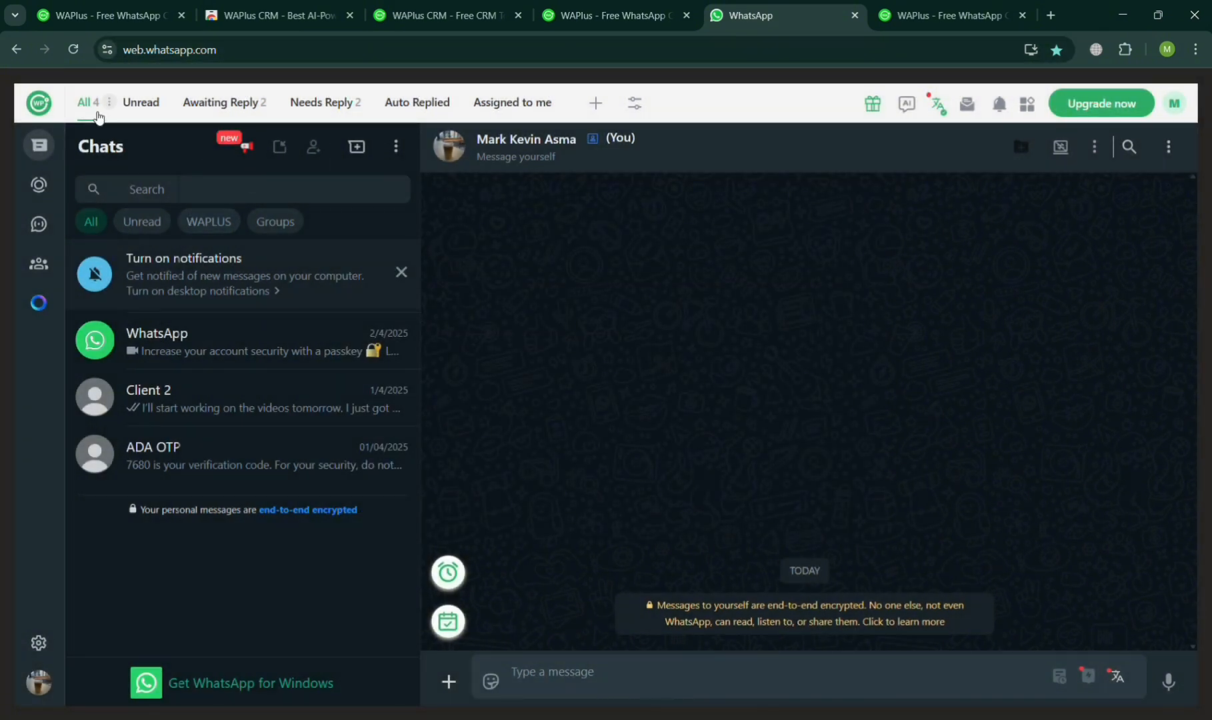
left_click(38, 105)
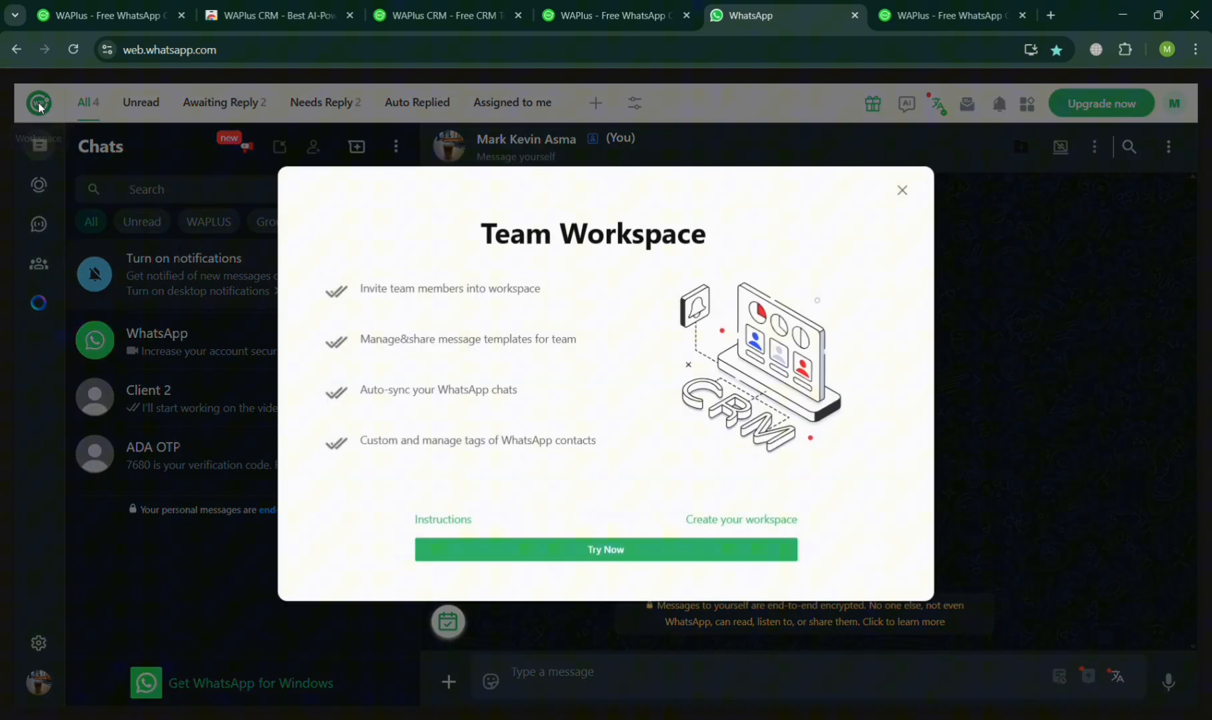
mouse_move(901, 189)
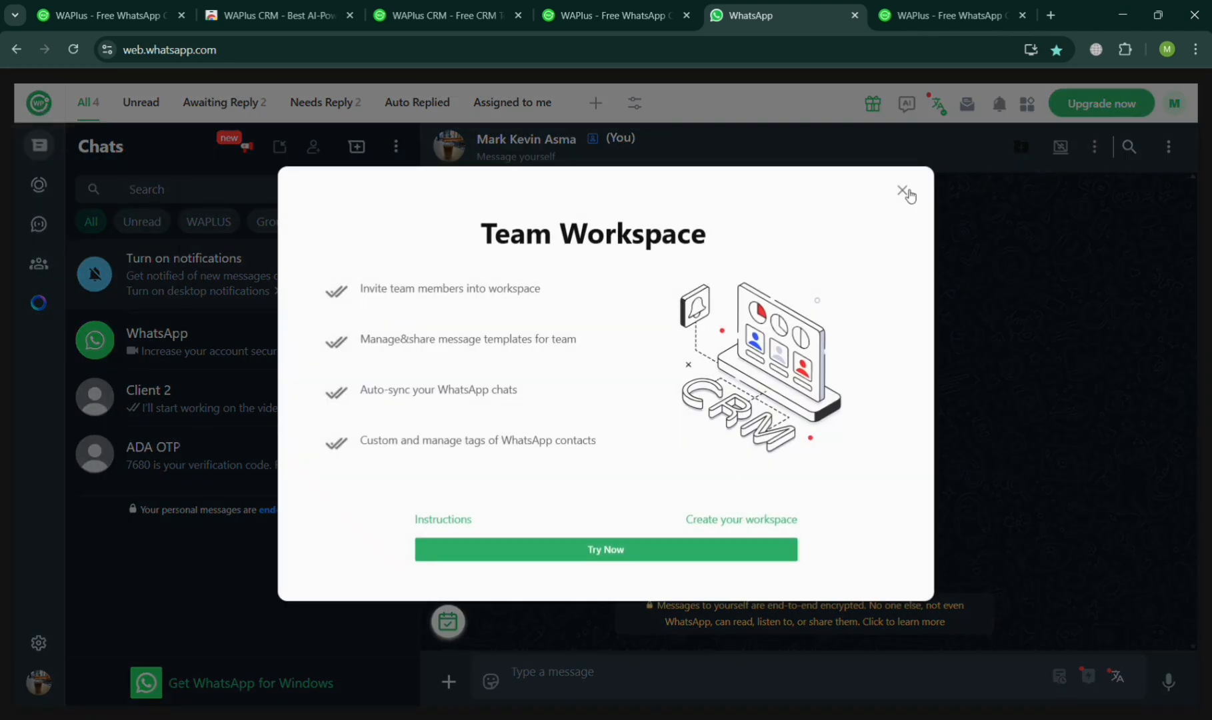